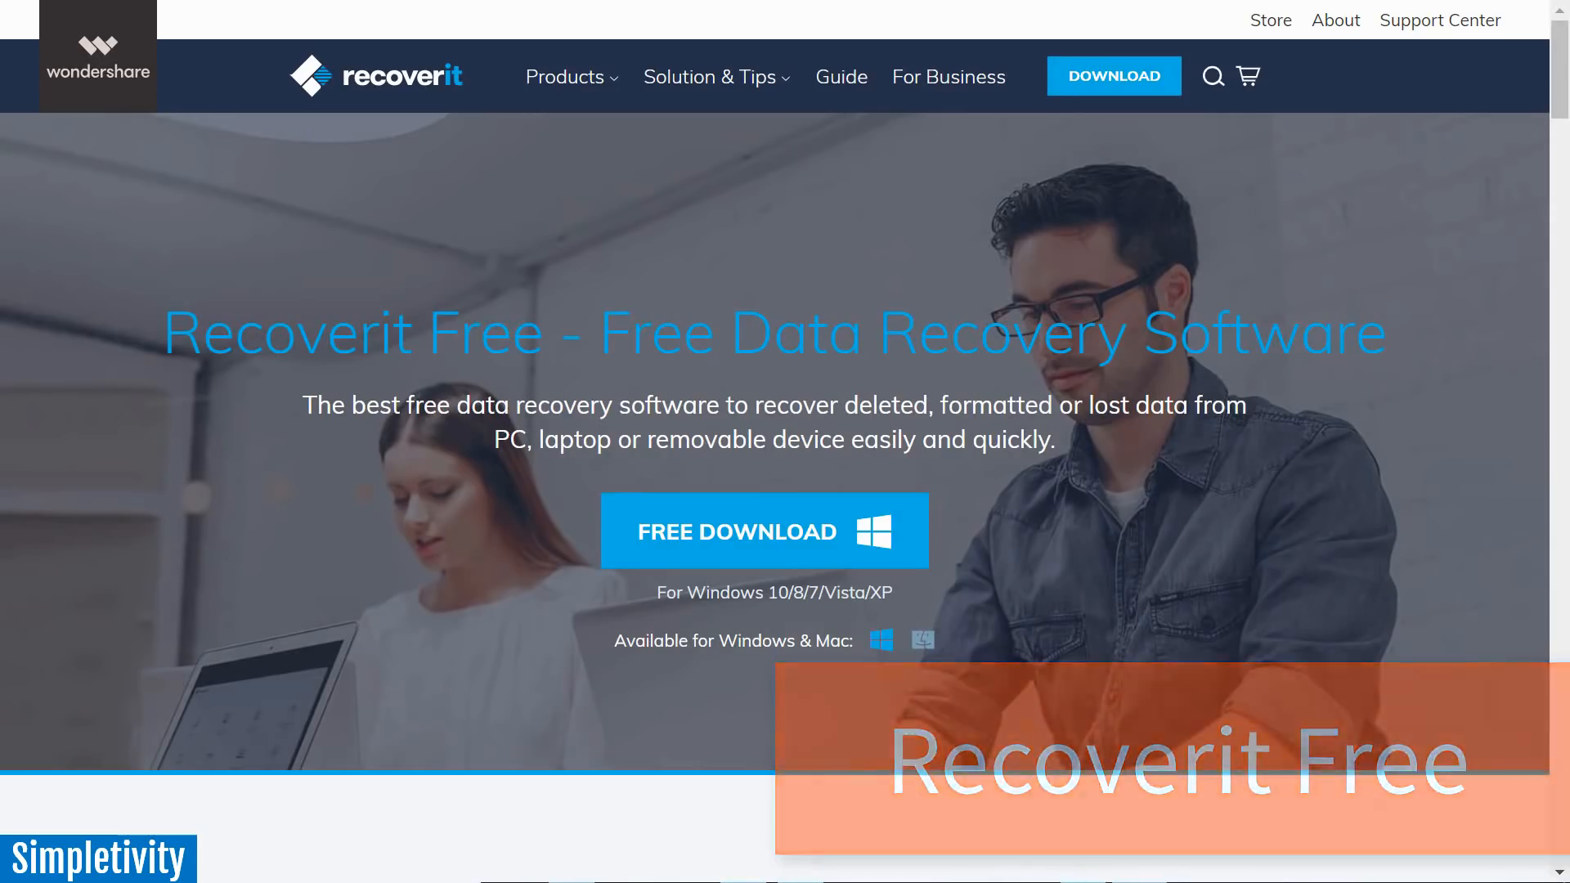
scroll(down, 3)
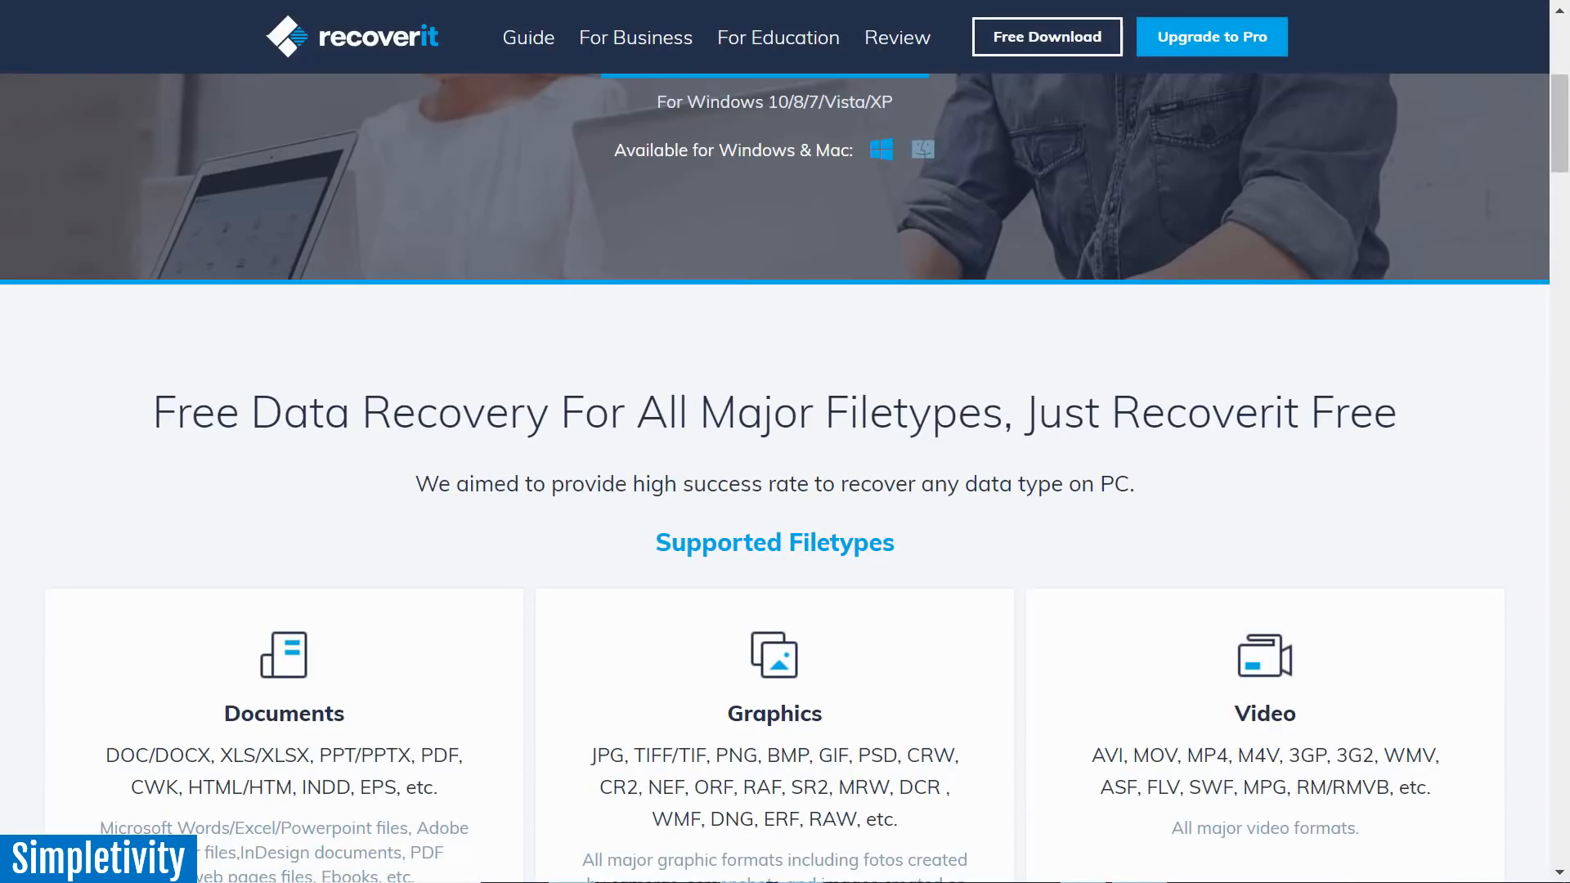
scroll(down, 3)
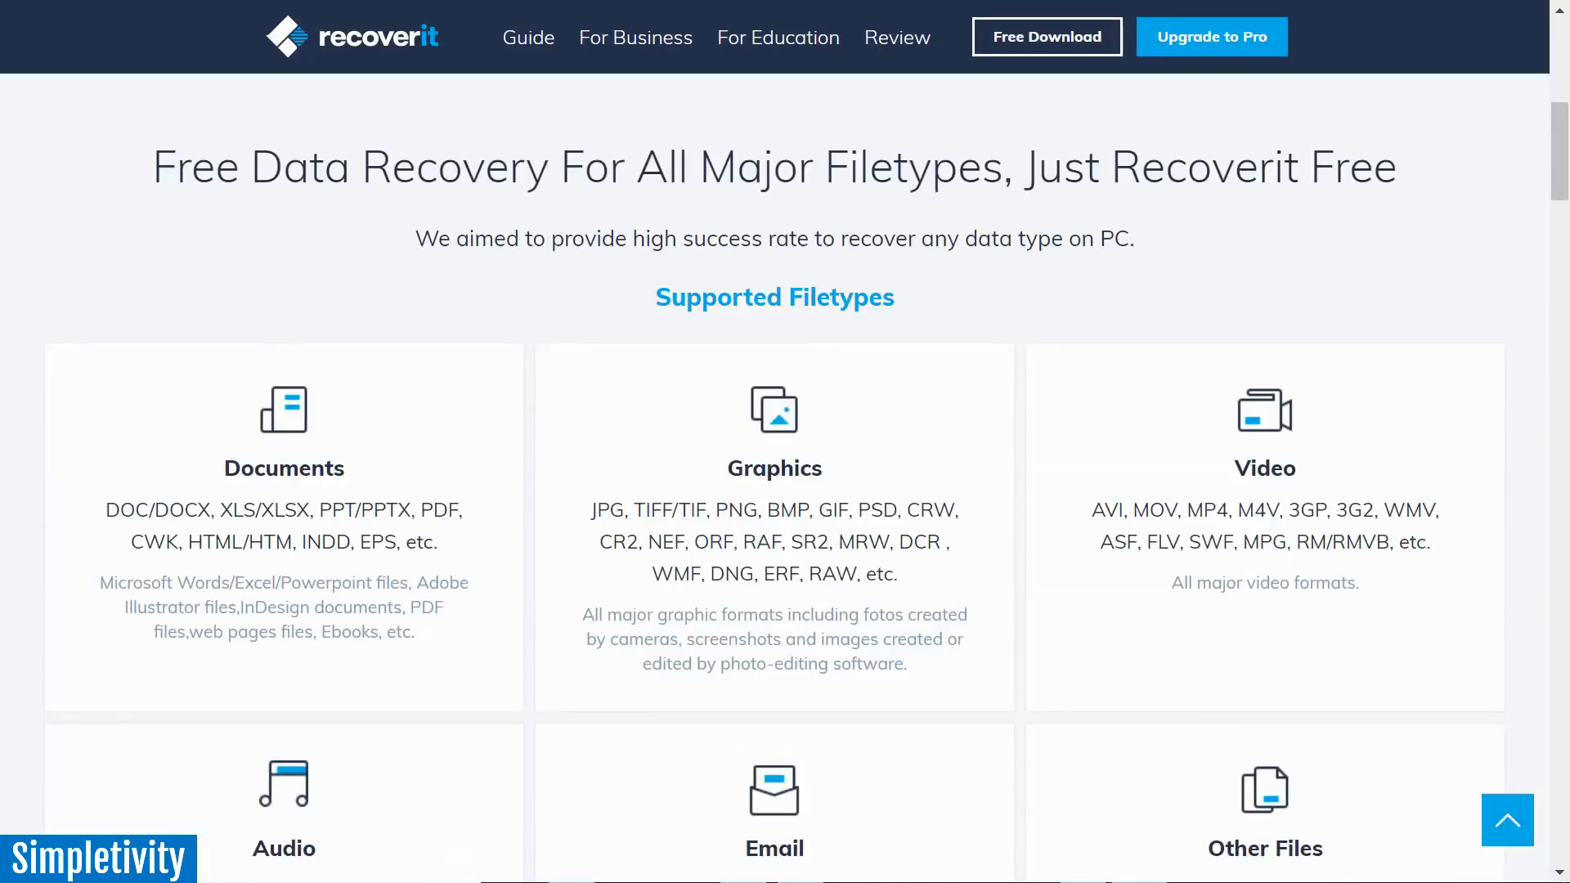
scroll(down, 3)
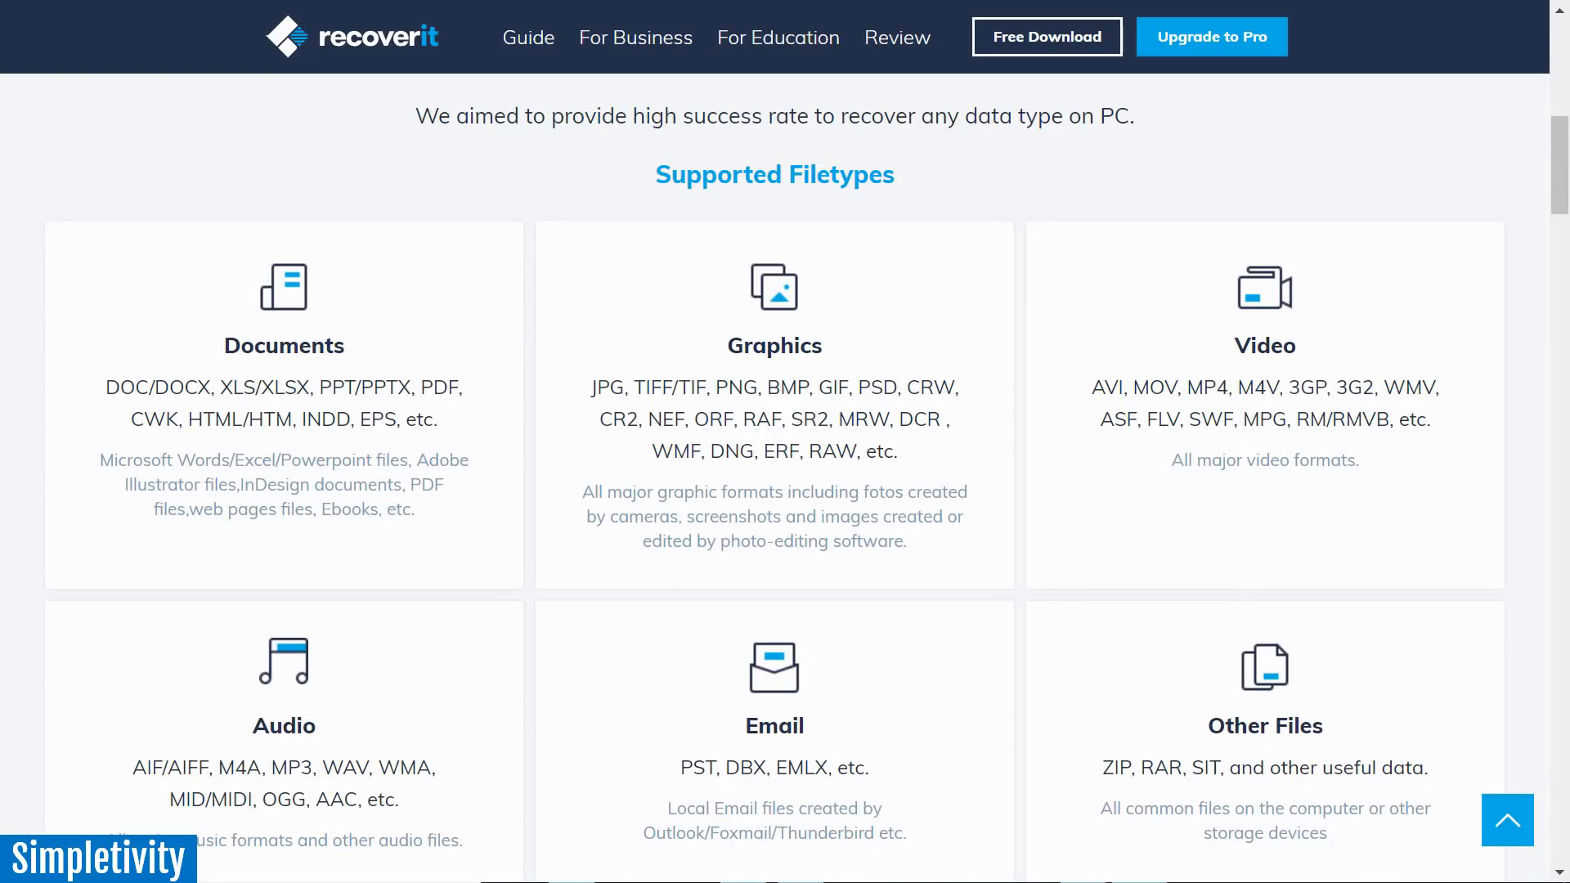
scroll(down, 3)
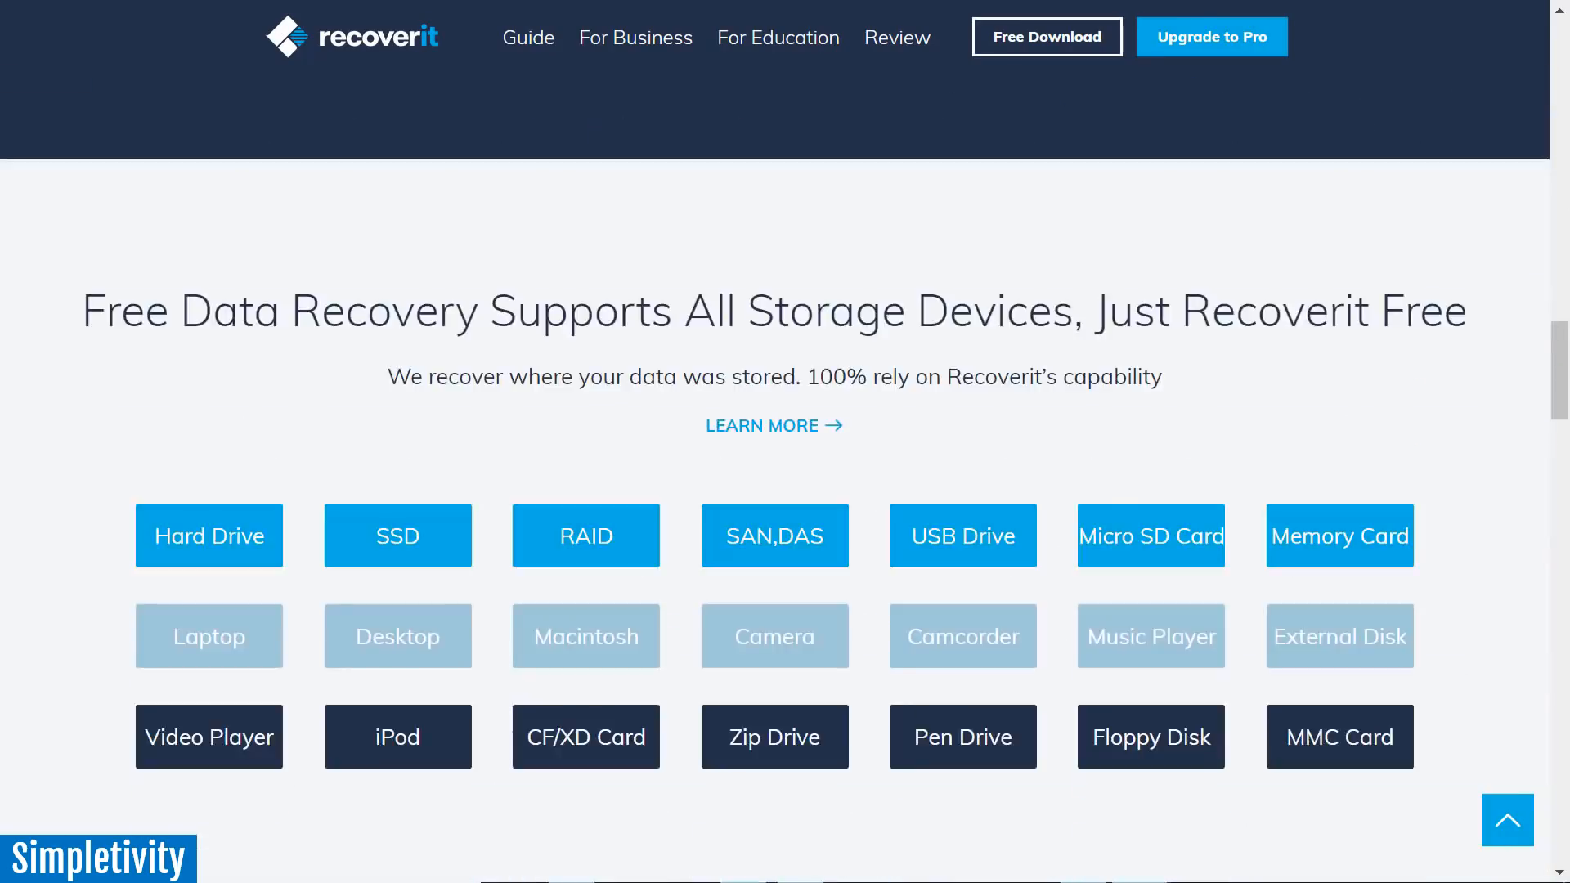
scroll(down, 3)
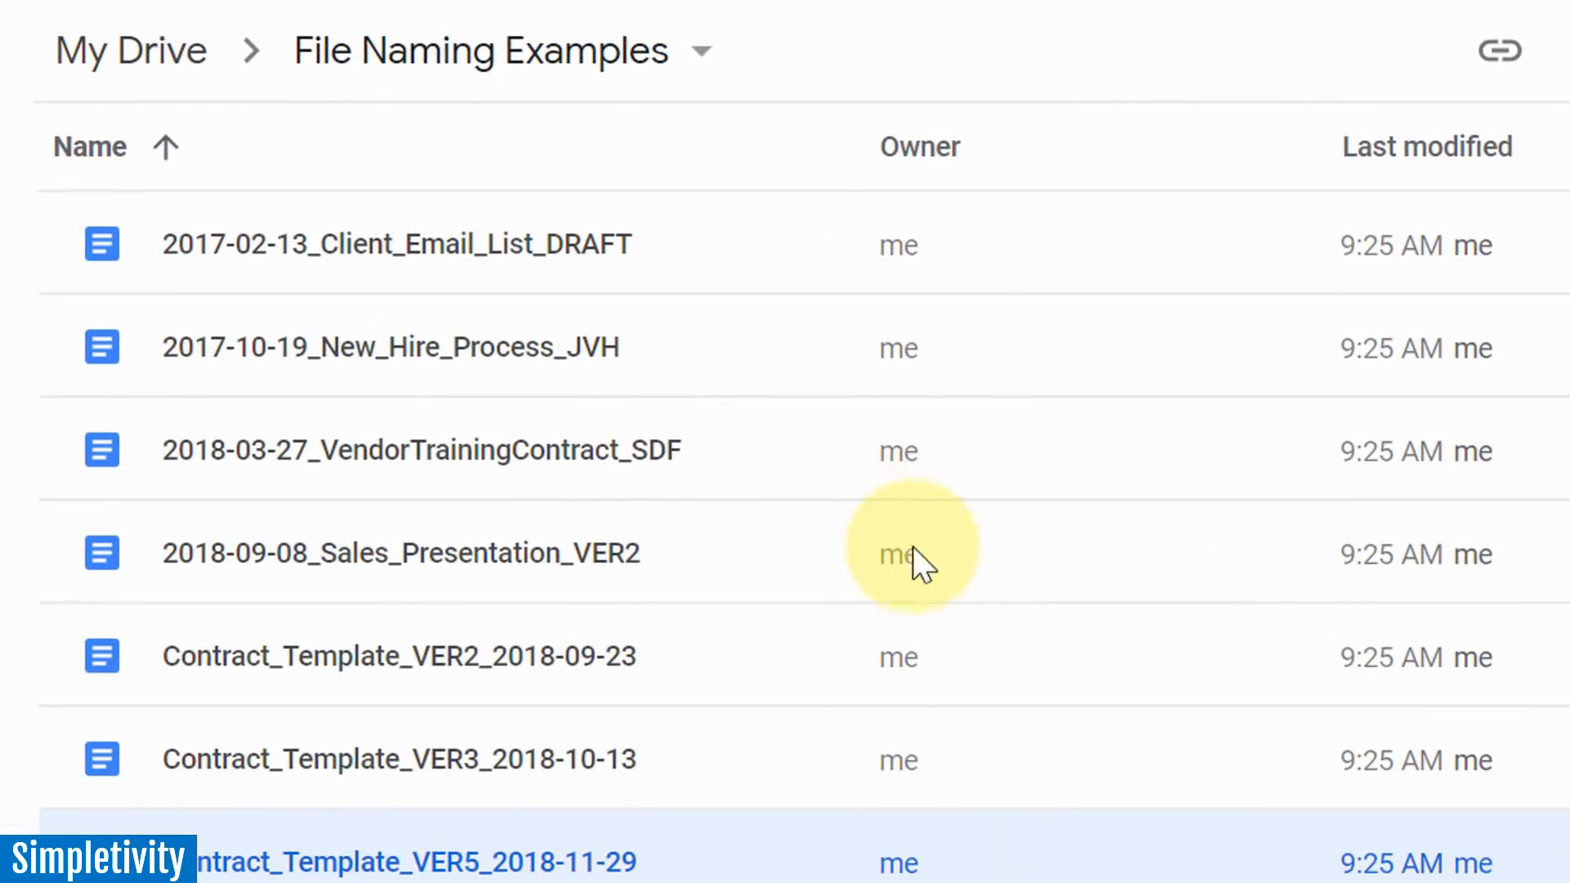
mouse_move(741, 385)
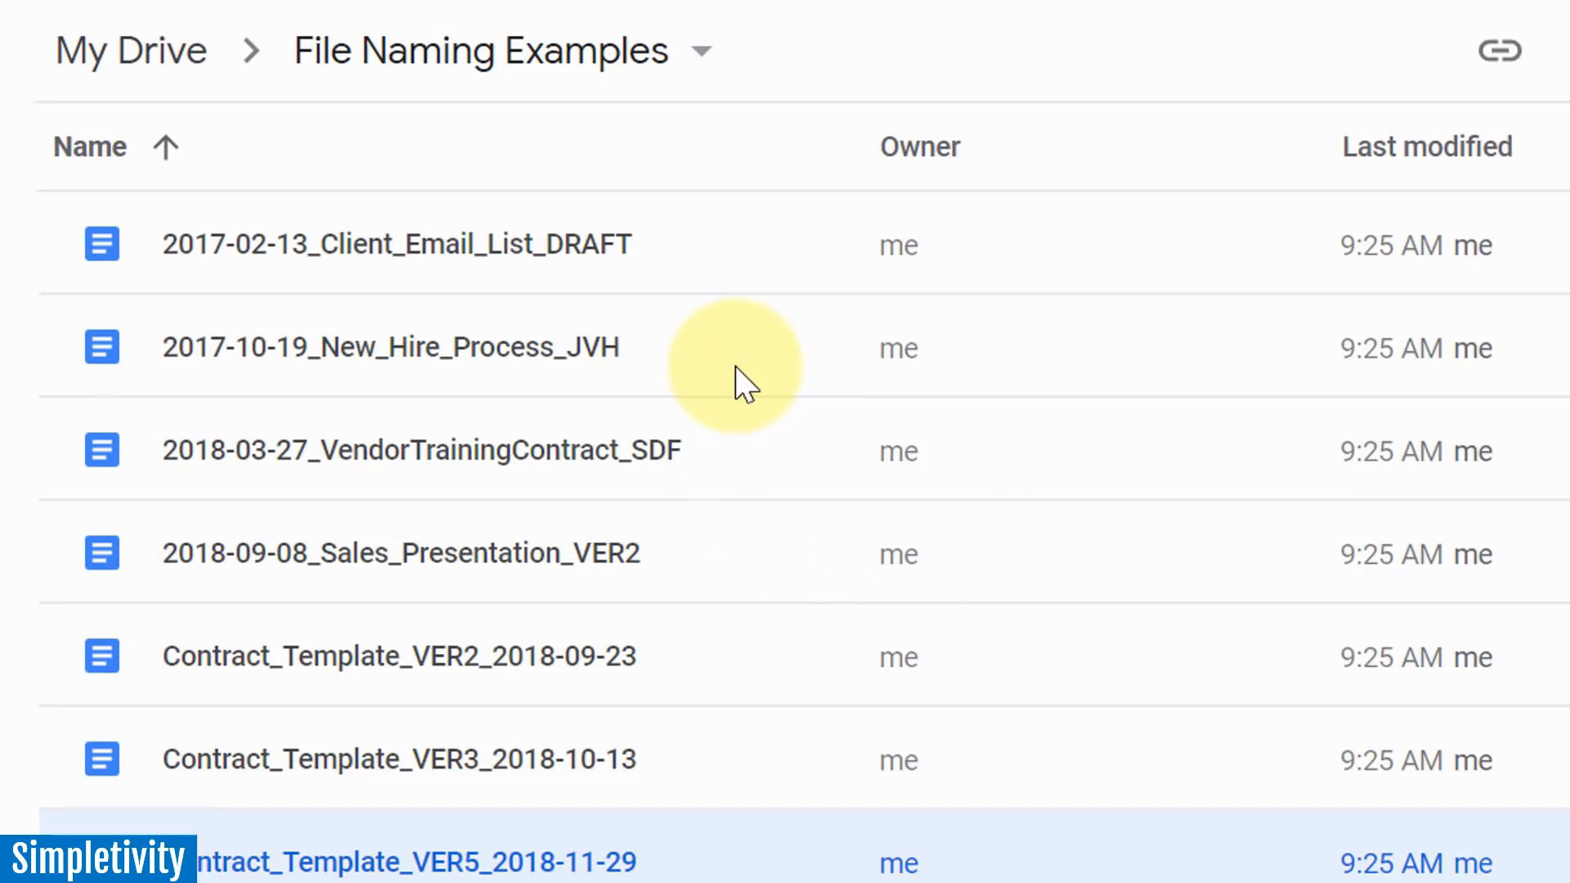
mouse_move(282, 285)
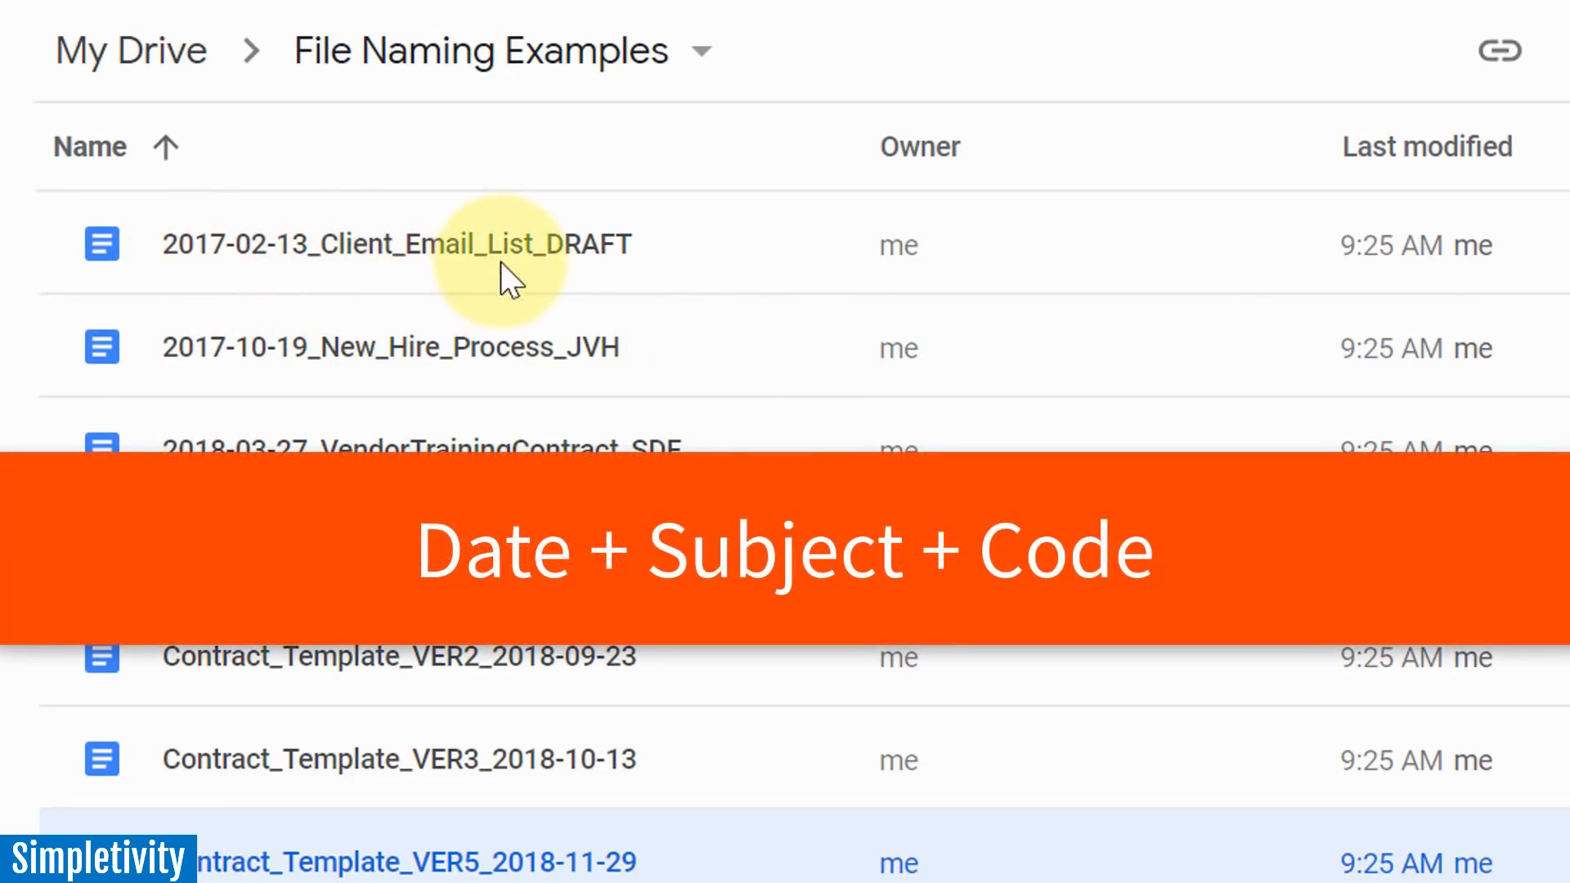
mouse_move(616, 290)
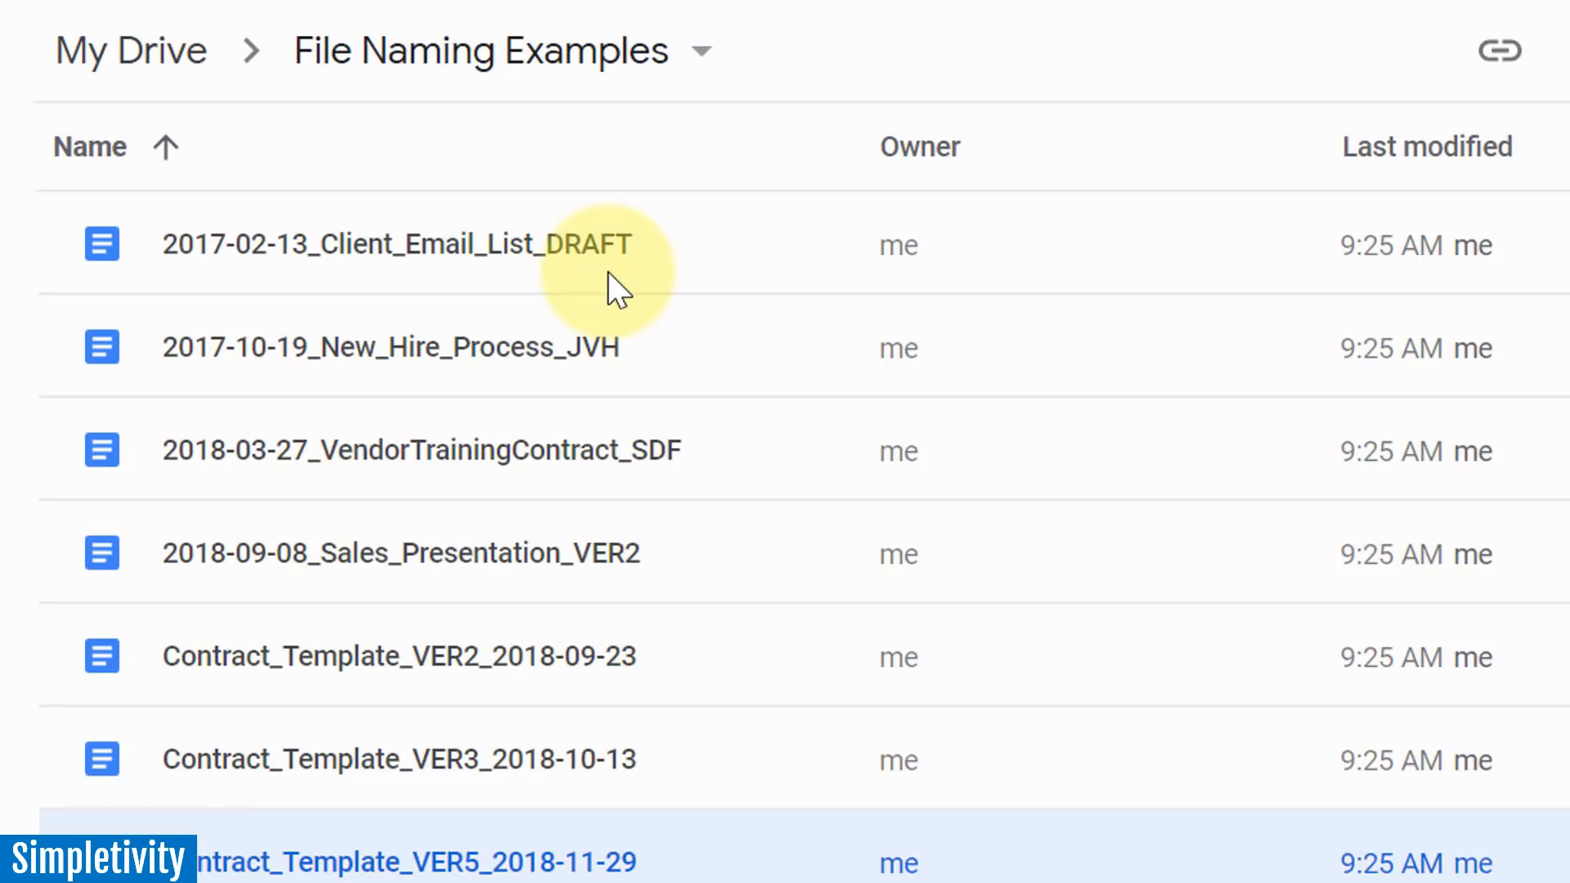
mouse_move(481, 281)
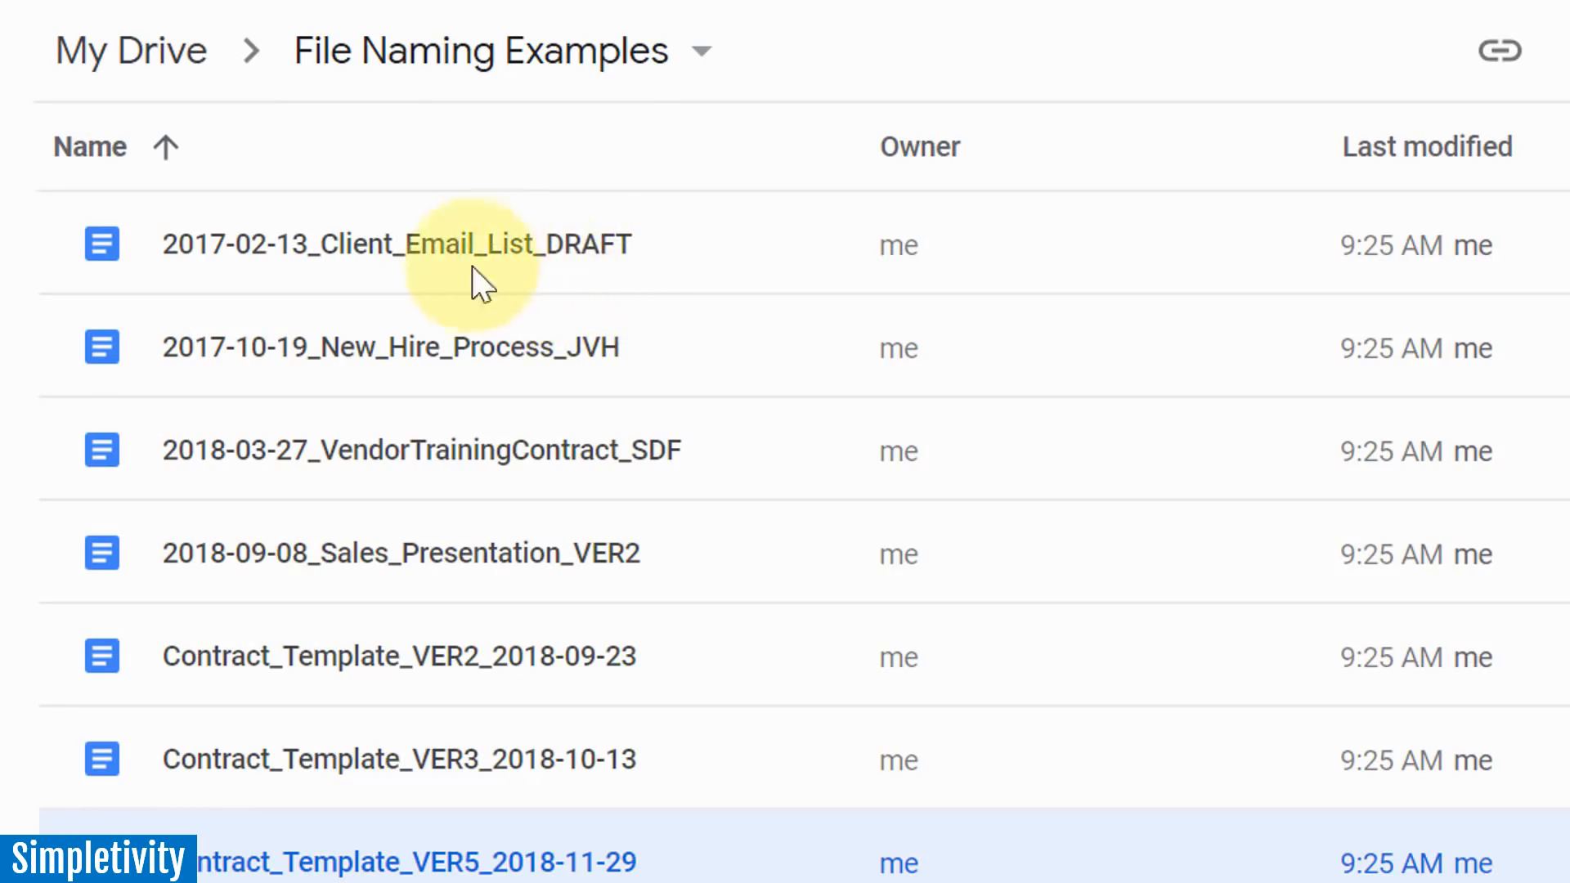
mouse_move(487, 321)
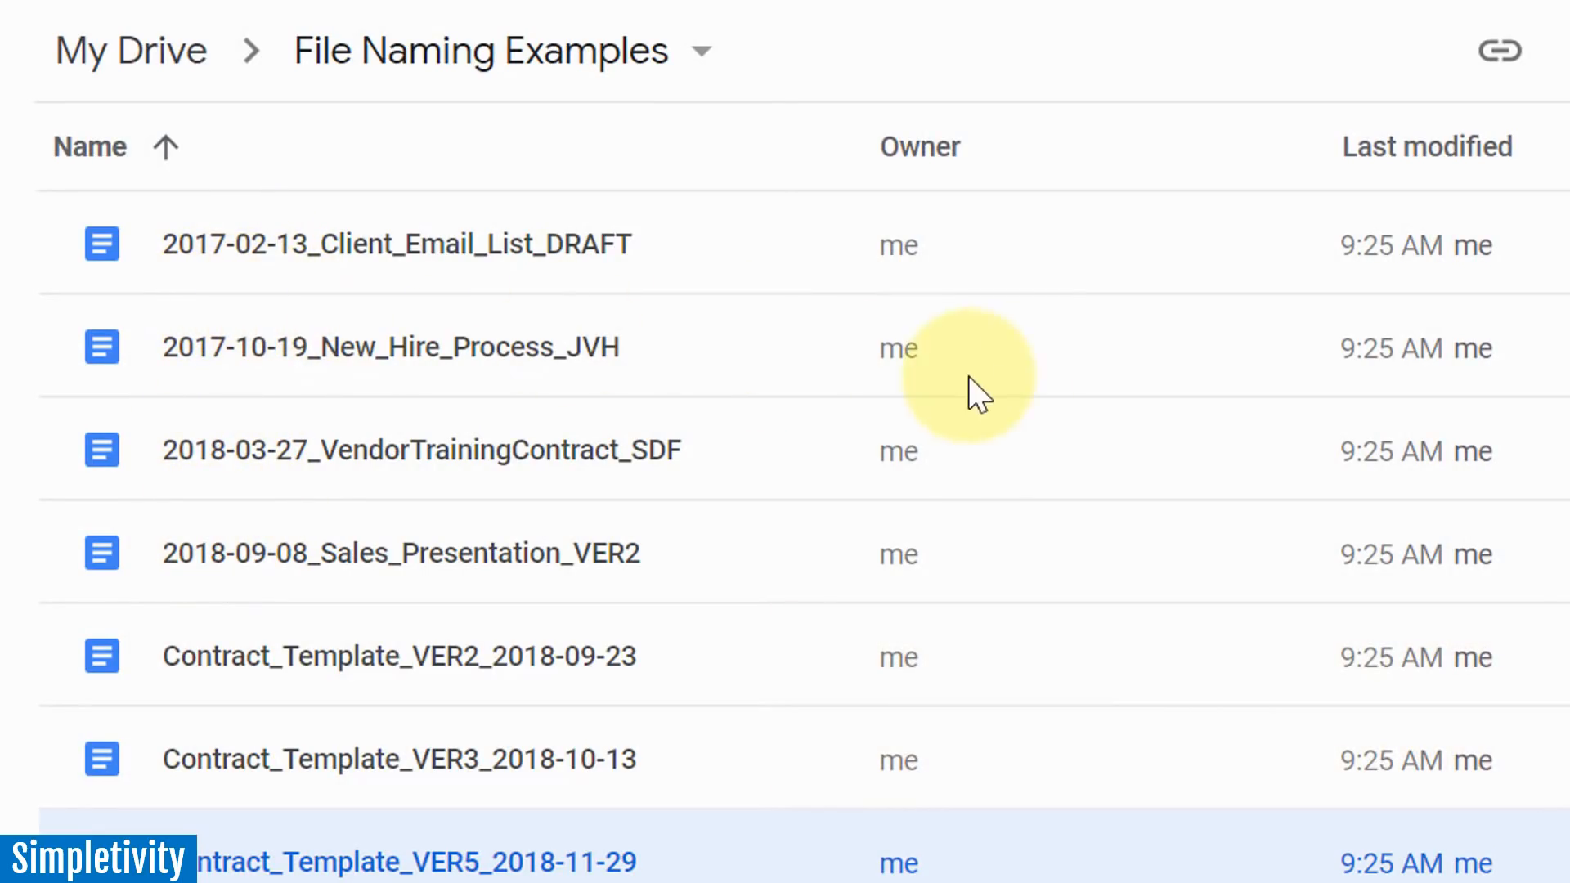
mouse_move(1412, 305)
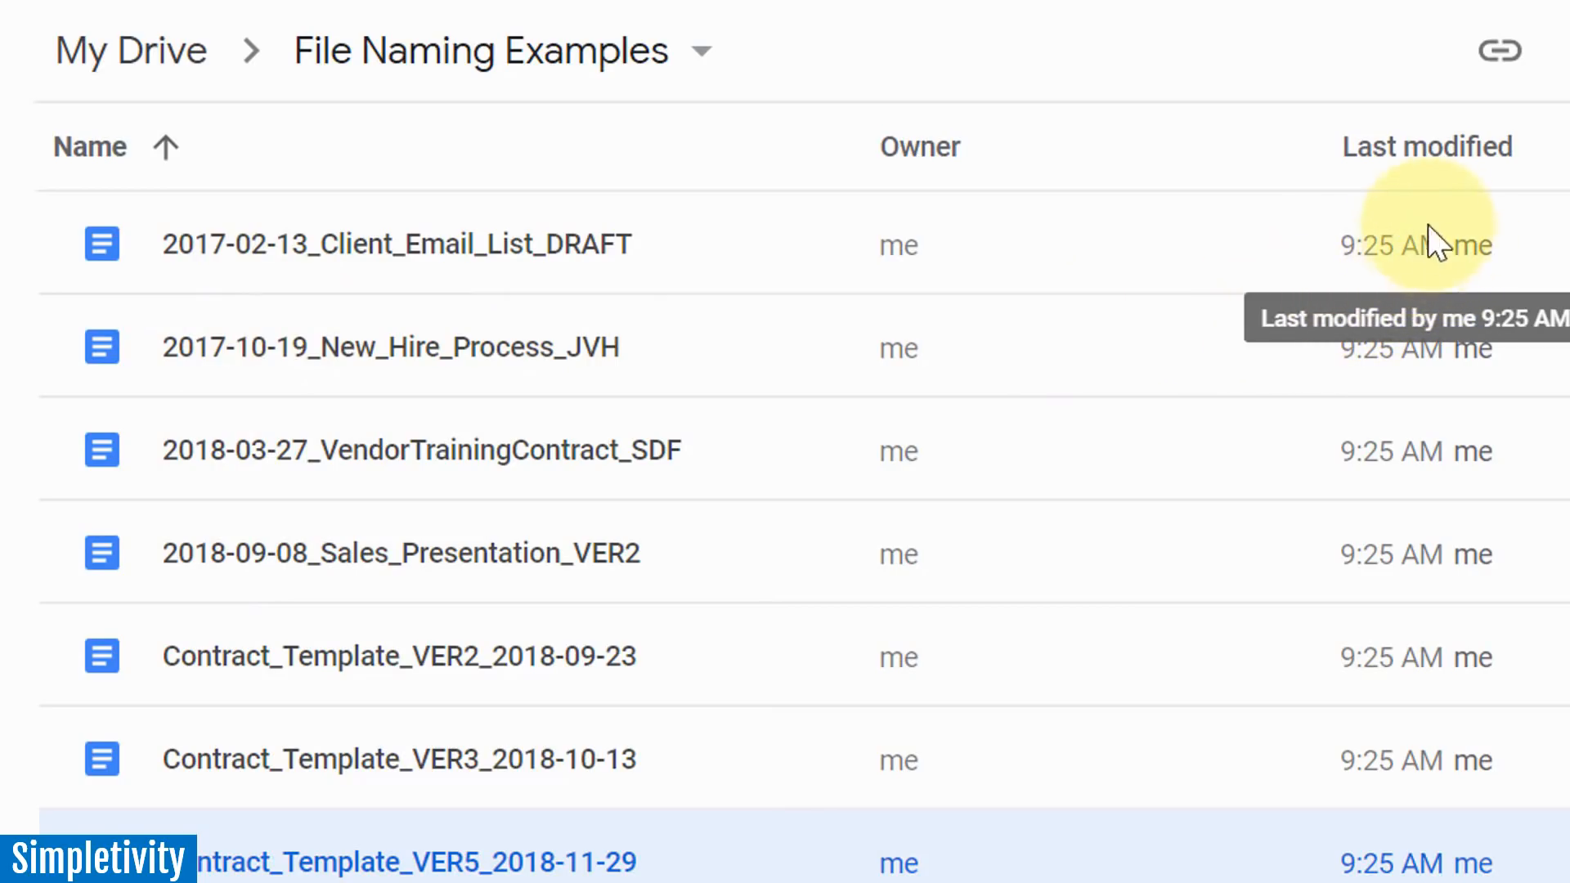
mouse_move(1430, 268)
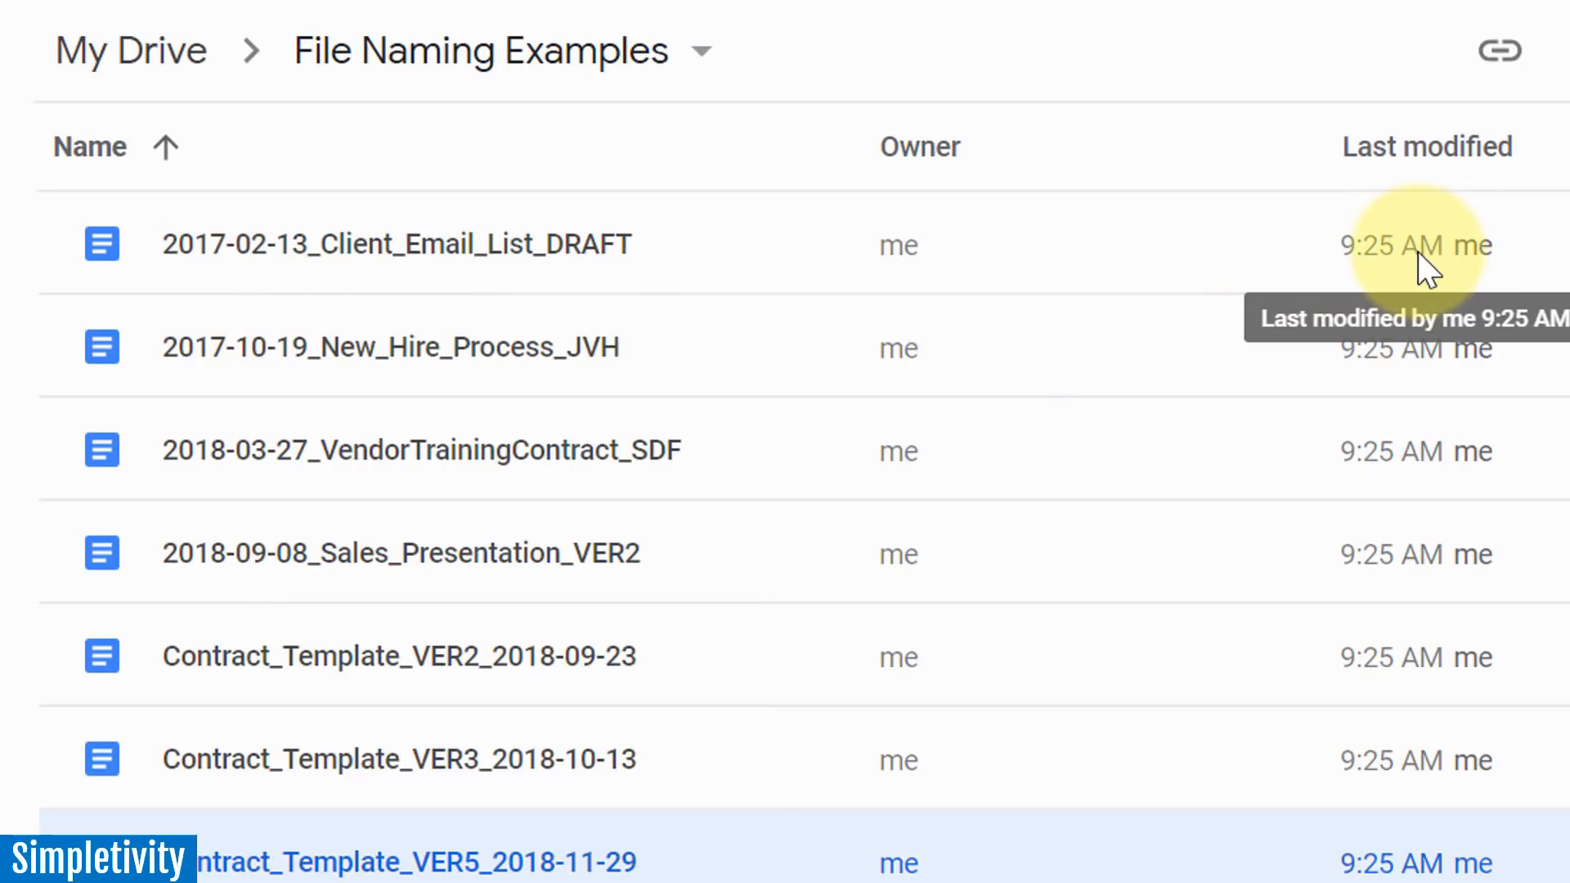
mouse_move(1121, 251)
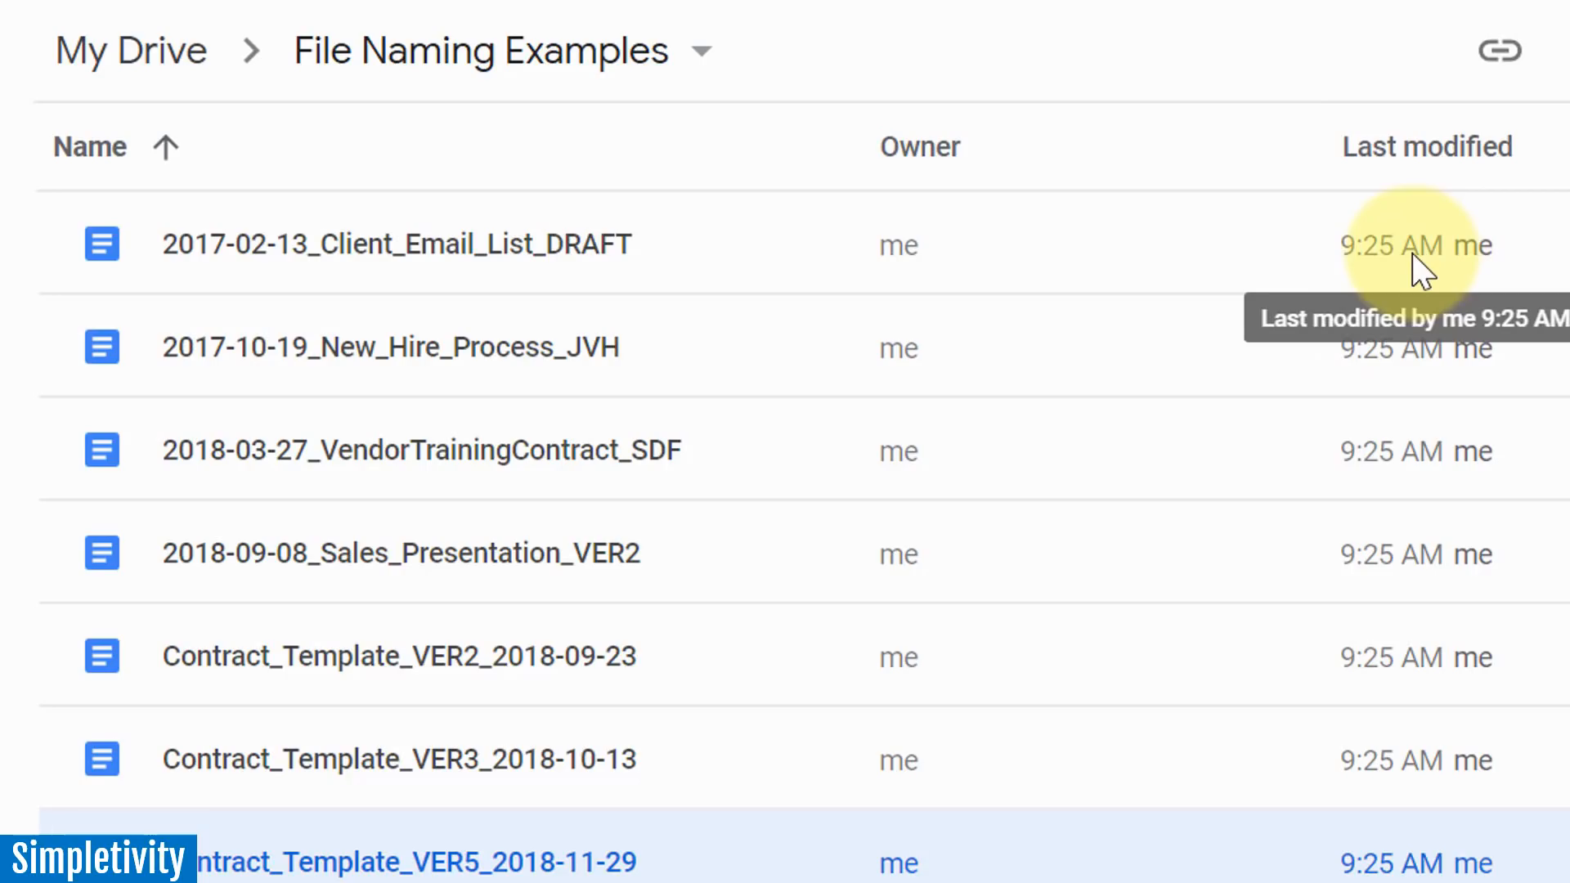
mouse_move(1132, 301)
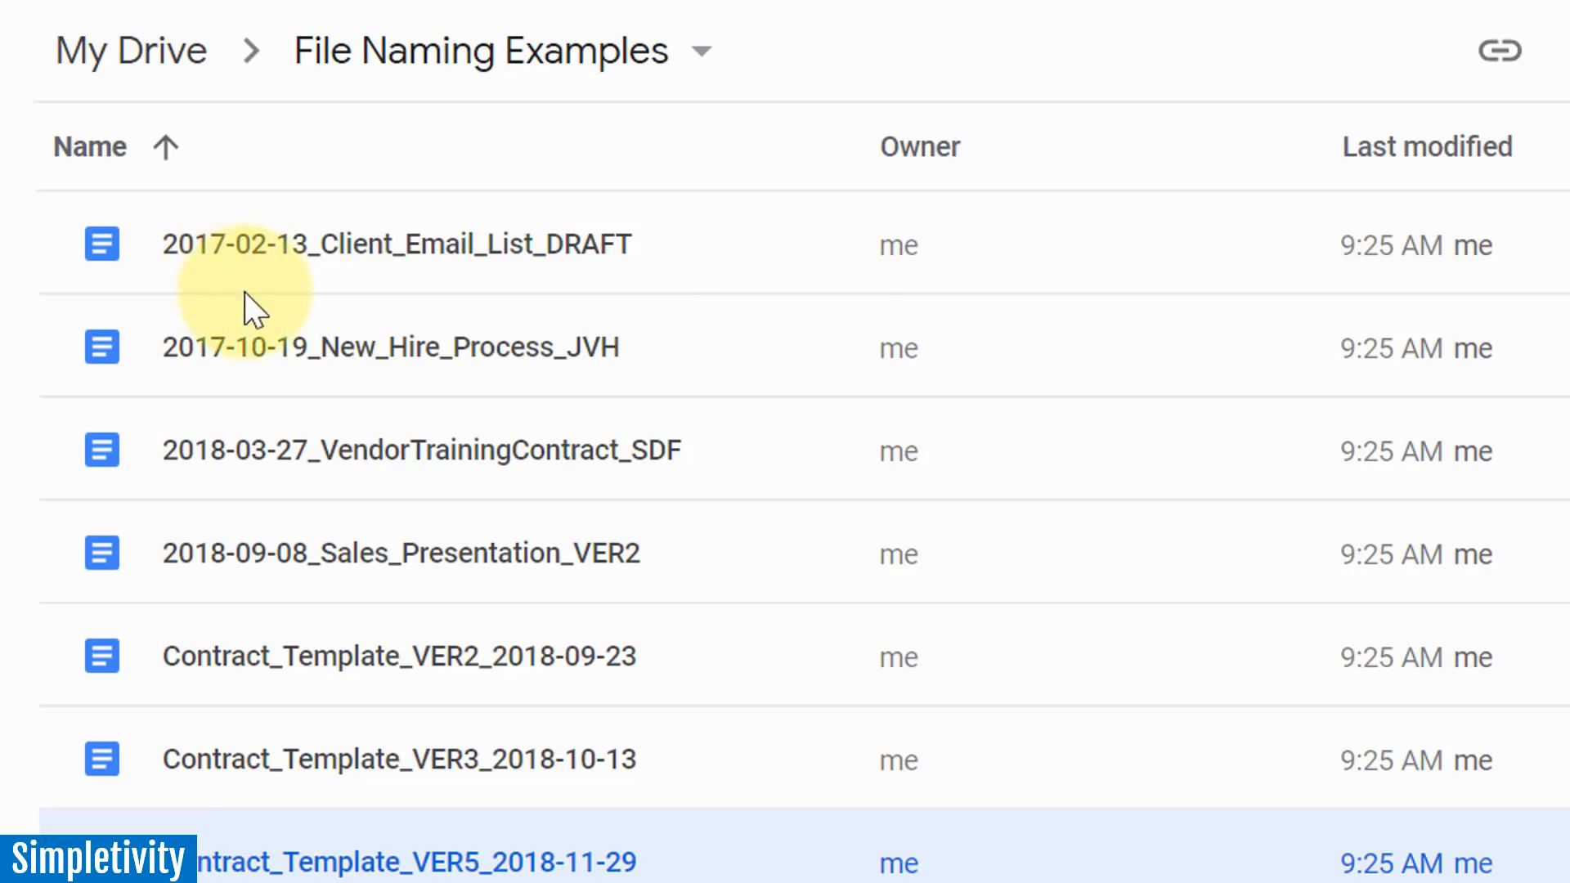
mouse_move(248, 283)
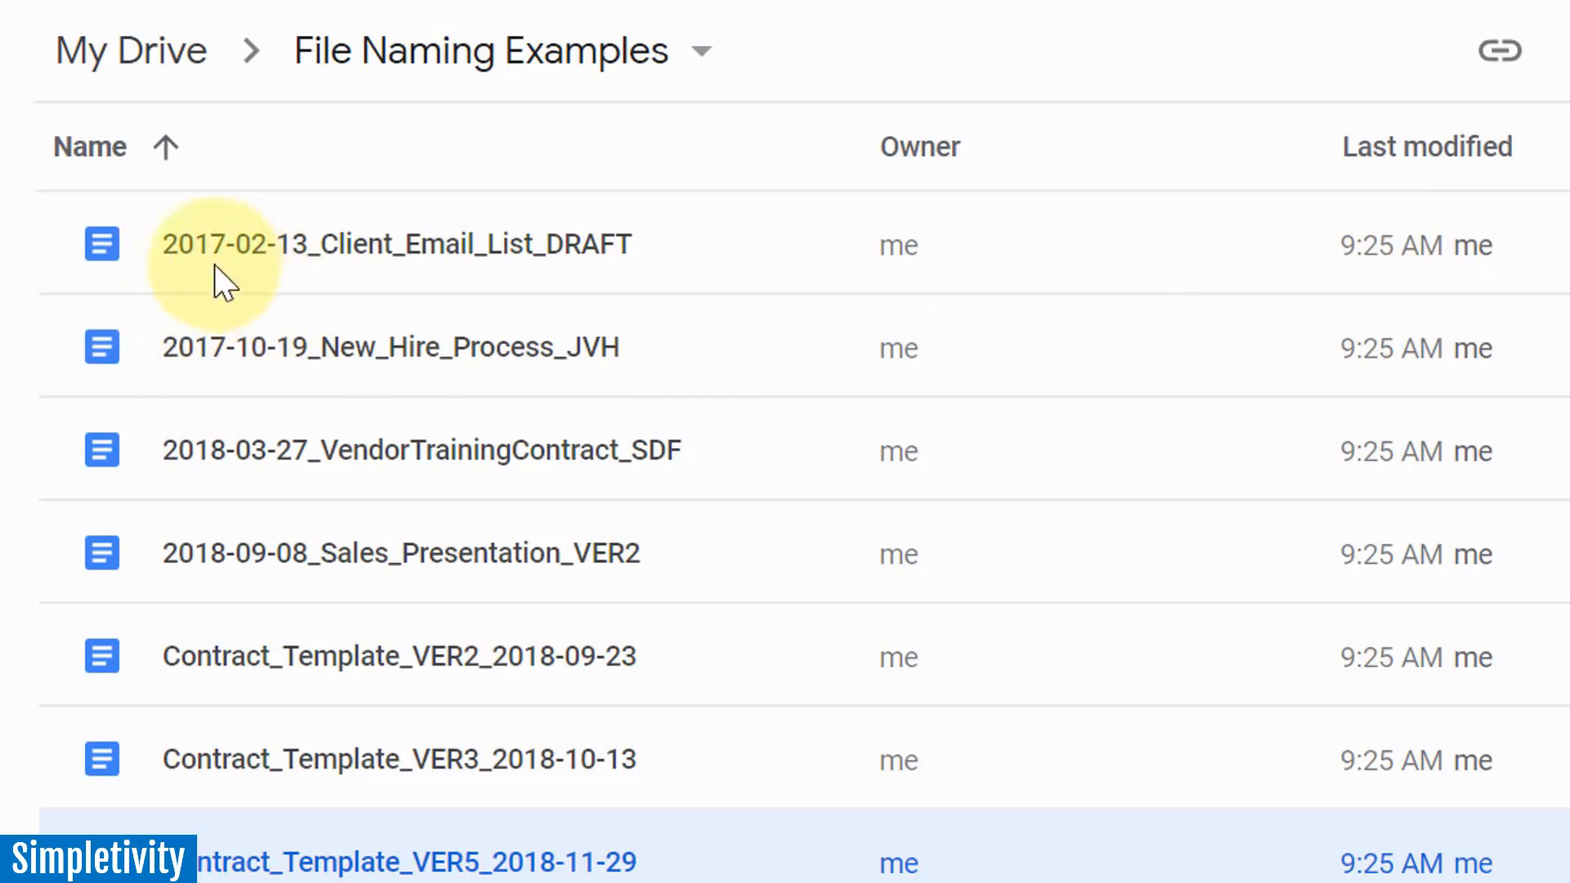
mouse_move(300, 291)
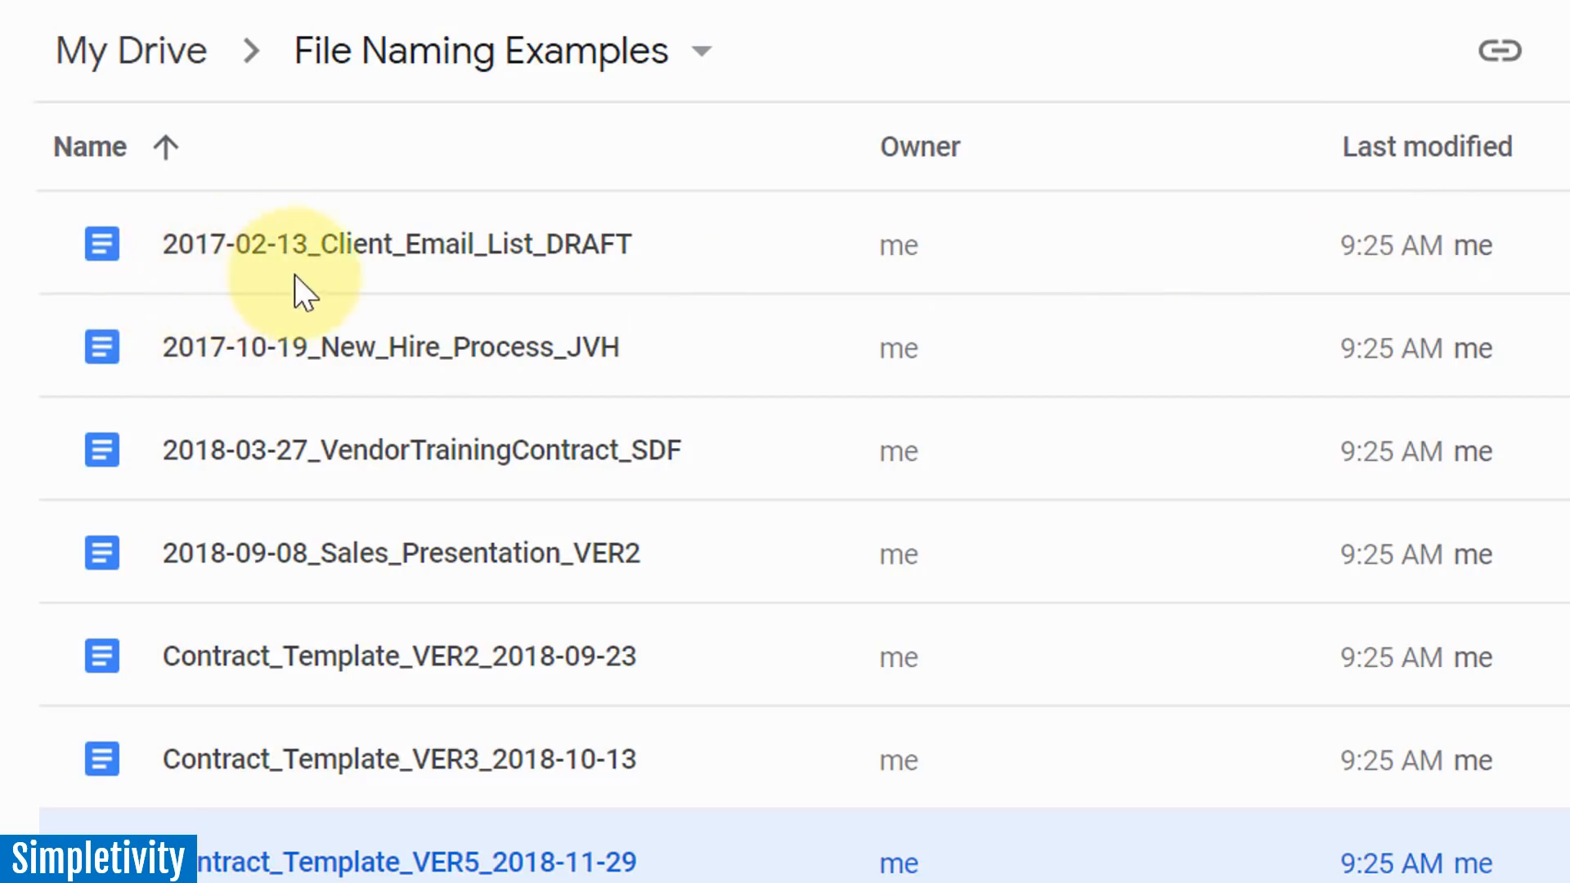
mouse_move(233, 295)
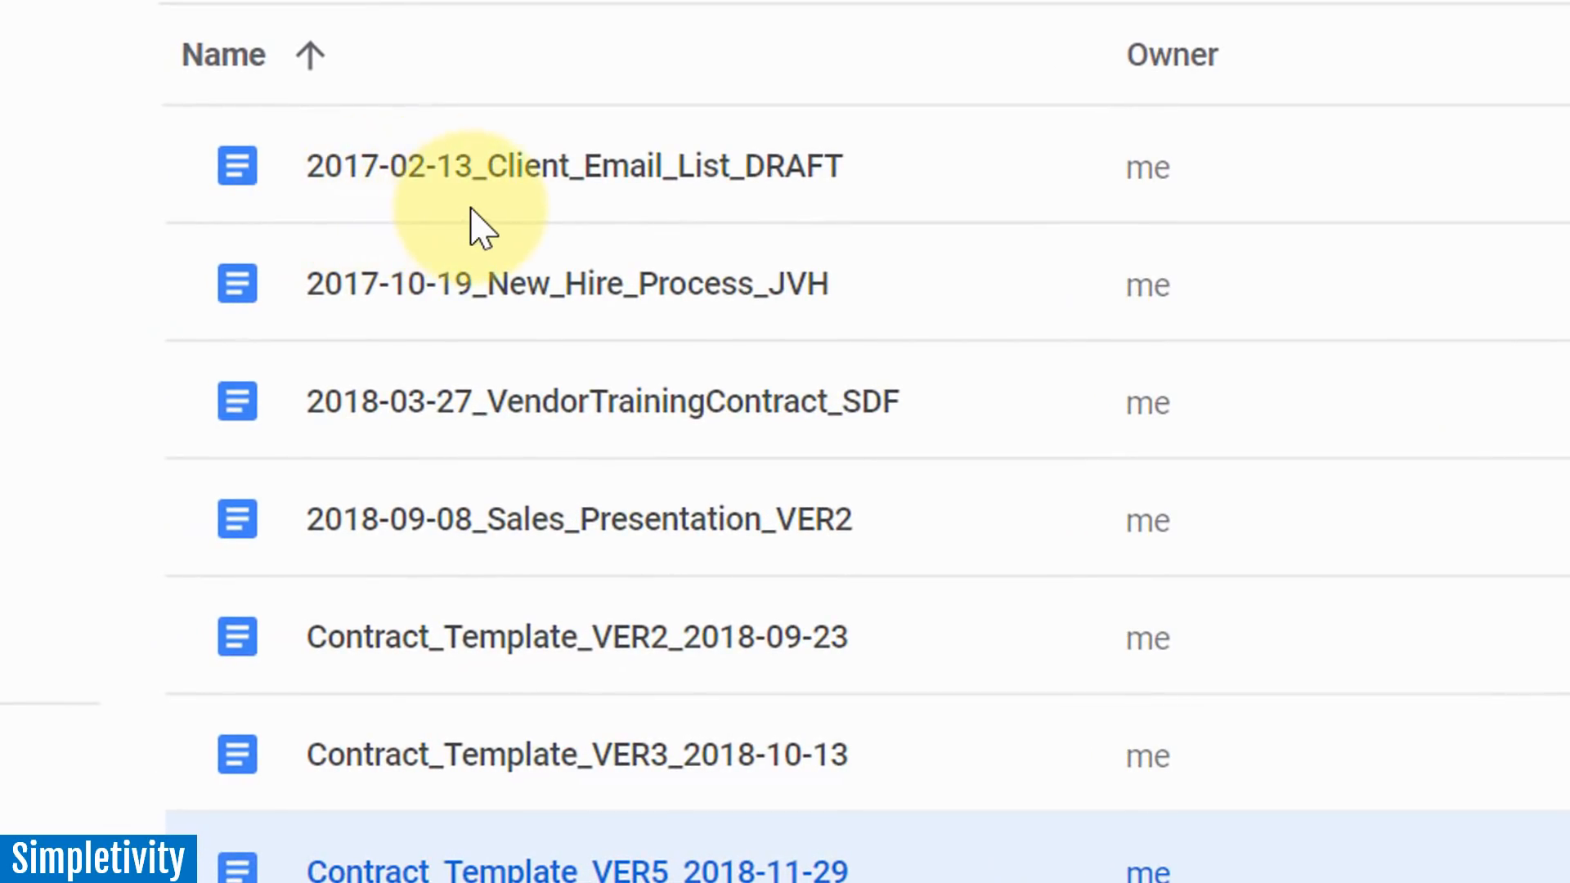
mouse_move(450, 225)
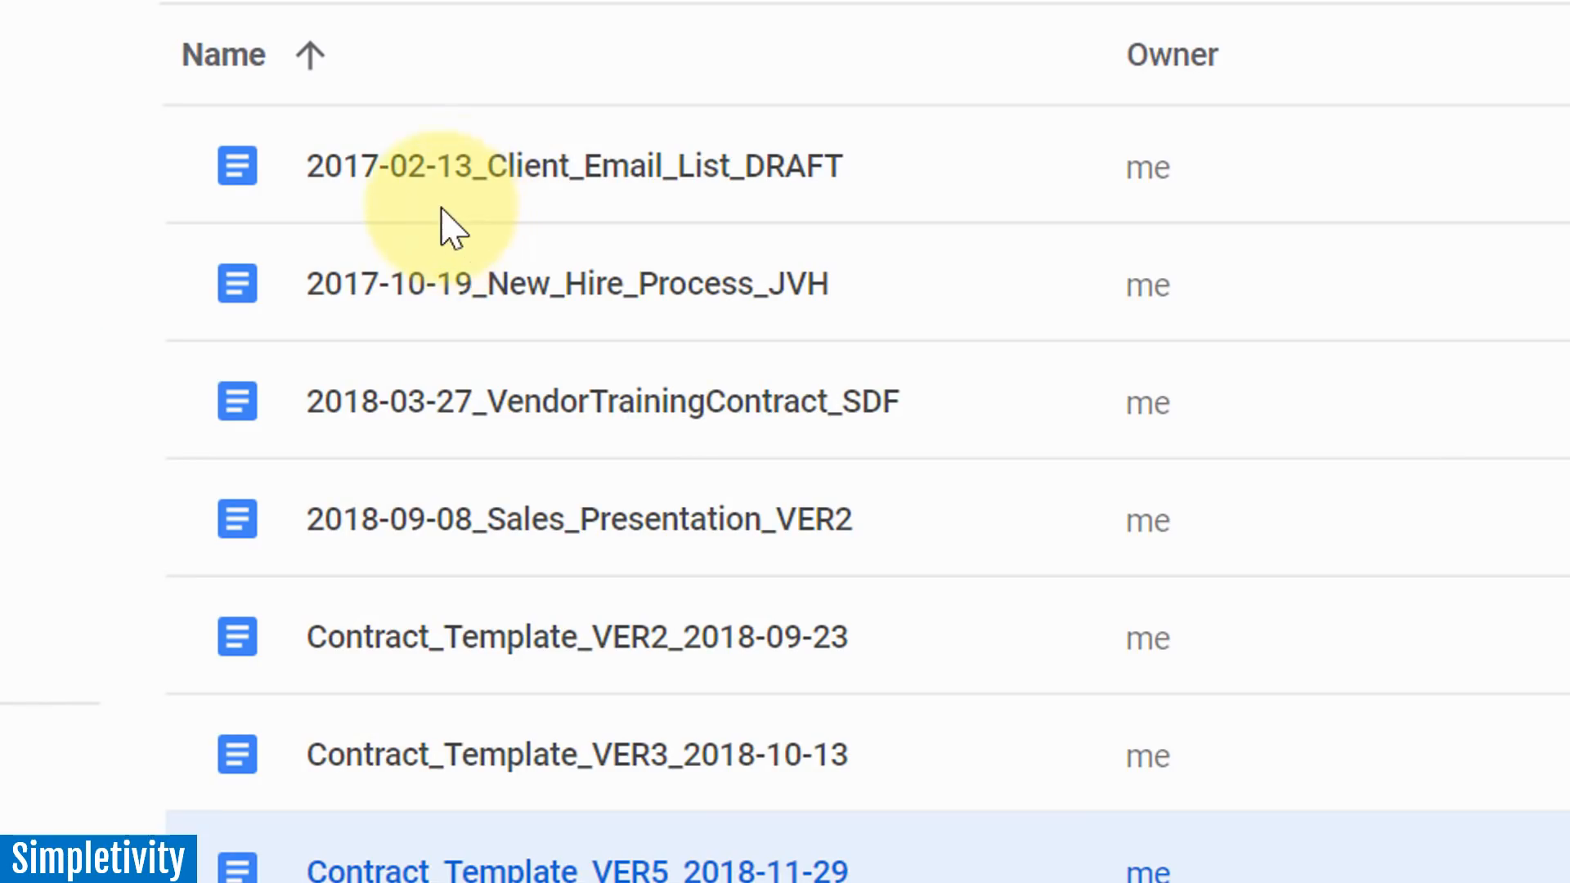
mouse_move(336, 205)
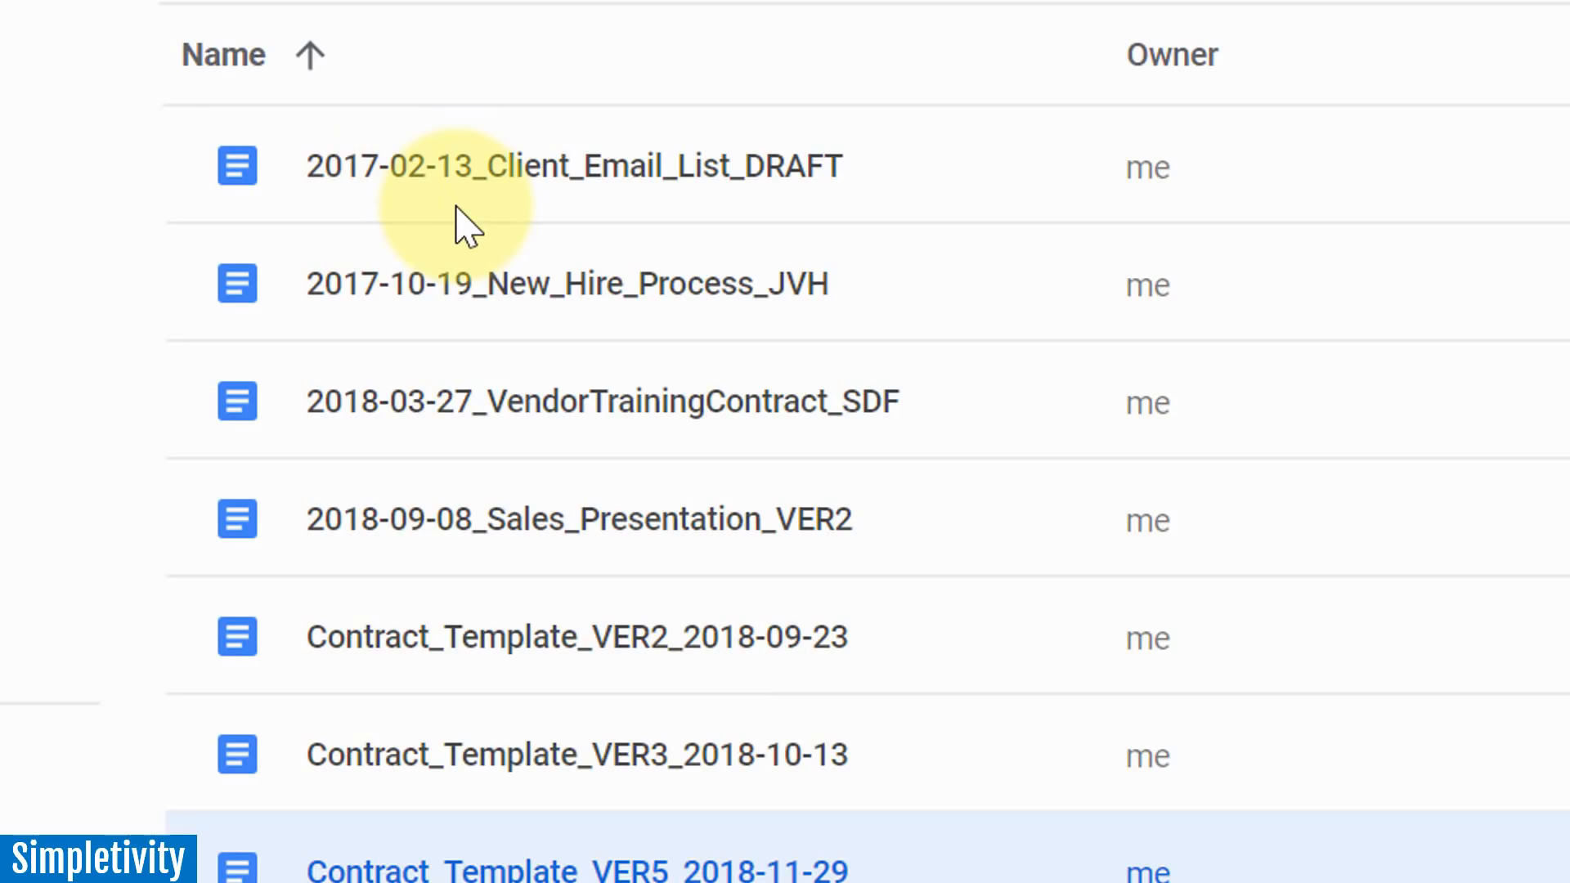
mouse_move(371, 210)
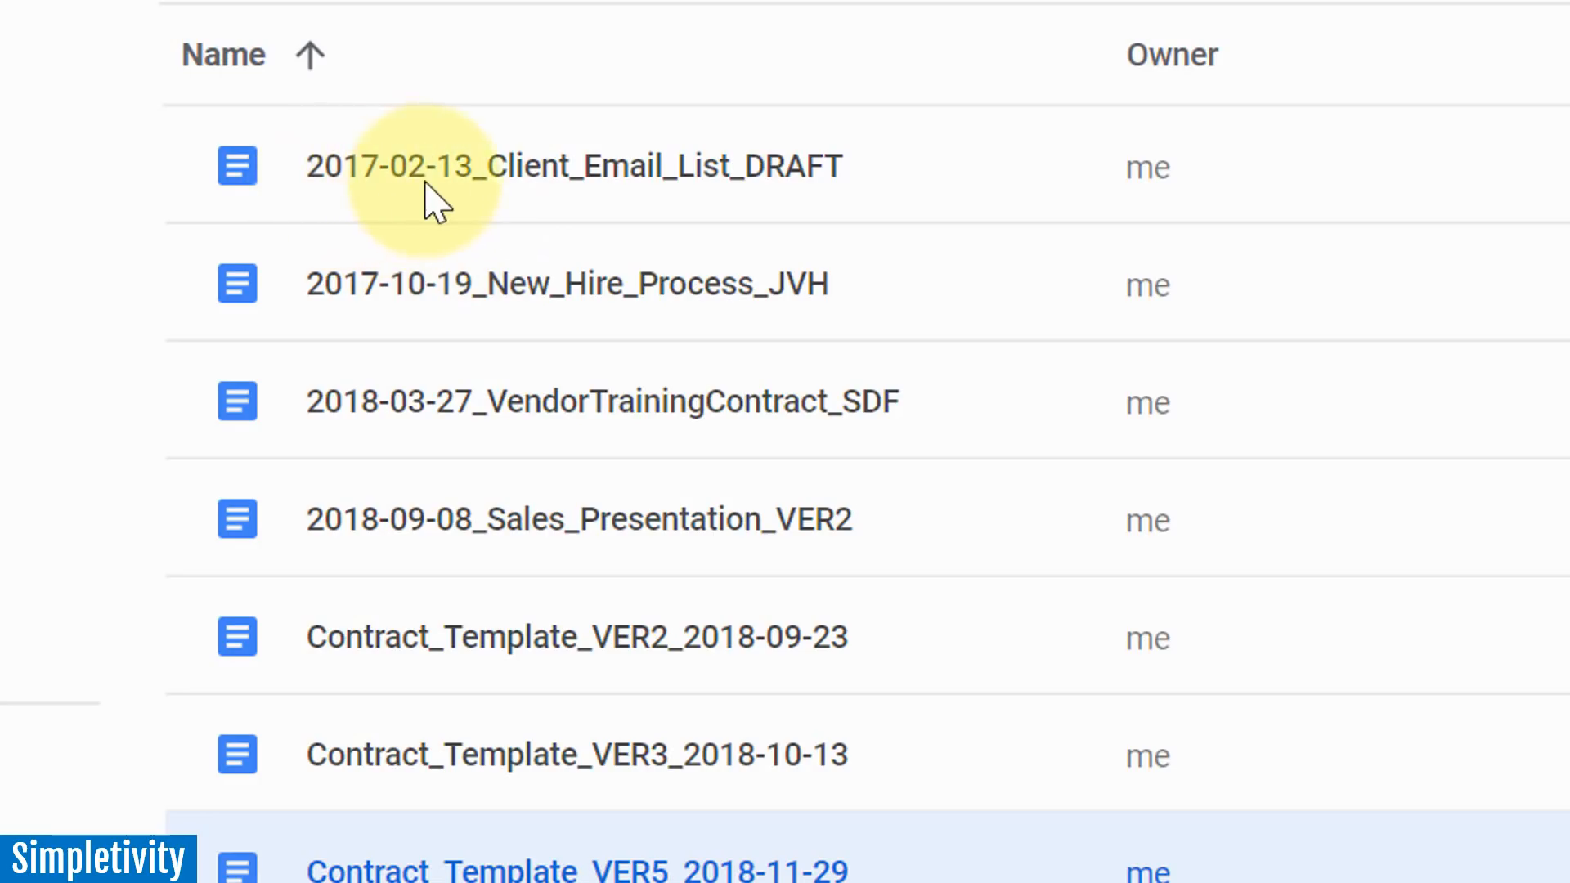
mouse_move(401, 265)
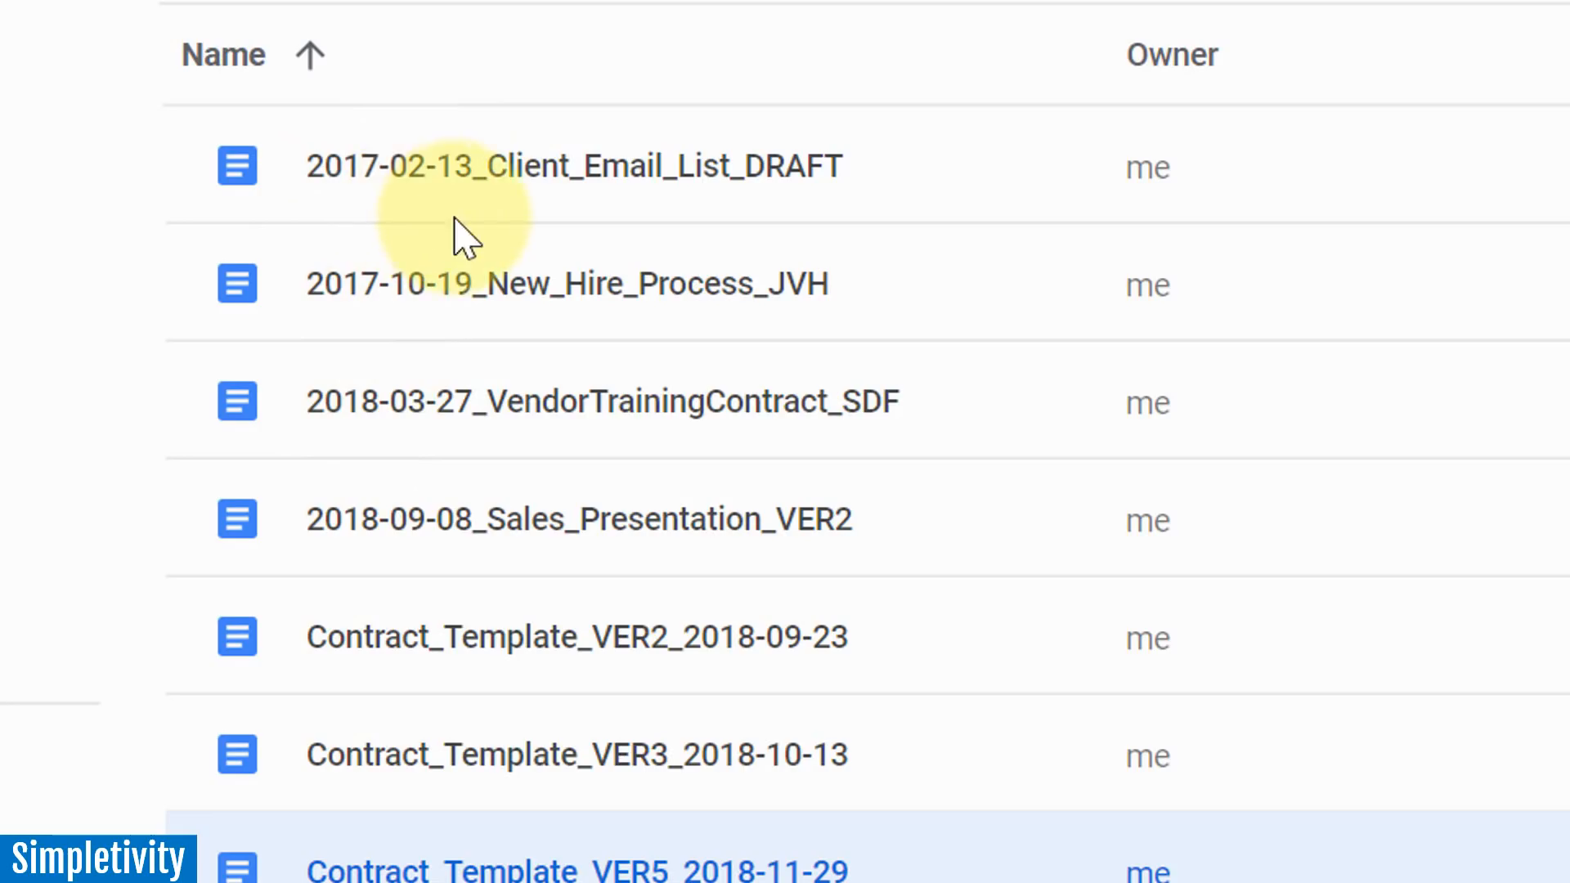
mouse_move(446, 226)
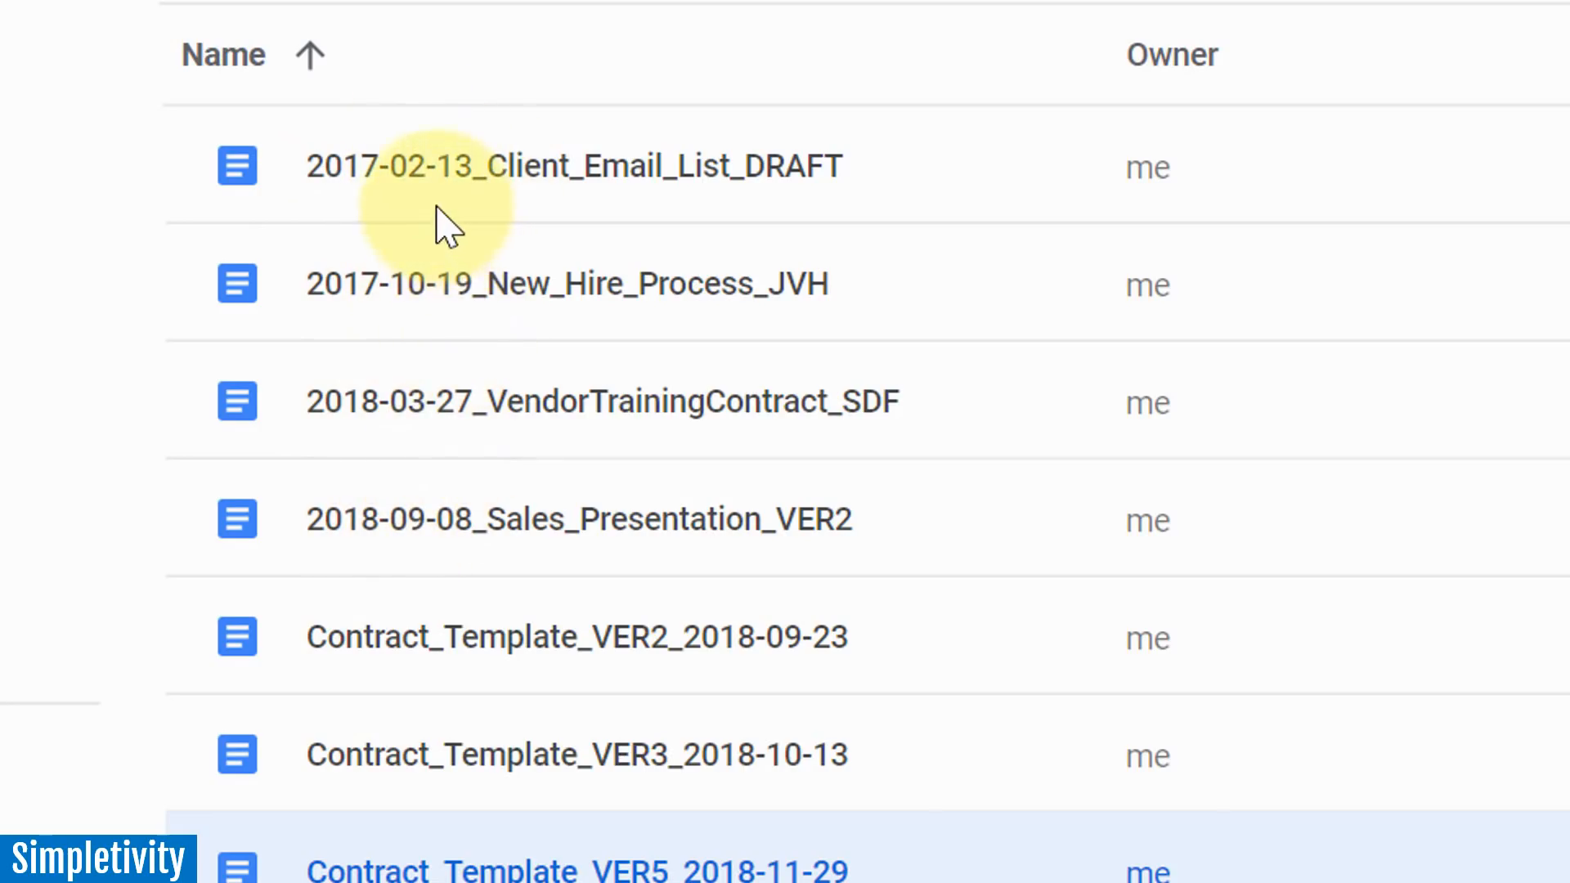
mouse_move(361, 331)
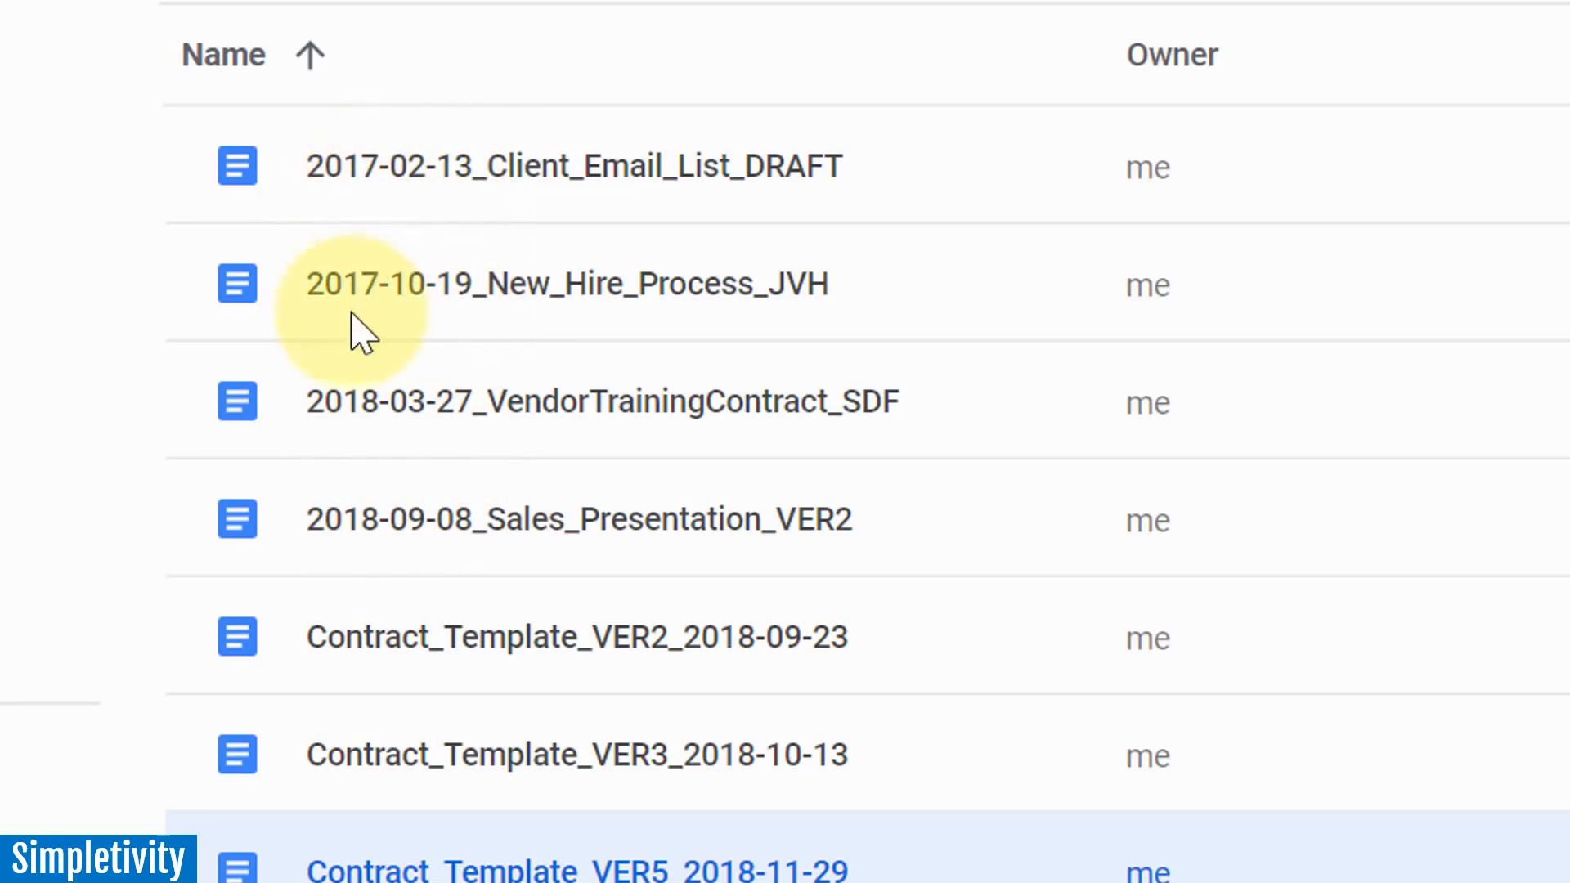
mouse_move(431, 450)
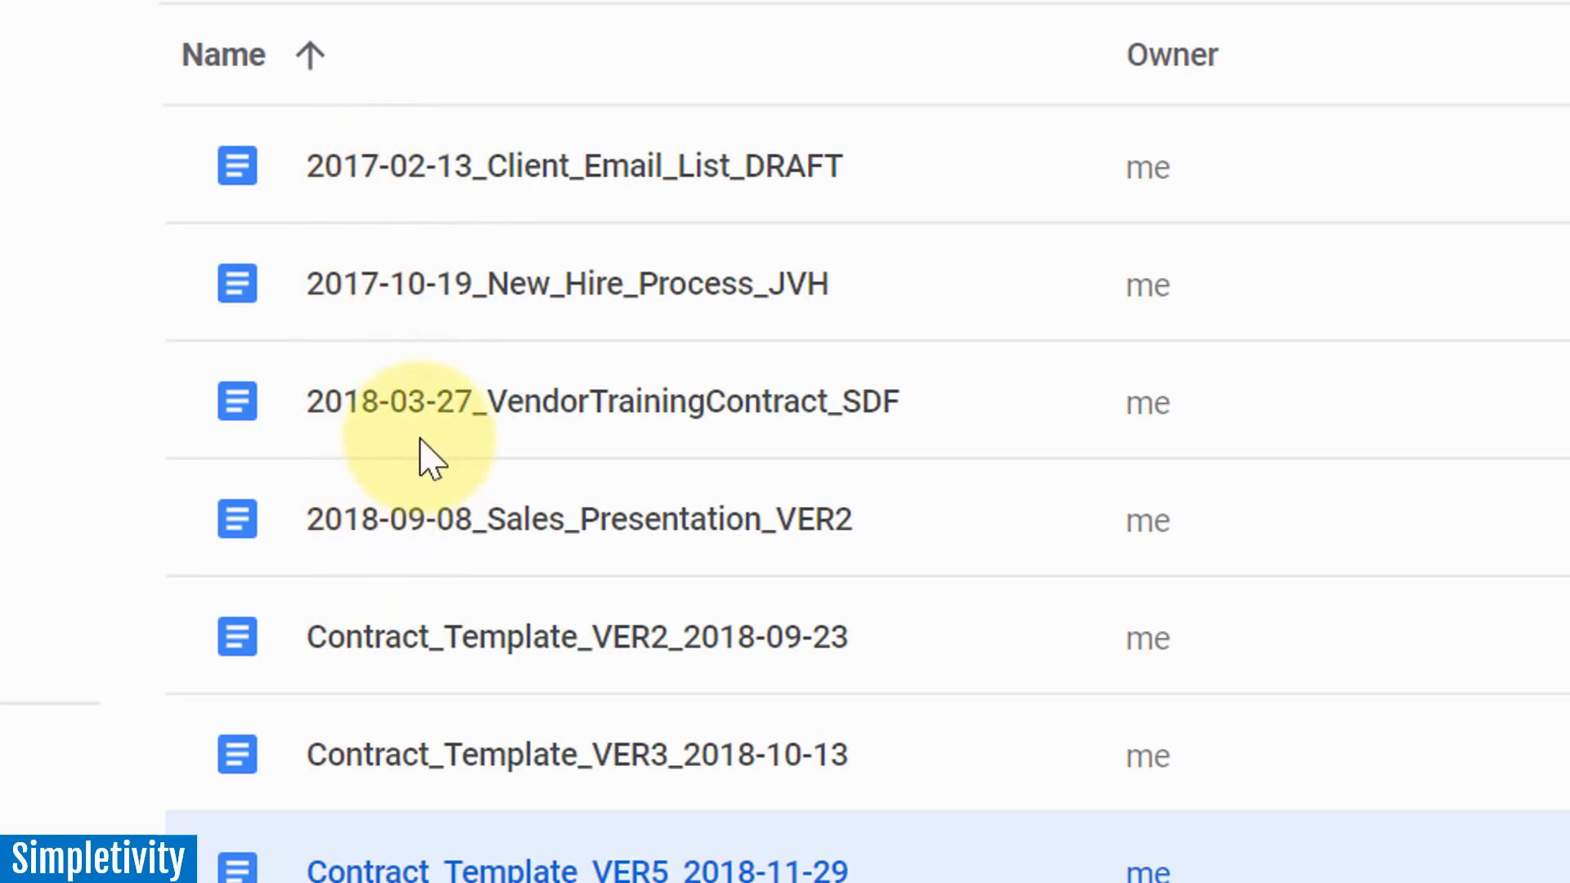
mouse_move(471, 241)
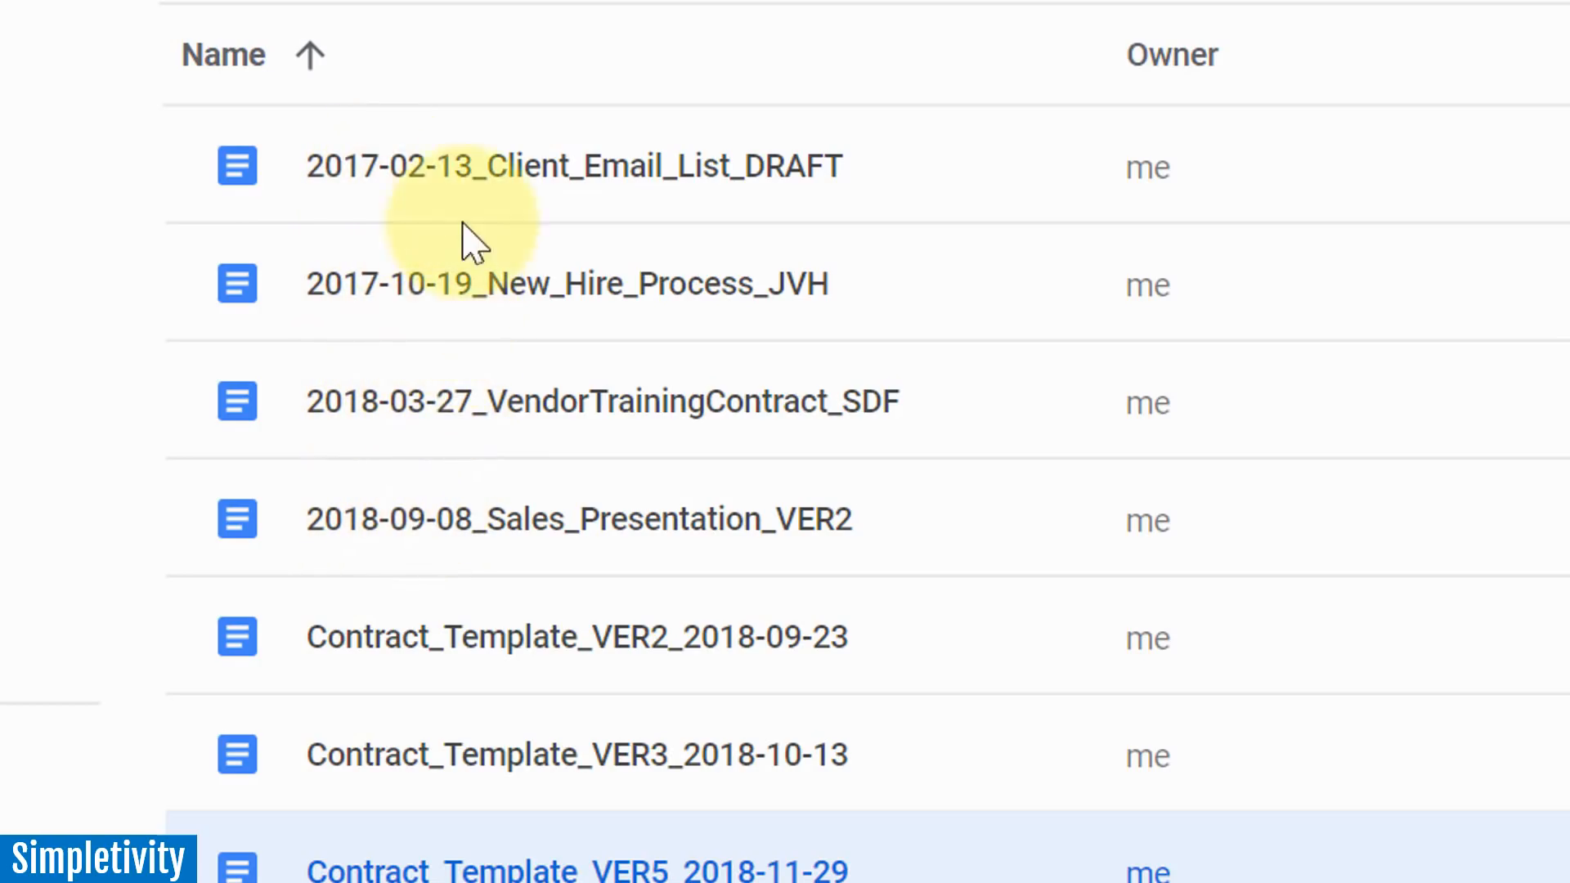
mouse_move(478, 175)
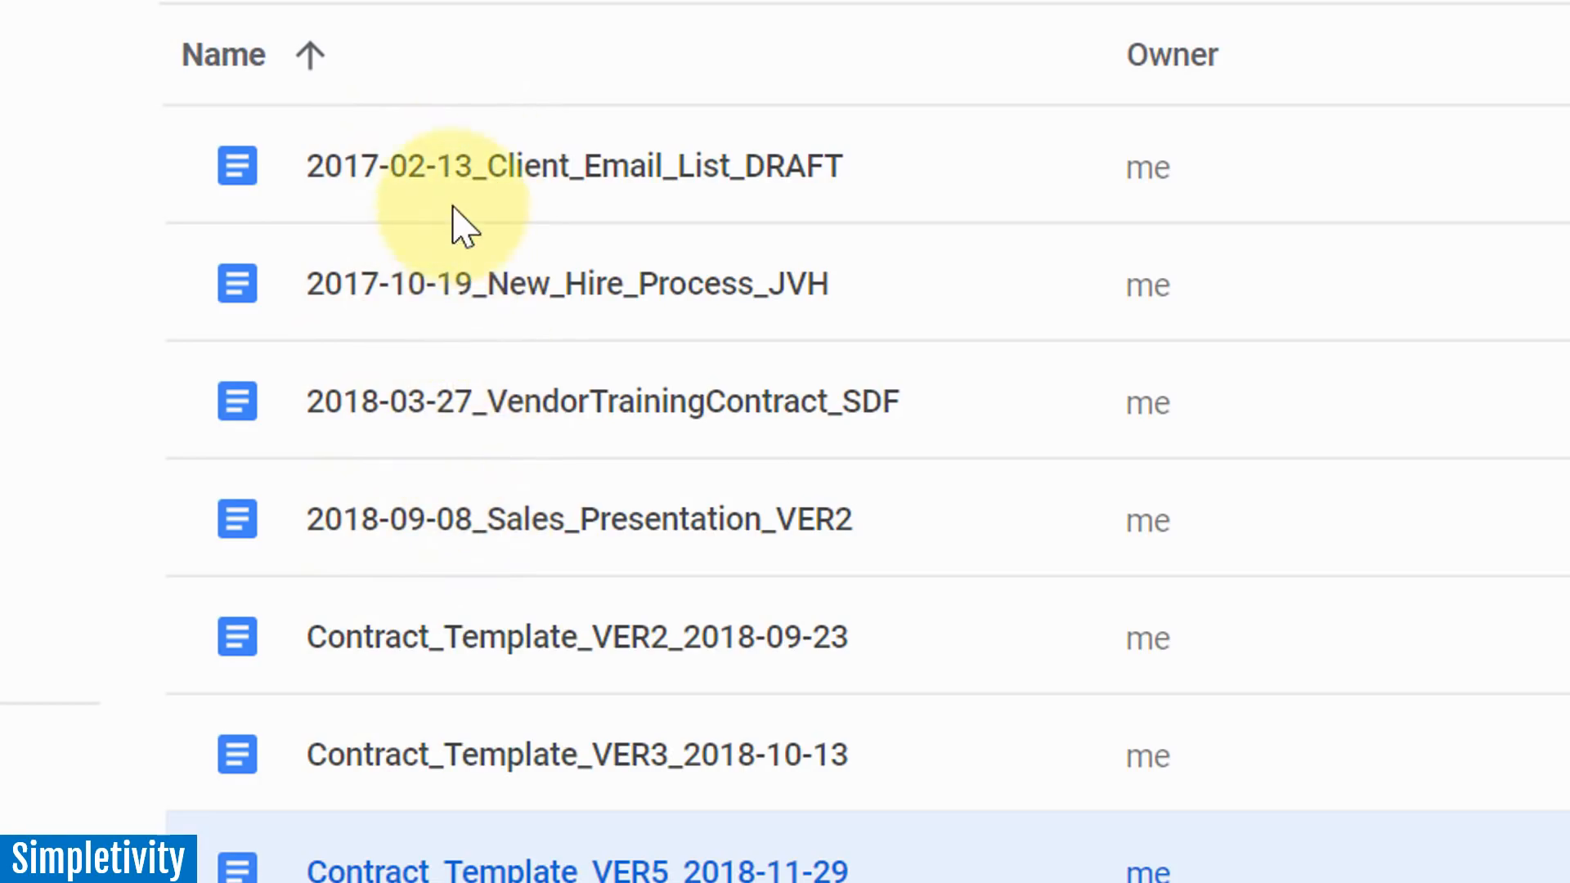
mouse_move(375, 276)
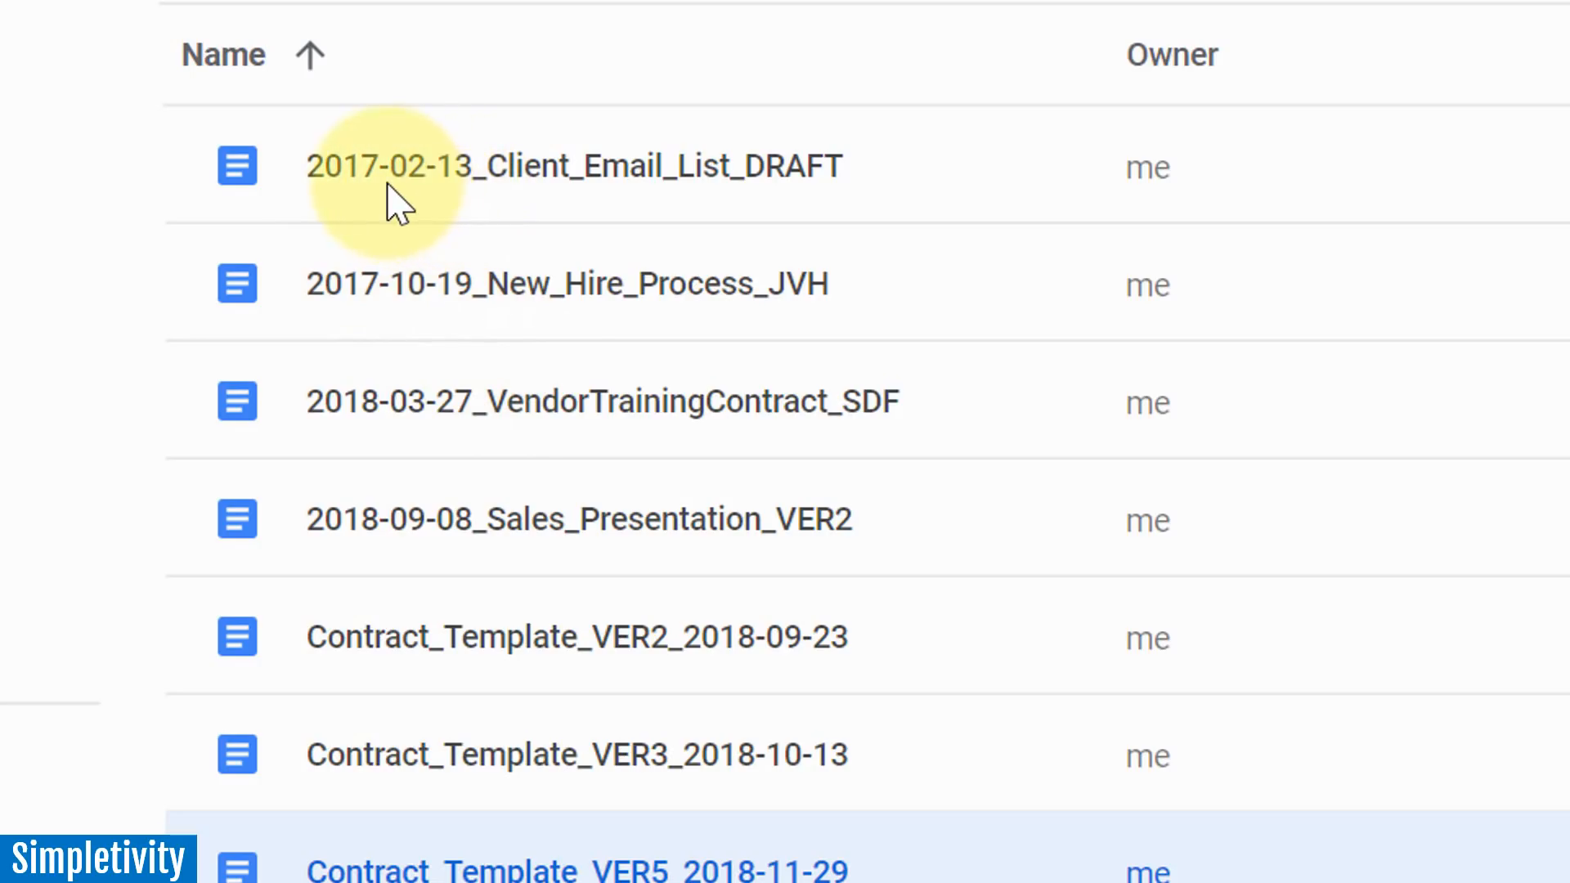
mouse_move(438, 186)
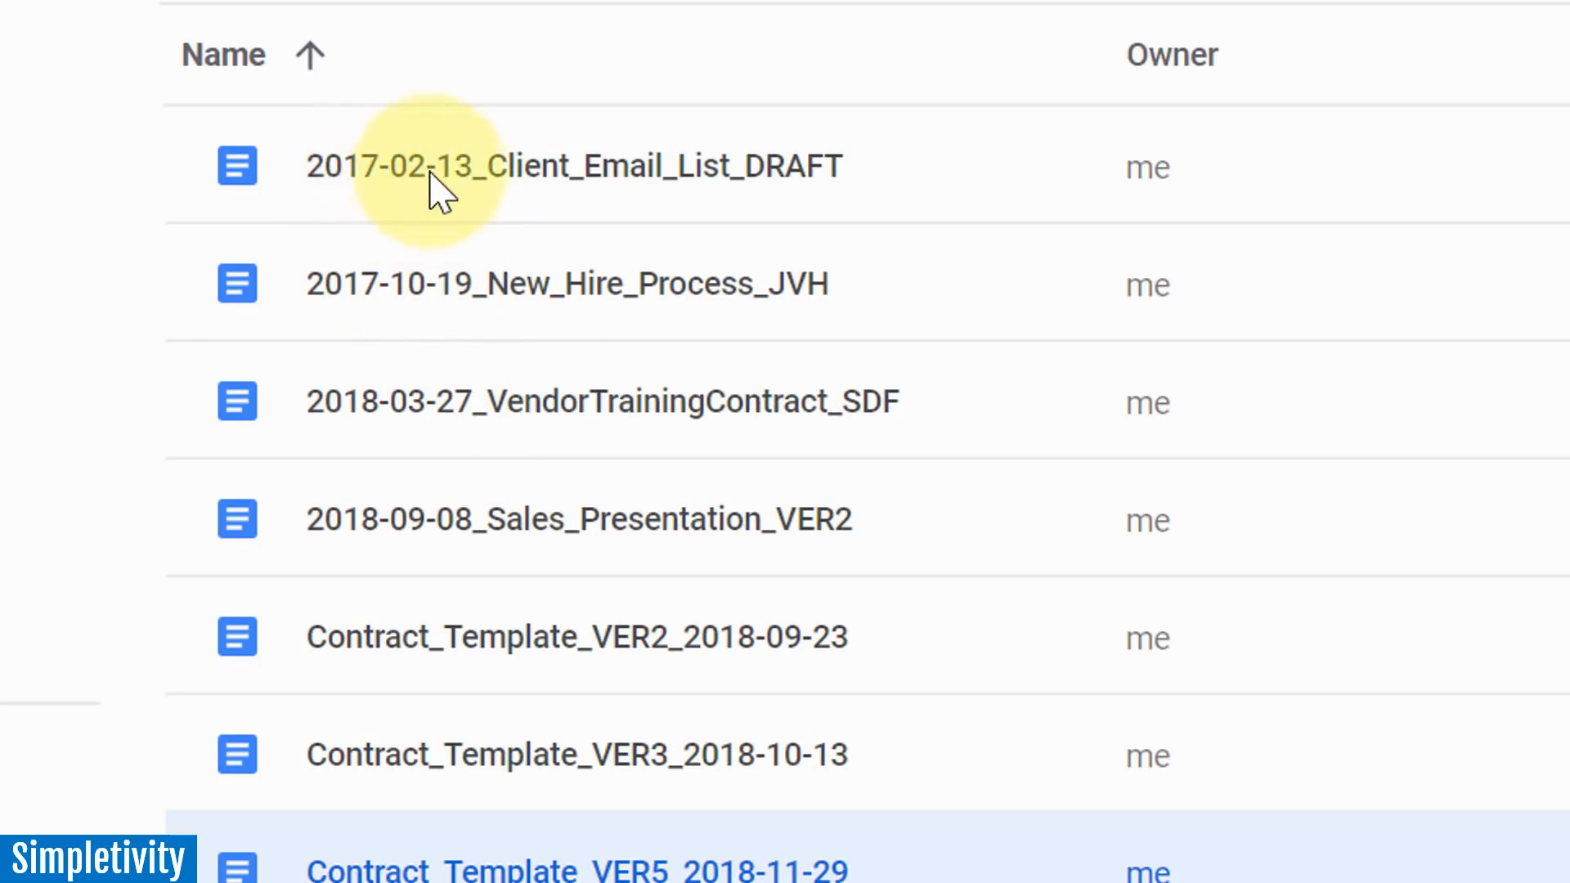
mouse_move(486, 175)
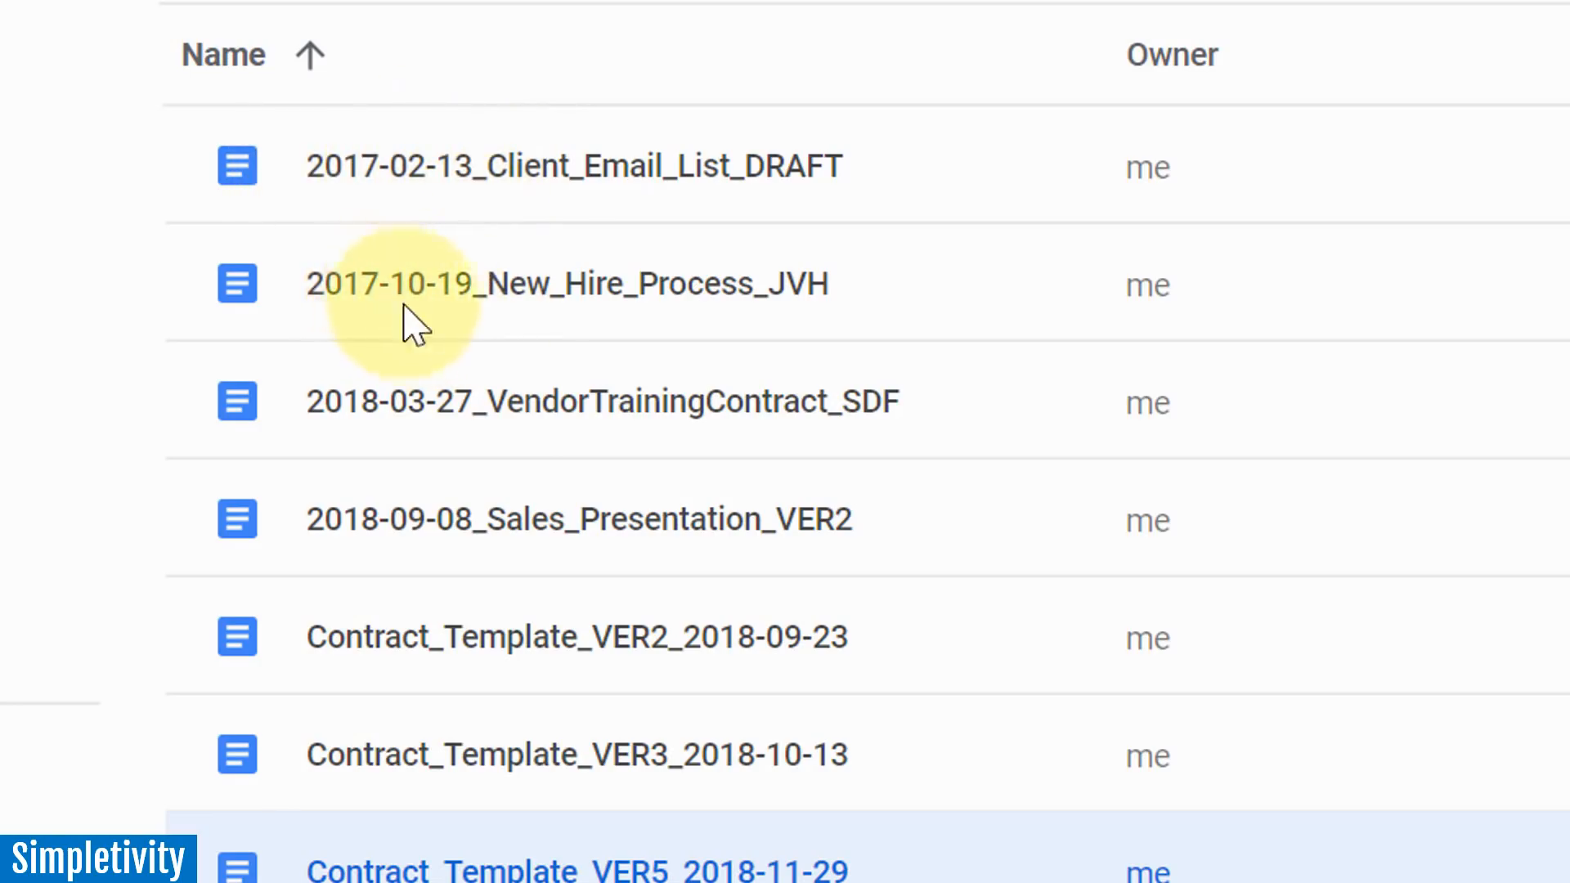
mouse_move(471, 391)
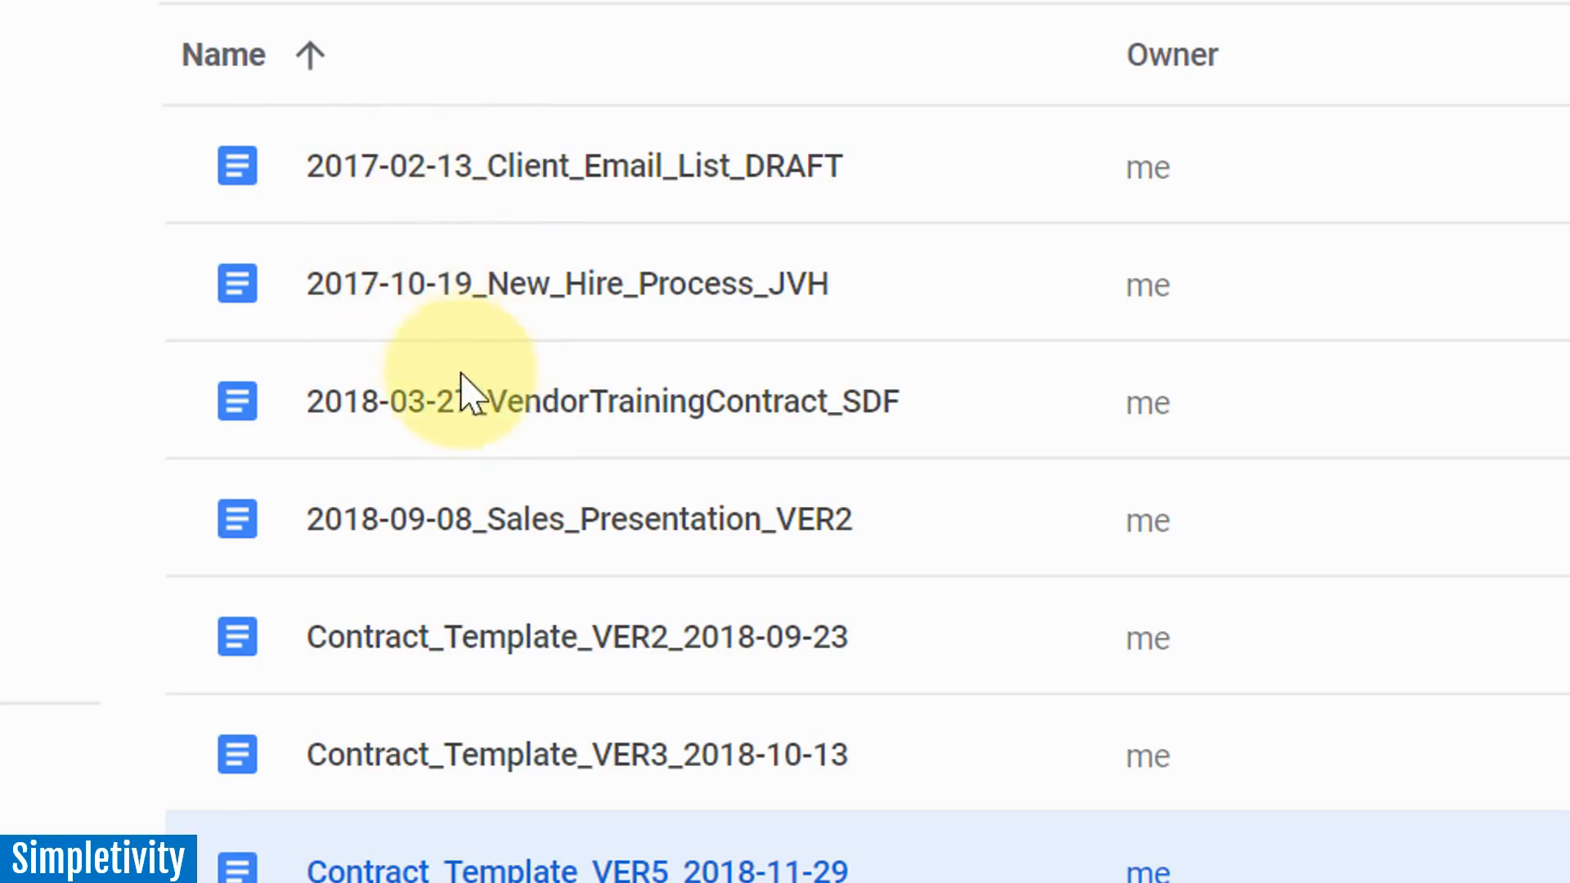
mouse_move(405, 390)
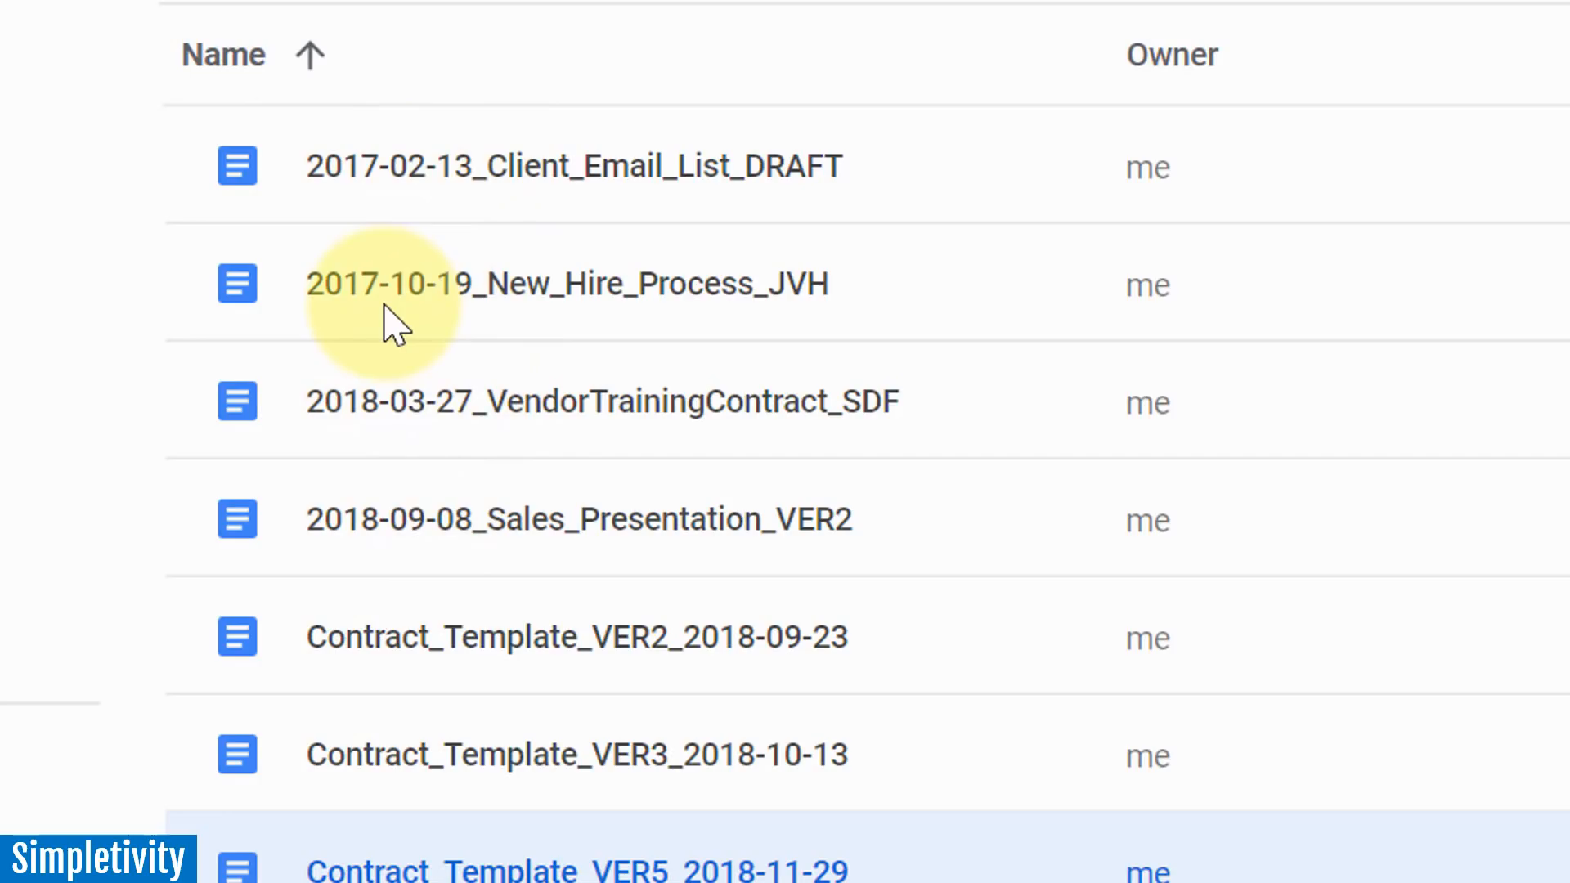
mouse_move(385, 210)
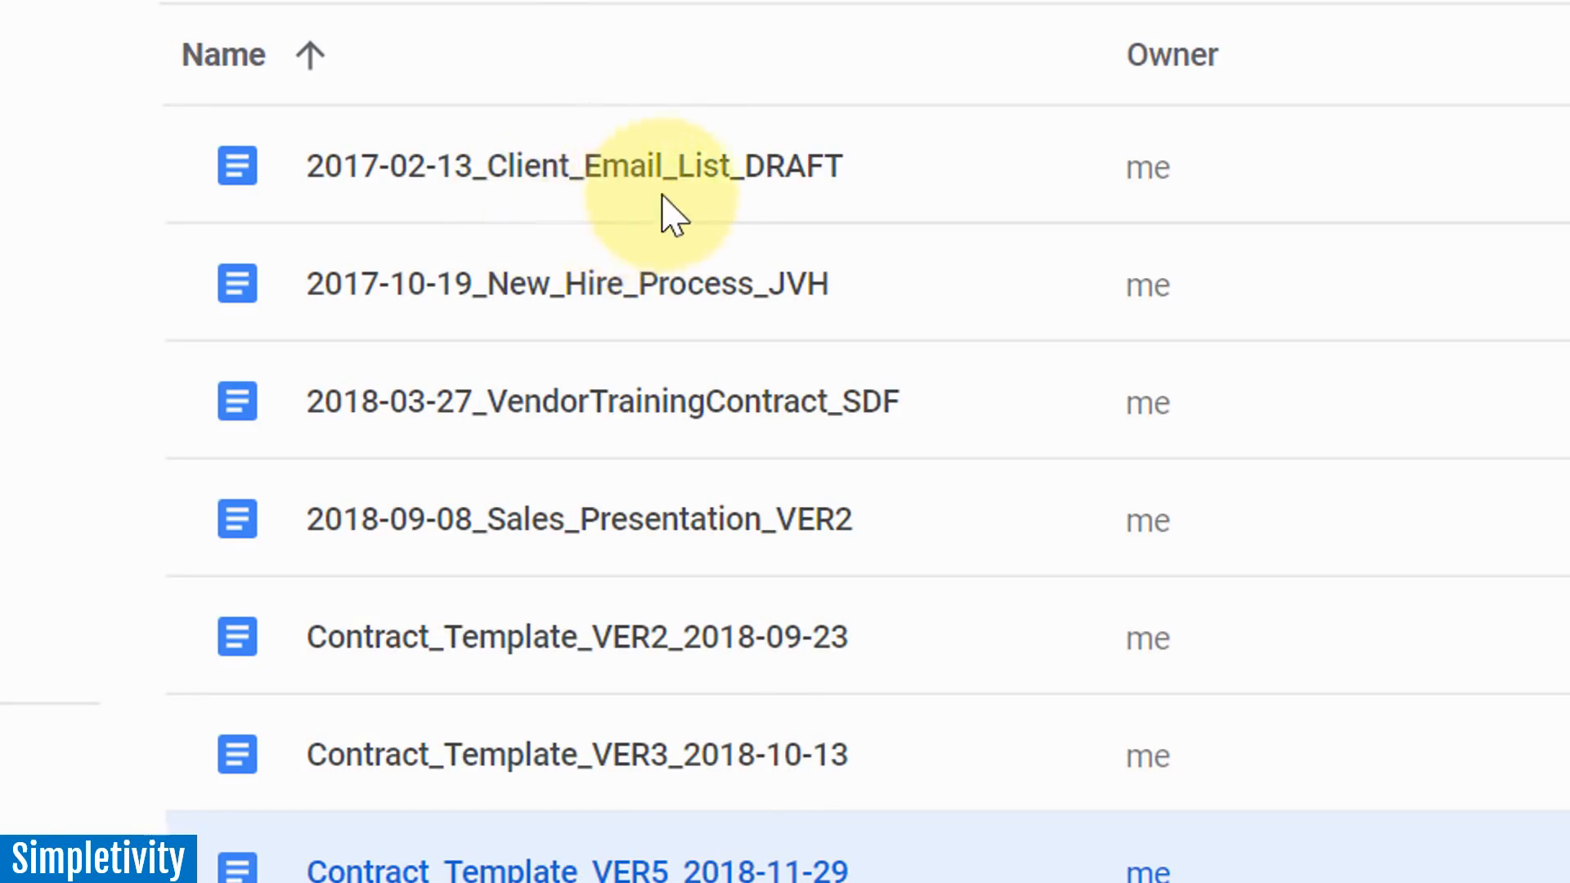
mouse_move(655, 230)
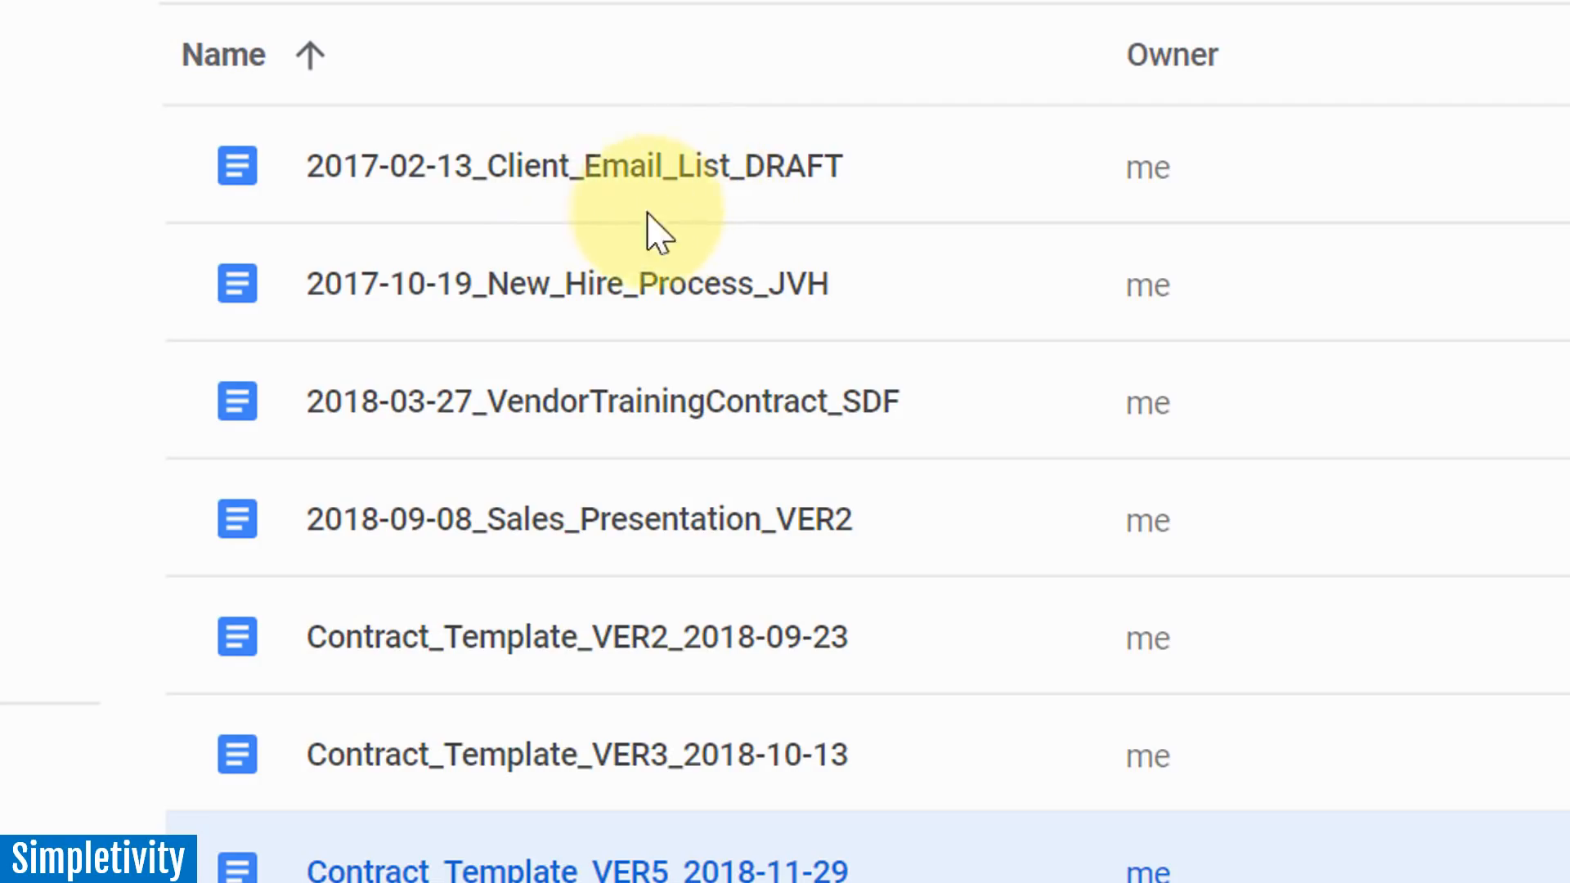
mouse_move(616, 215)
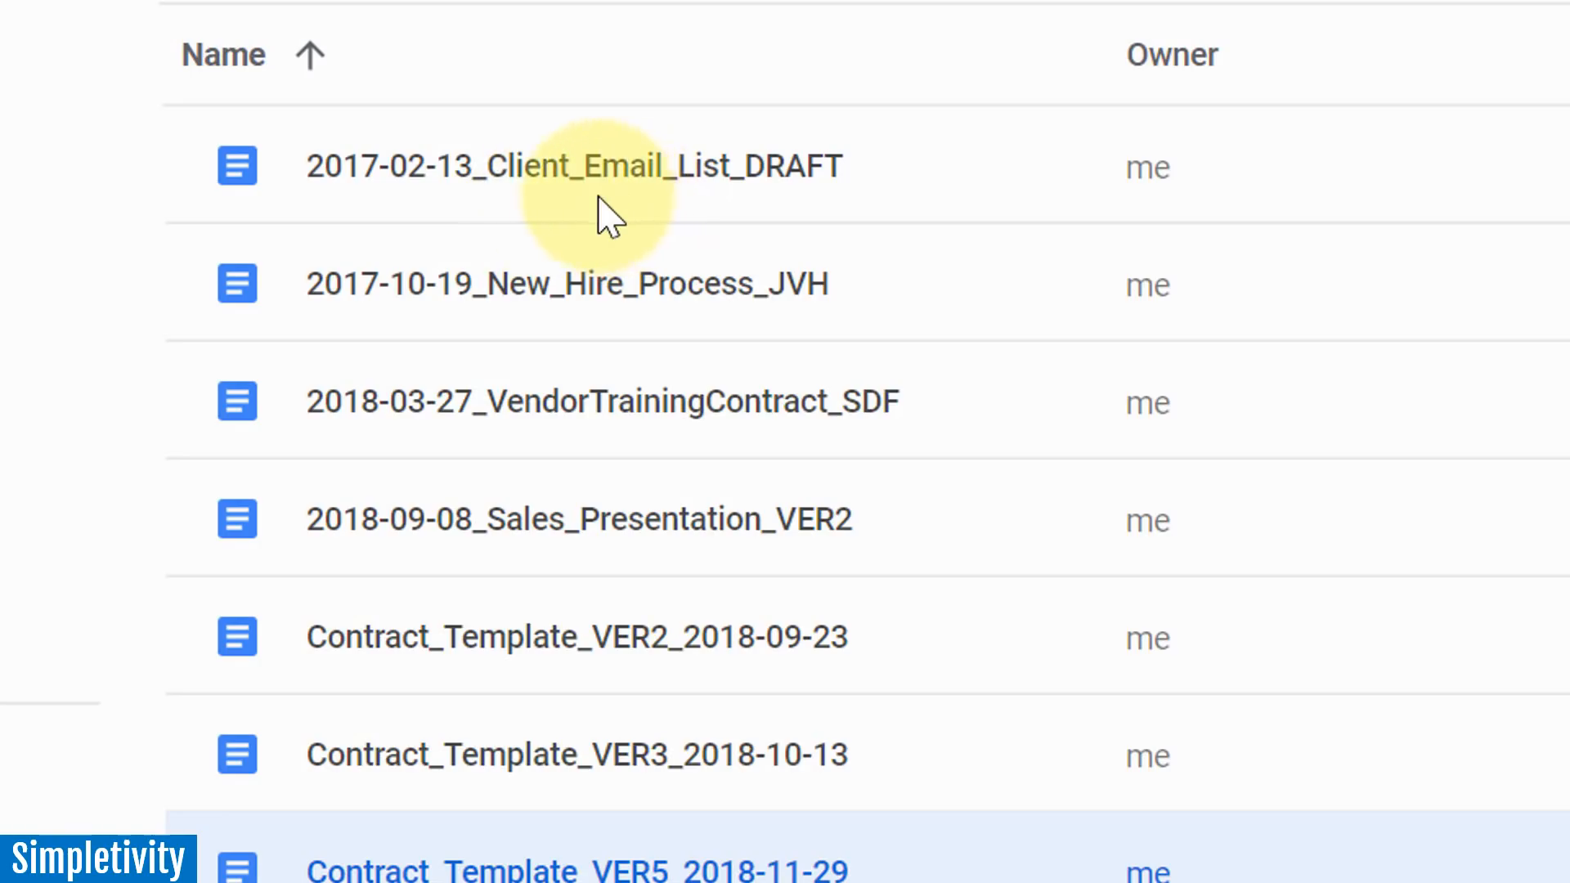
mouse_move(701, 226)
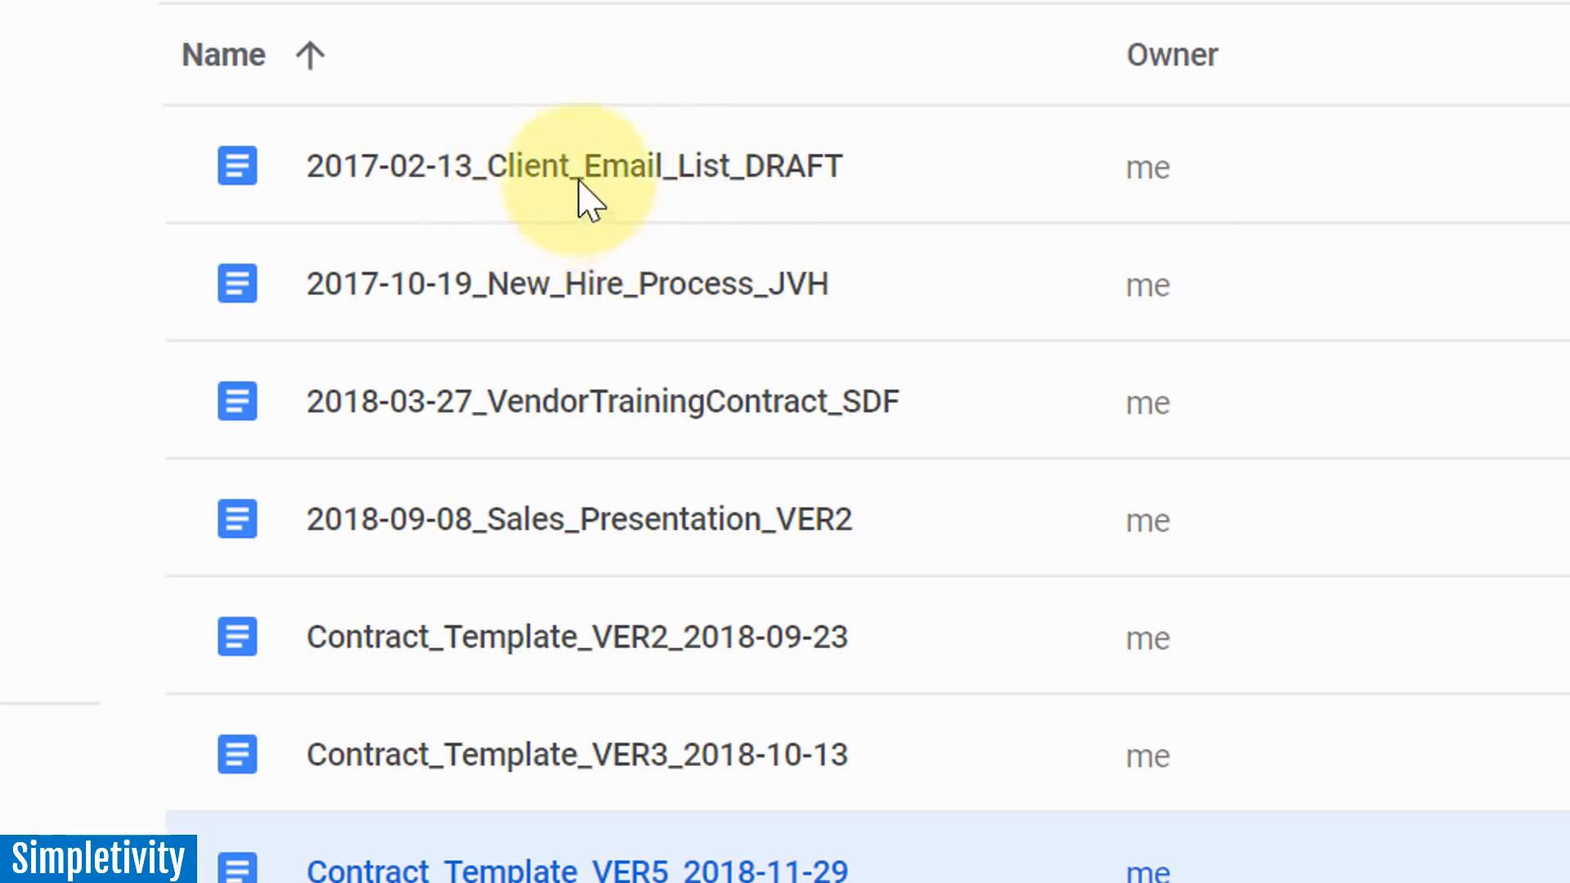
mouse_move(682, 205)
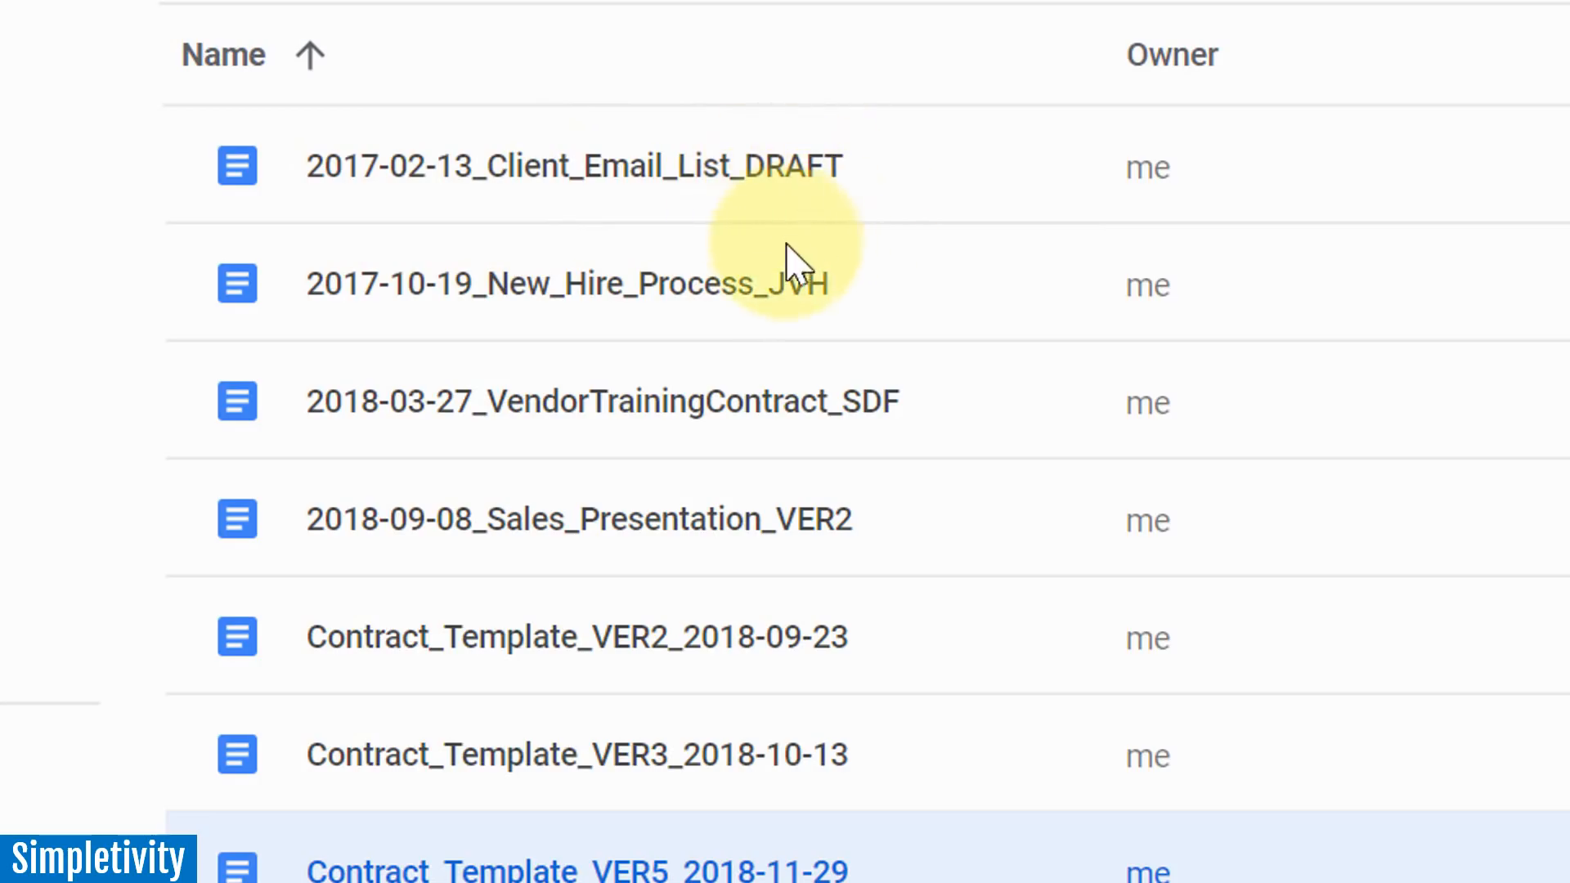
mouse_move(565, 218)
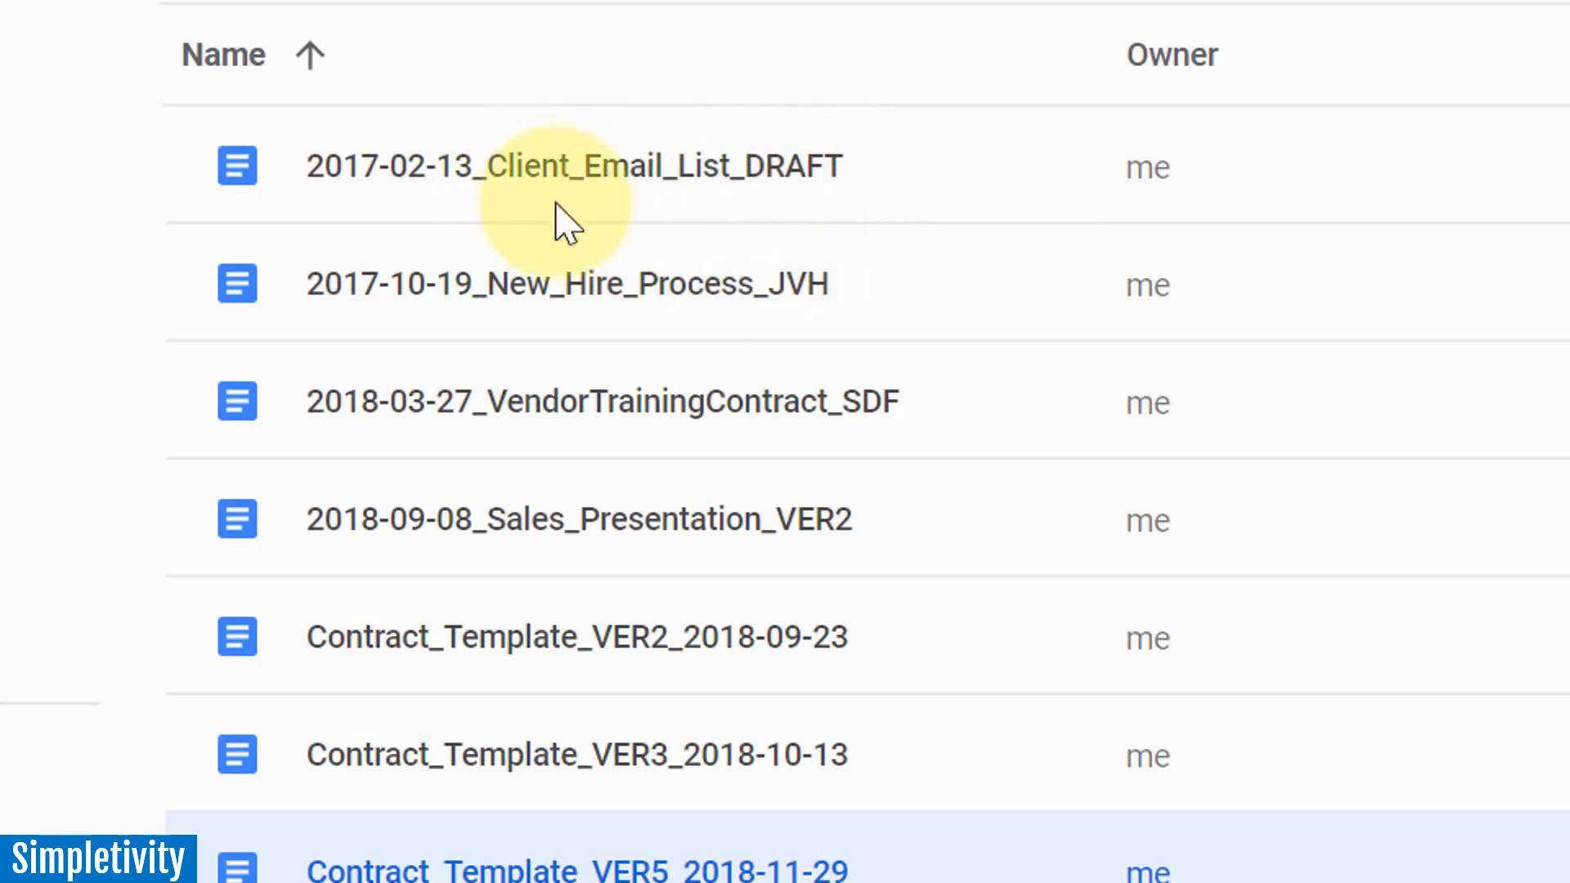
mouse_move(651, 270)
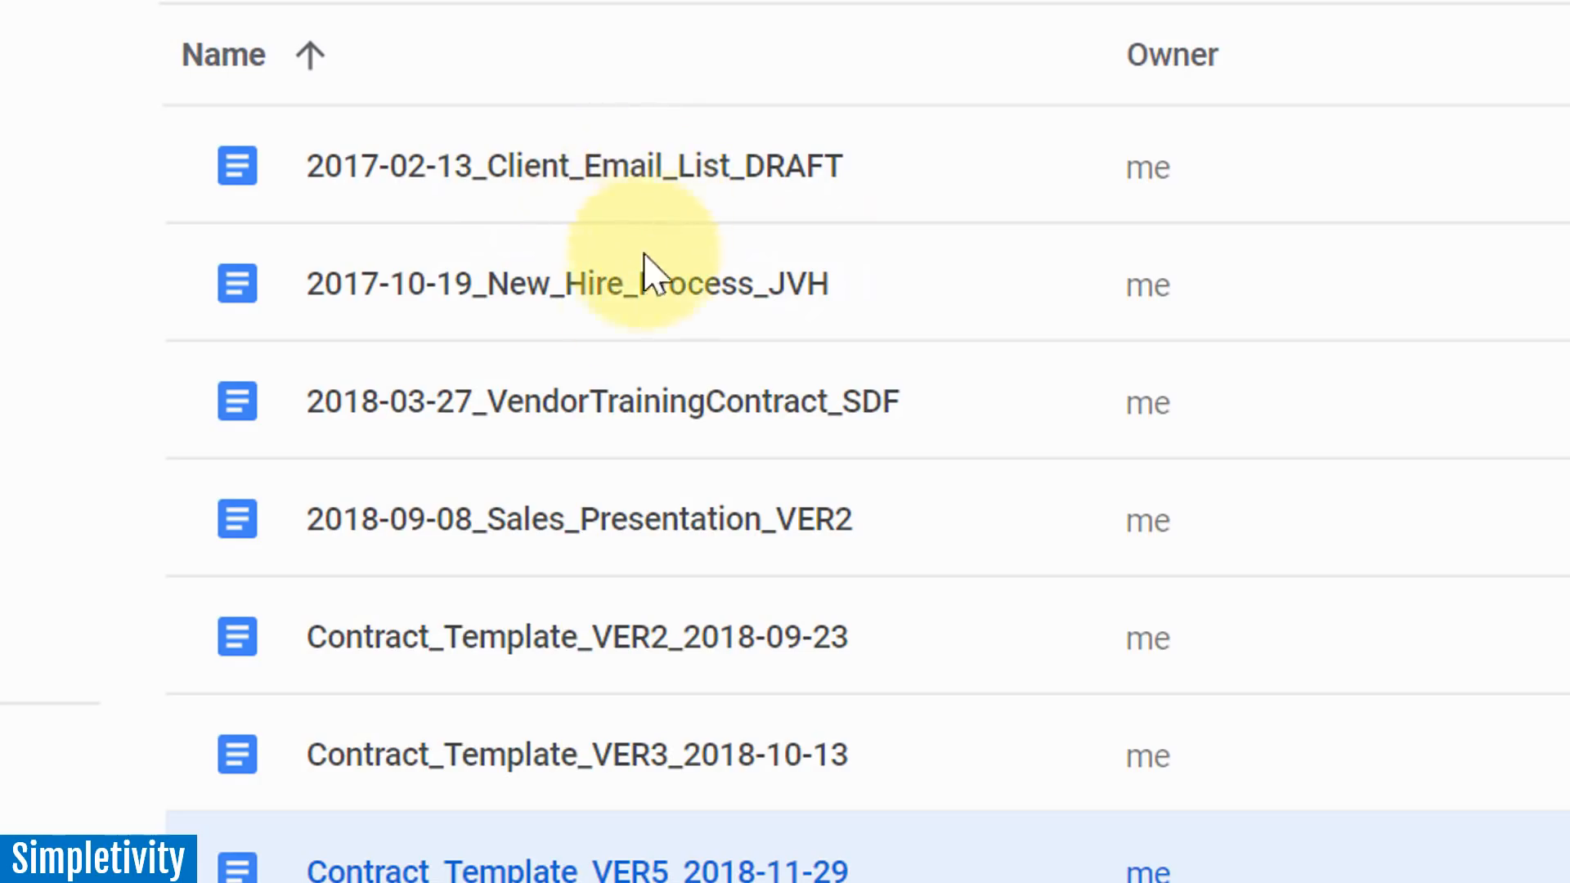
mouse_move(626, 441)
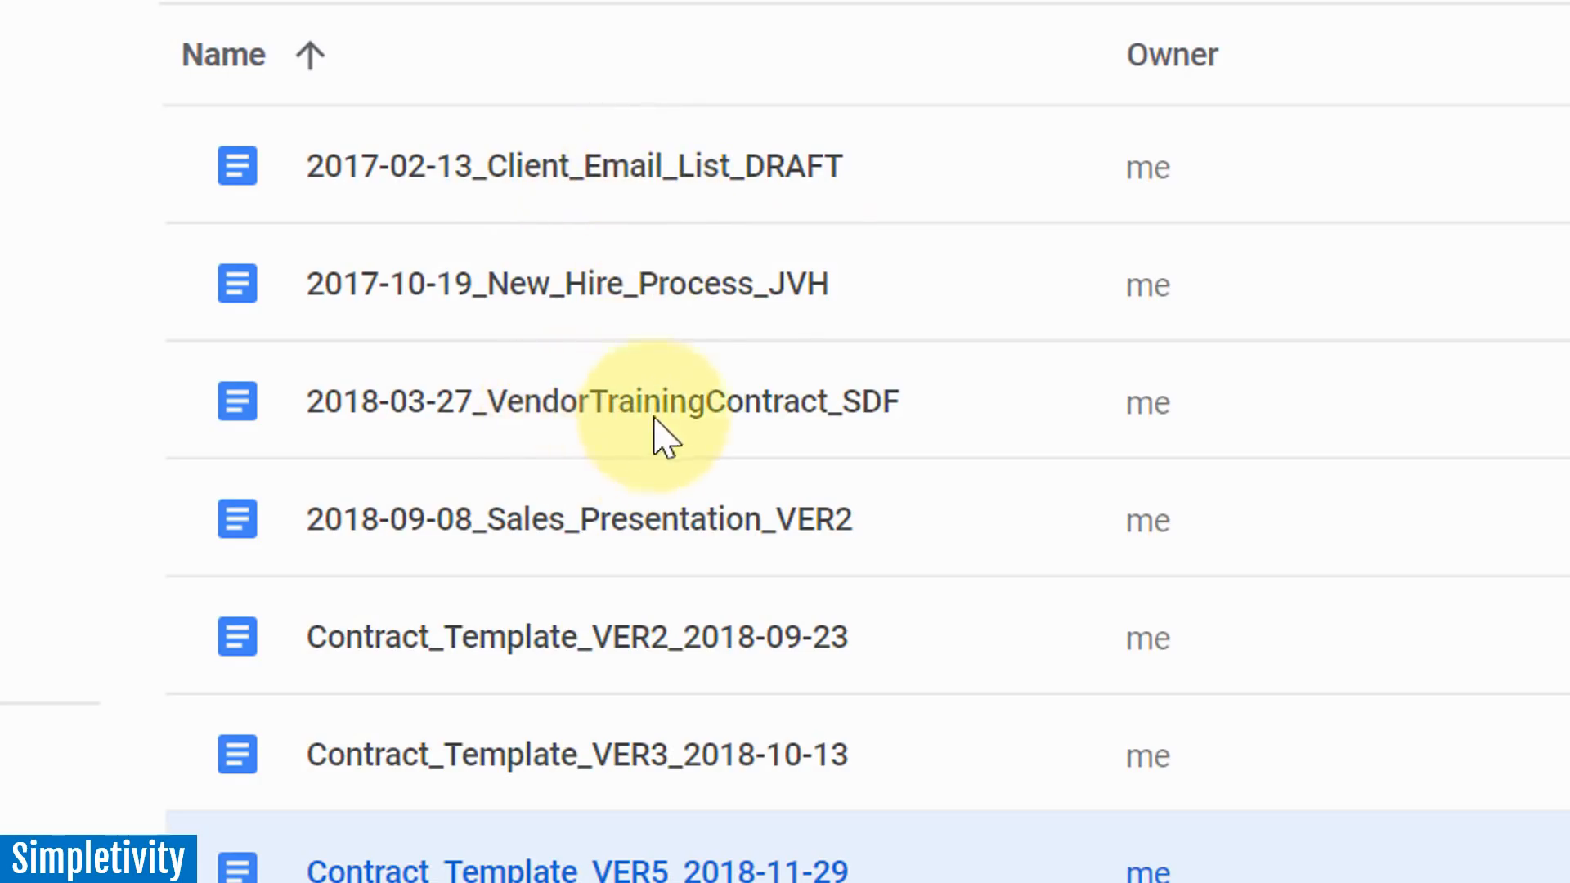
mouse_move(556, 415)
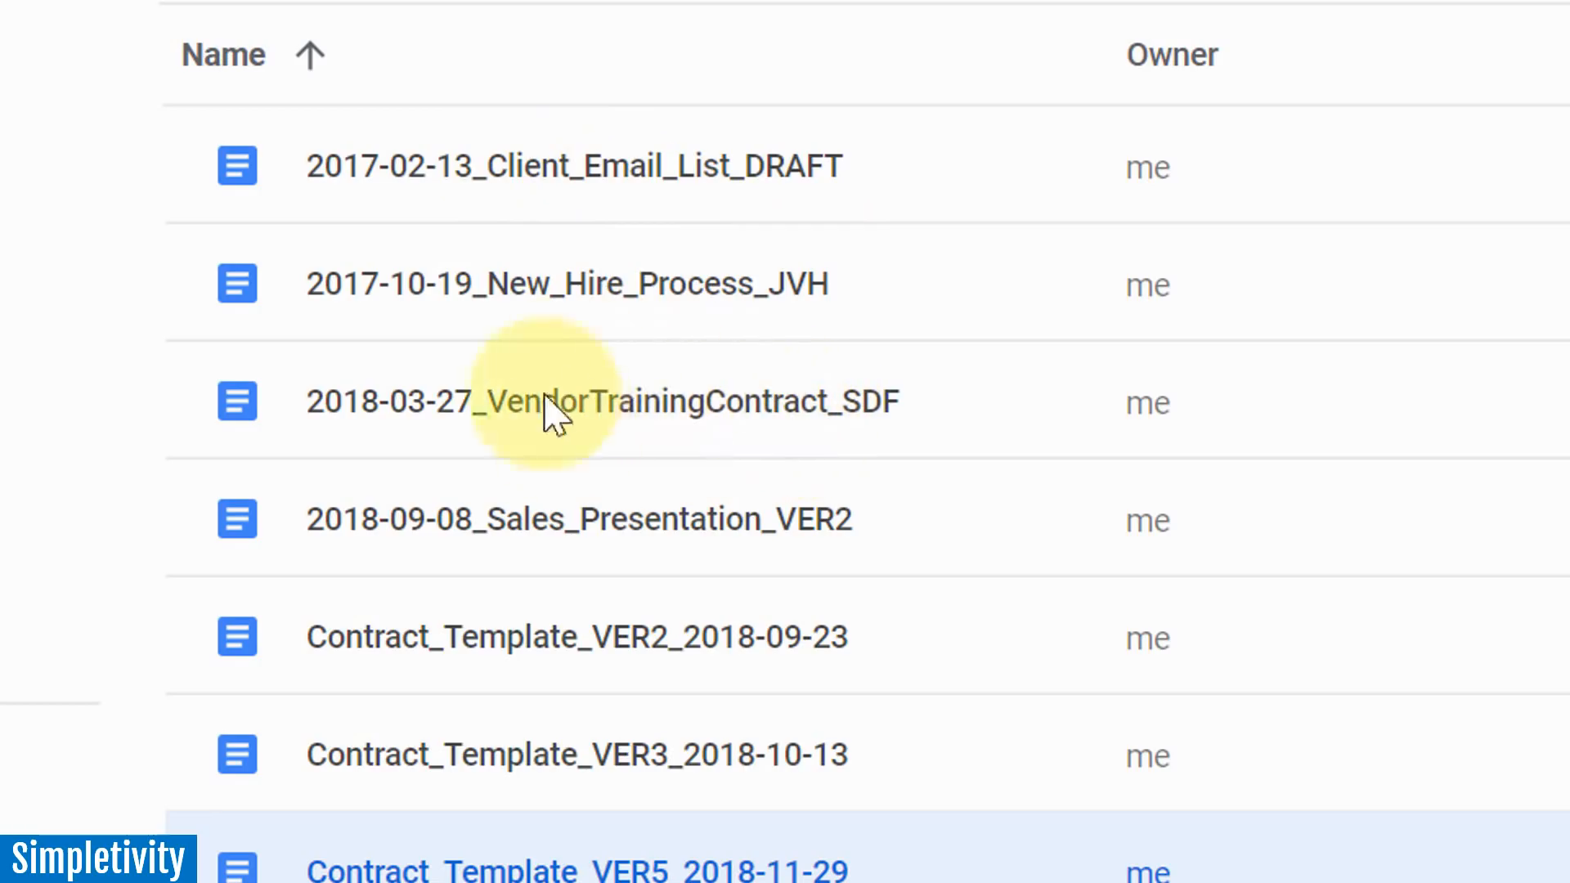
mouse_move(596, 220)
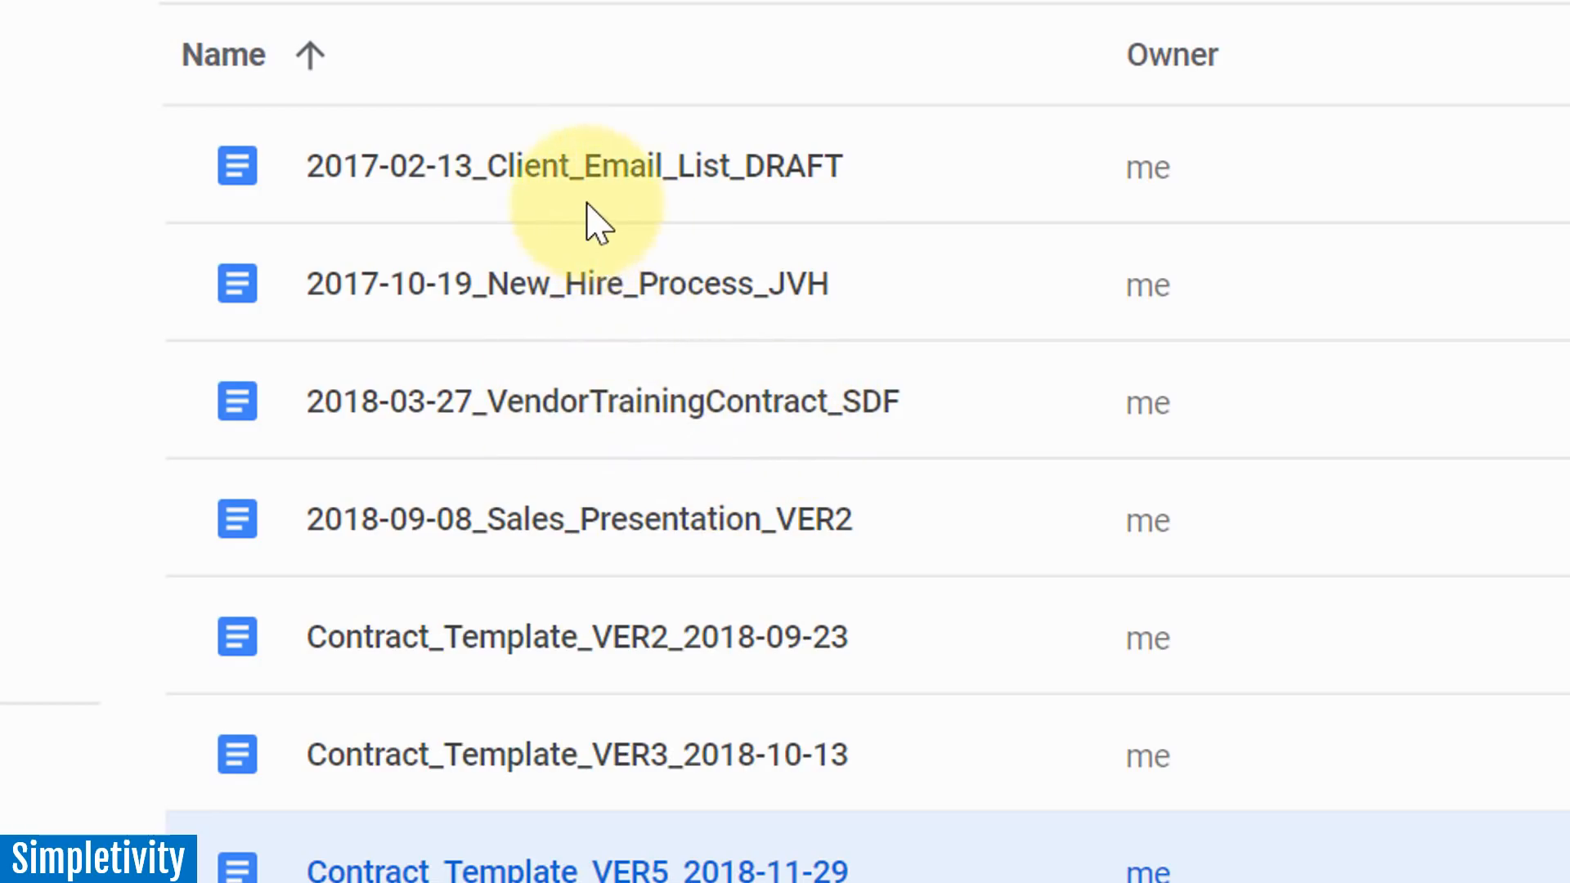
mouse_move(576, 216)
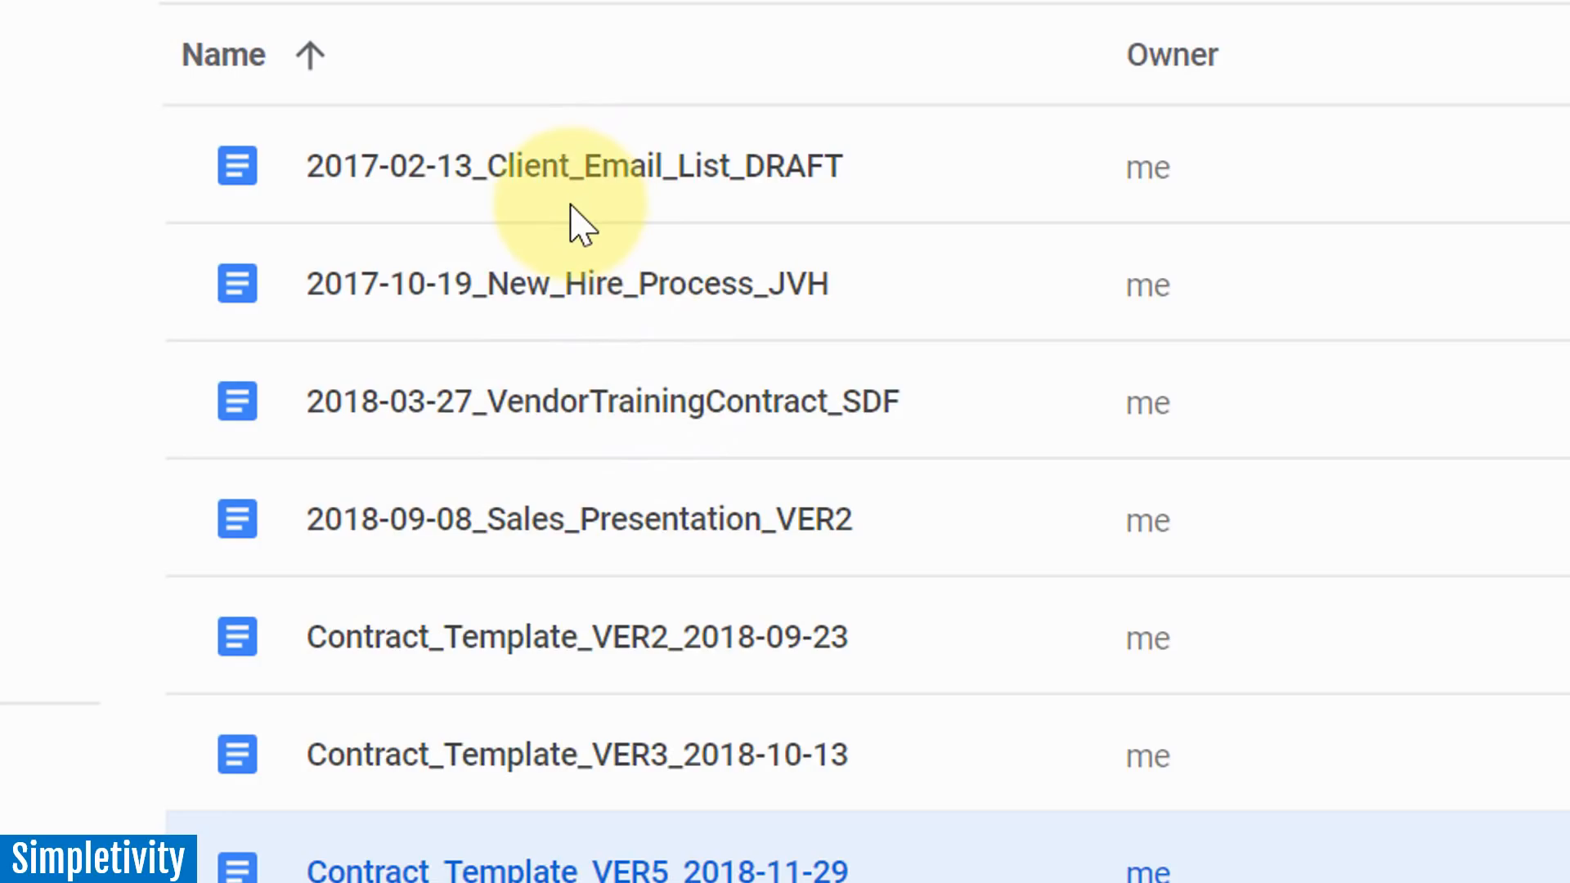
mouse_move(589, 263)
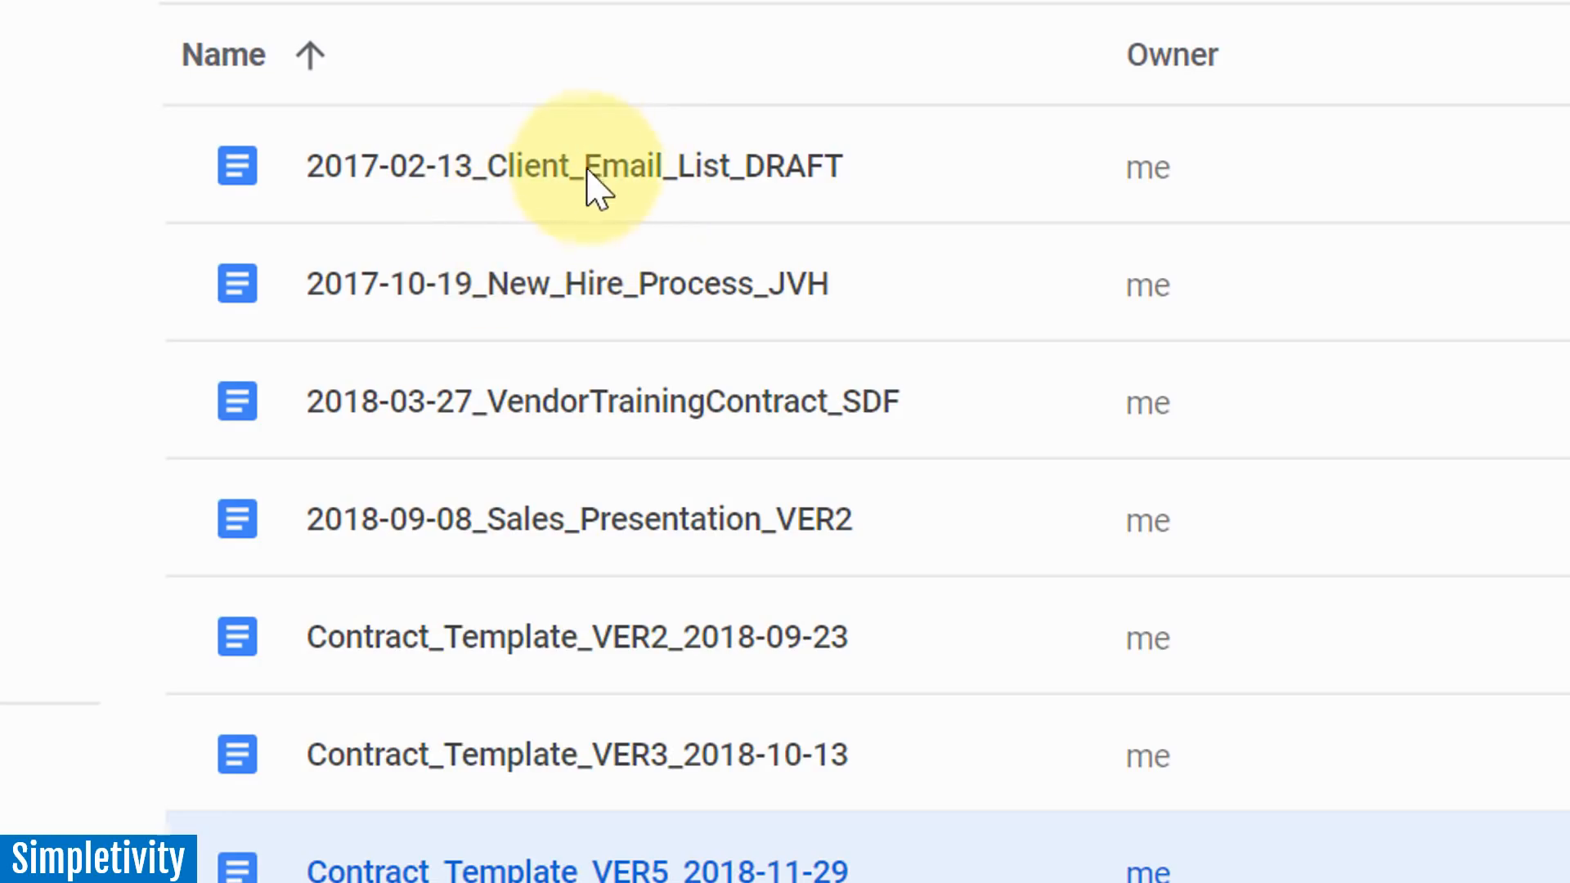
mouse_move(671, 195)
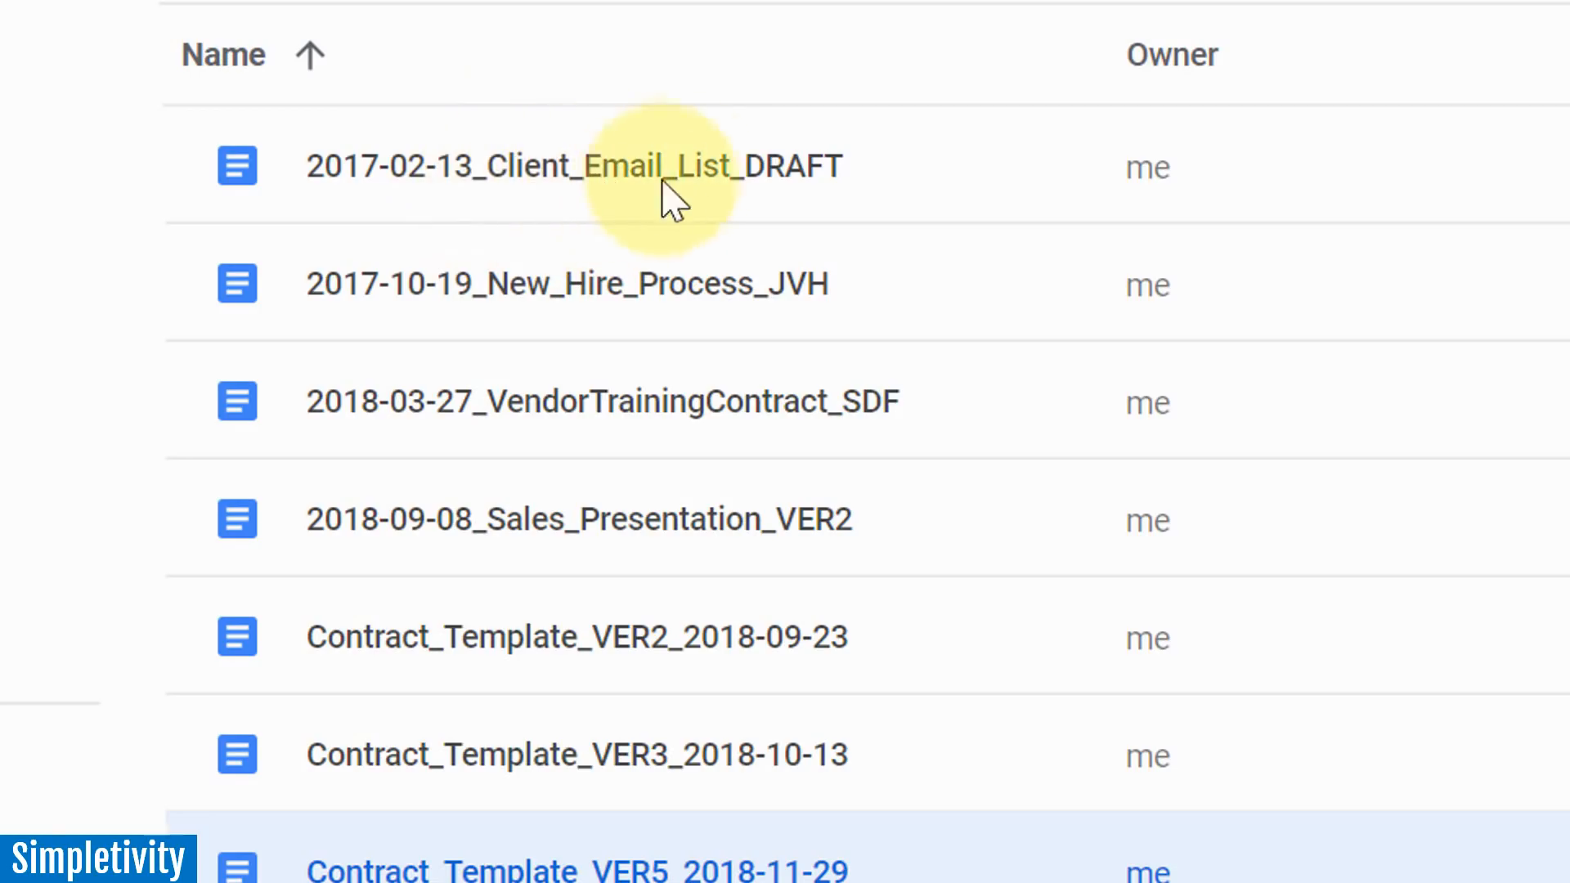
mouse_move(601, 275)
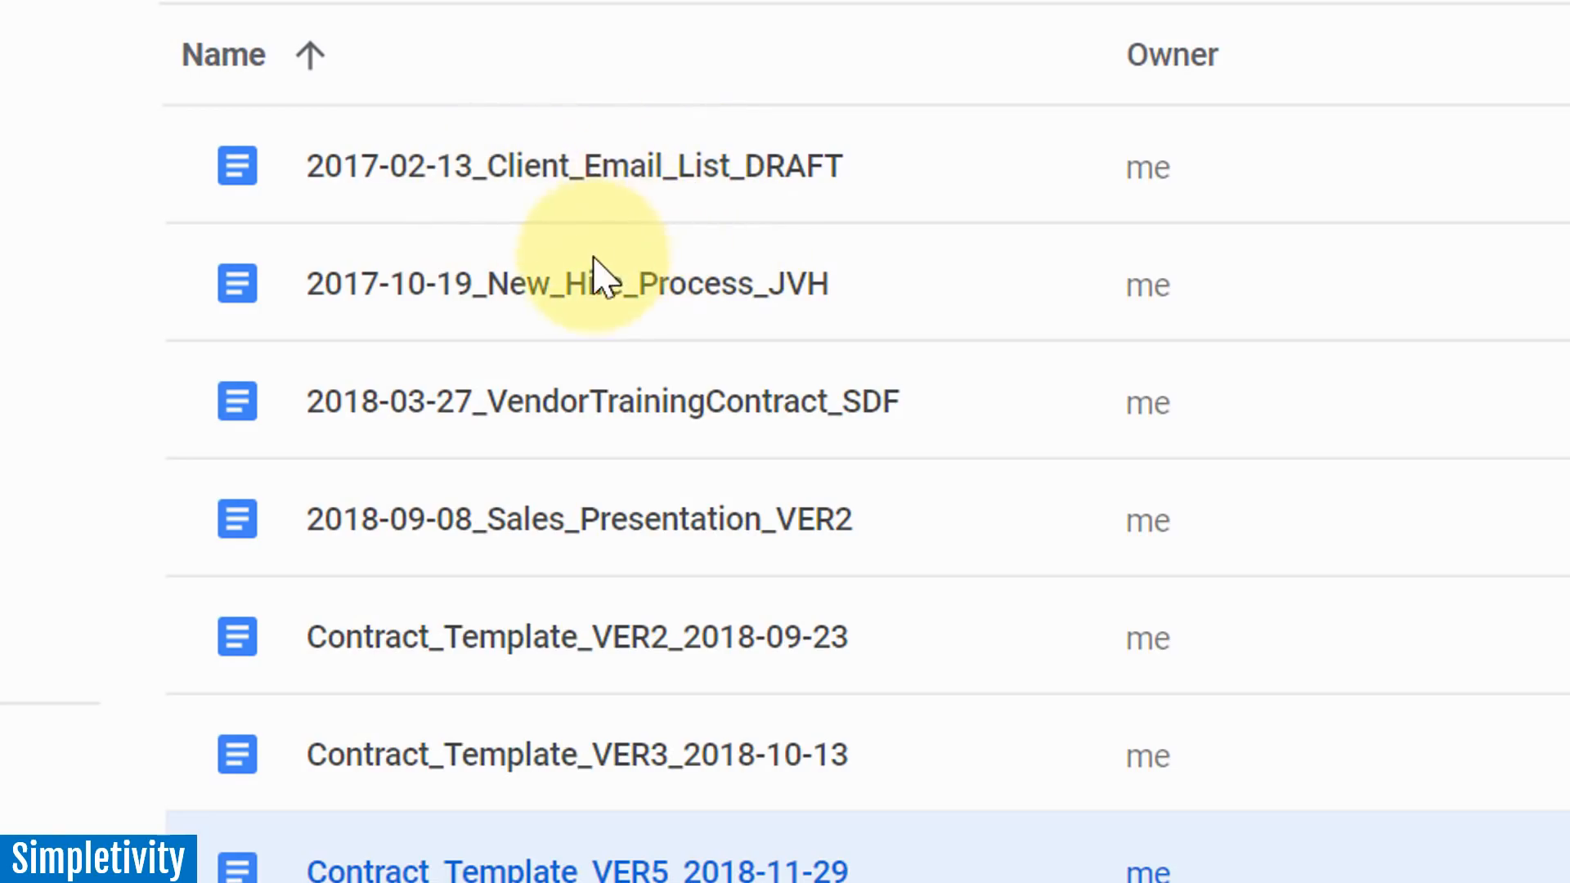
mouse_move(621, 190)
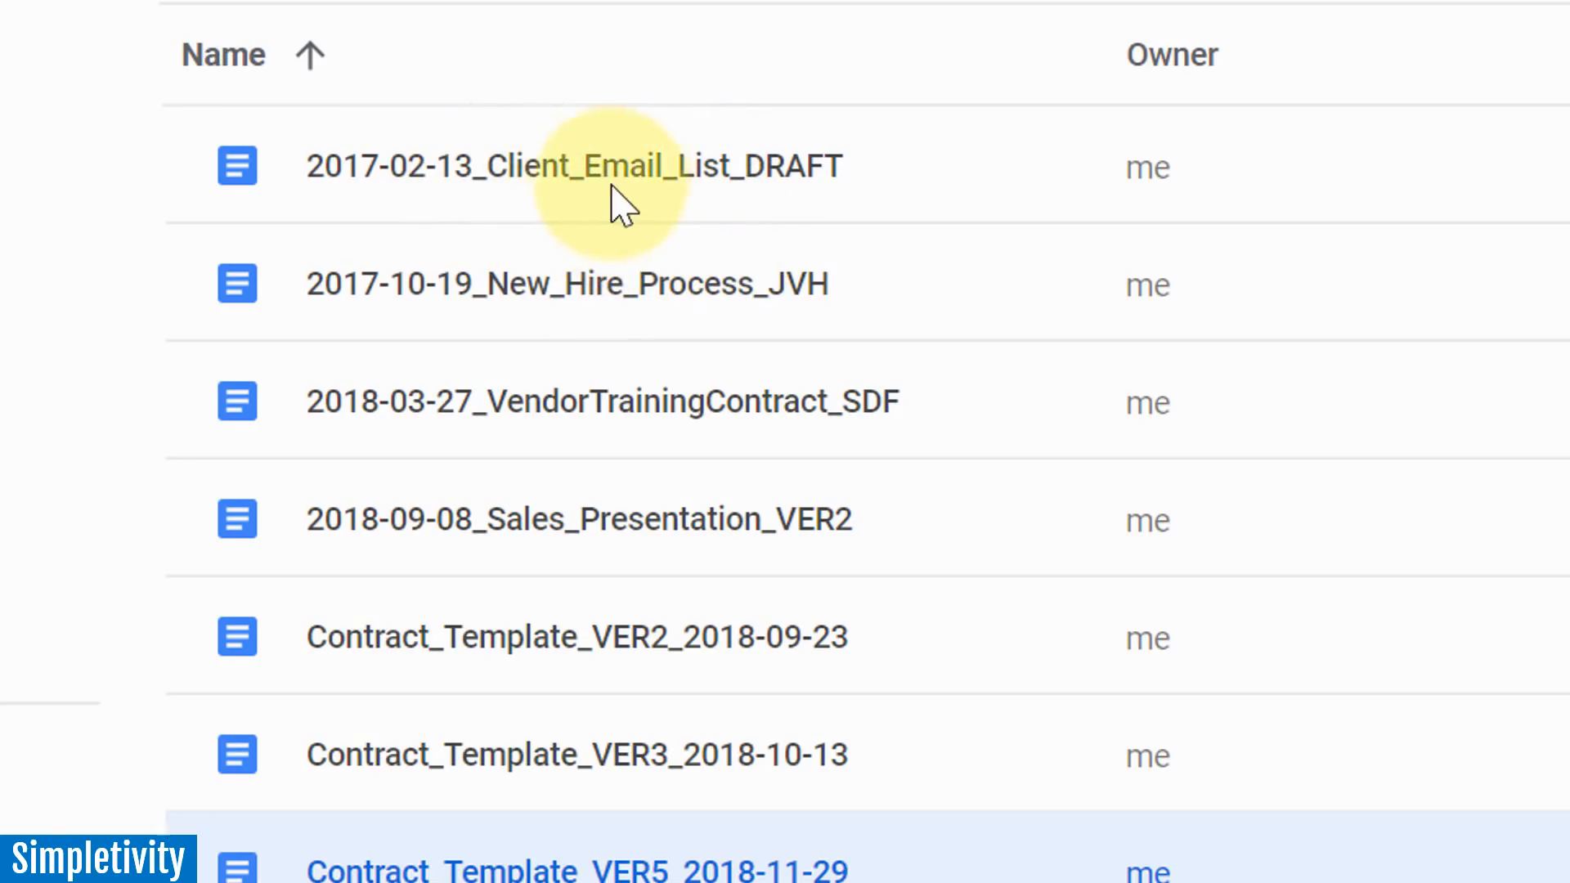
mouse_move(626, 231)
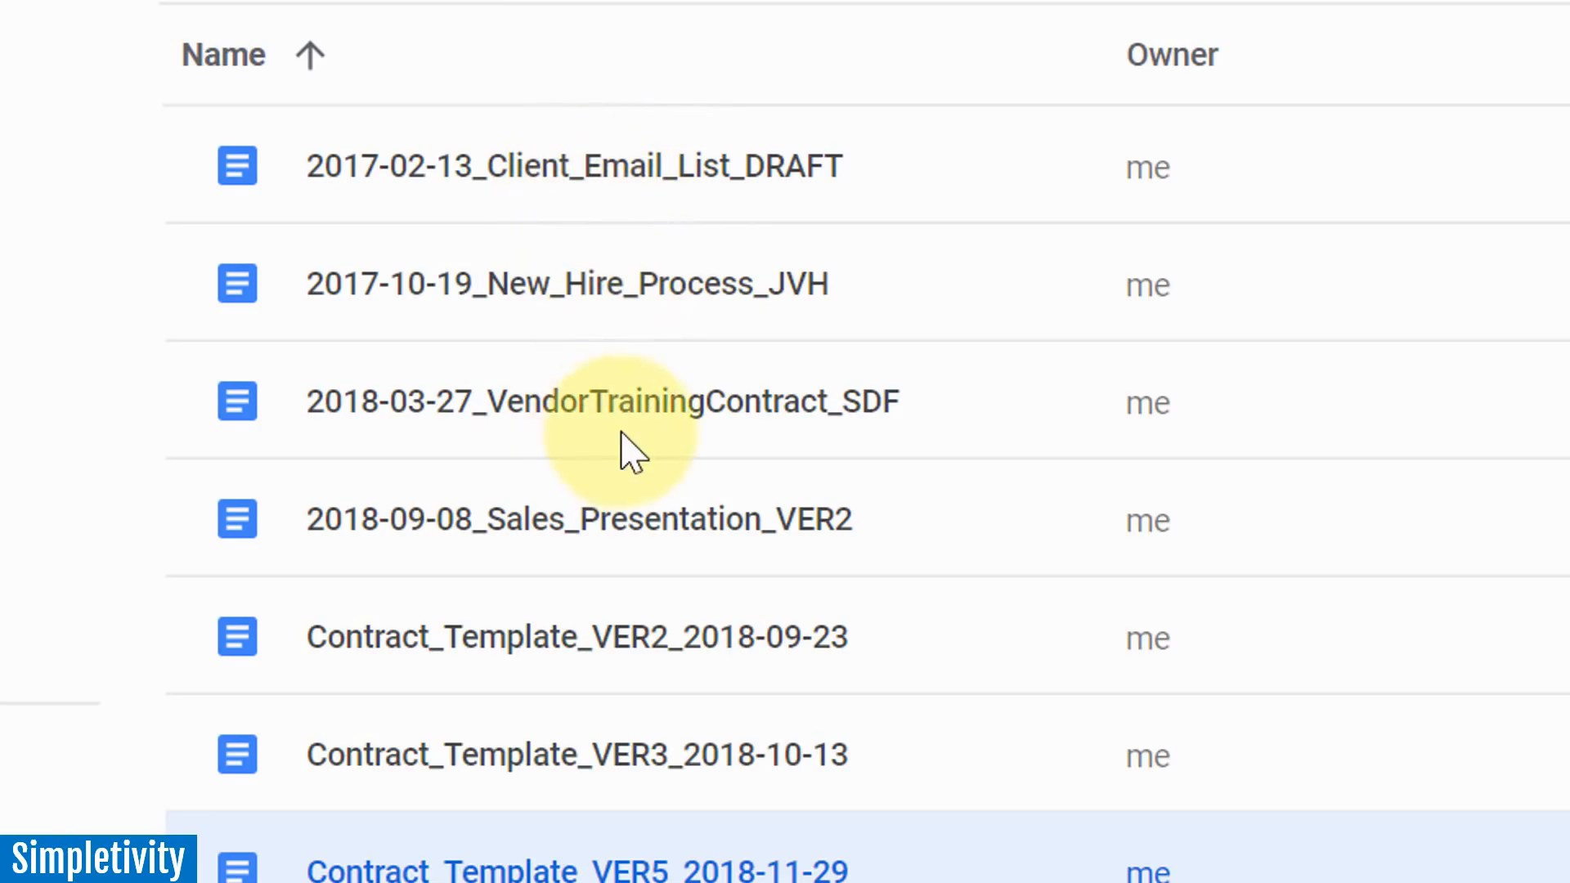
mouse_move(807, 445)
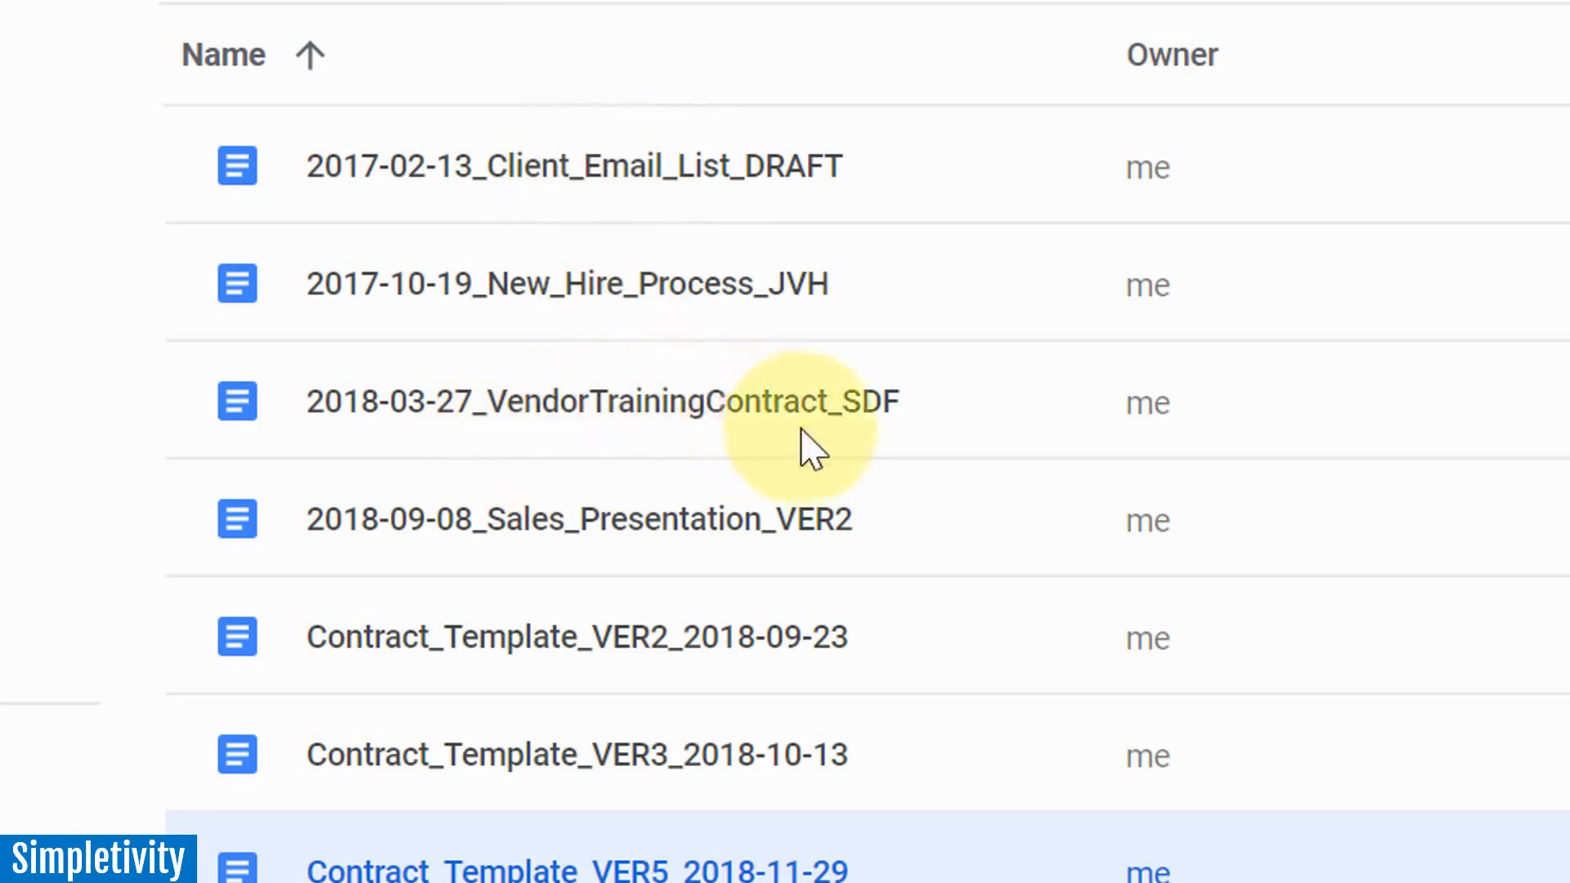
mouse_move(651, 415)
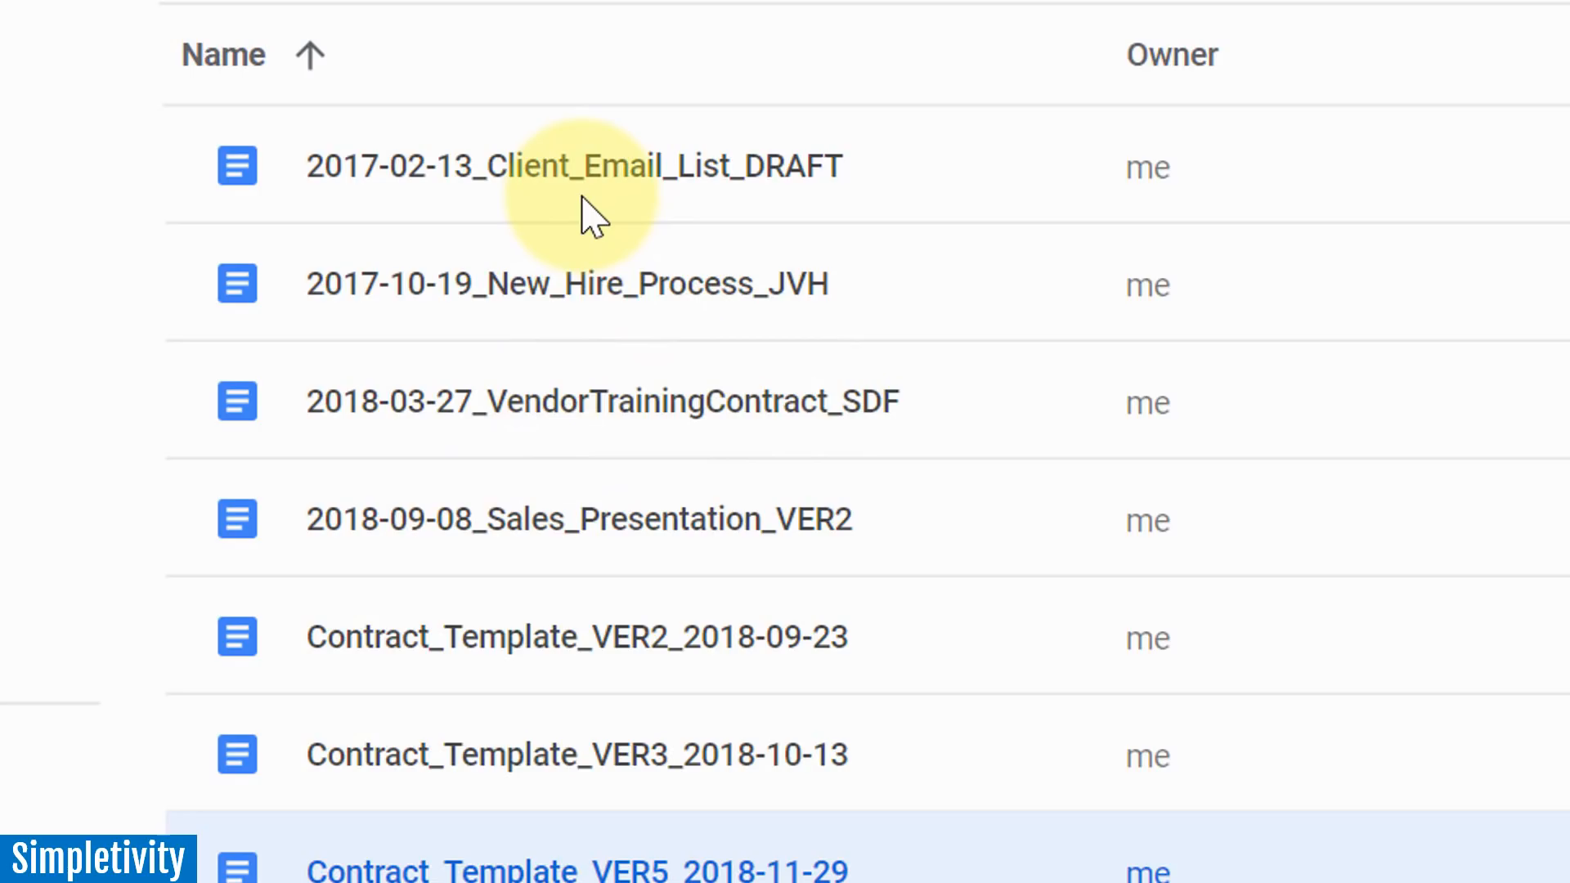
mouse_move(548, 207)
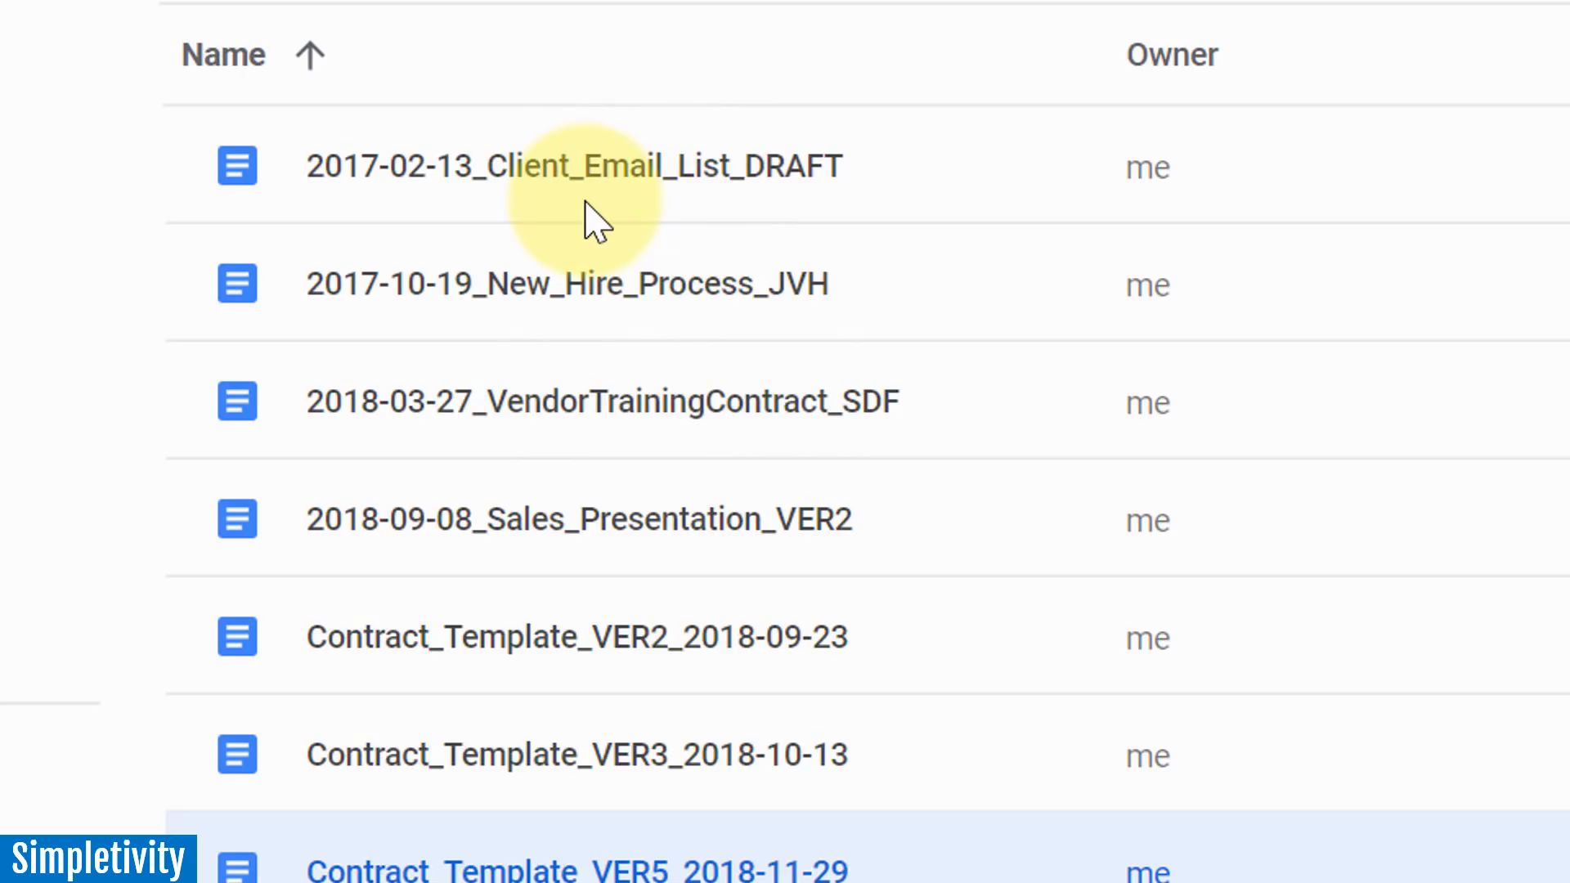
mouse_move(631, 220)
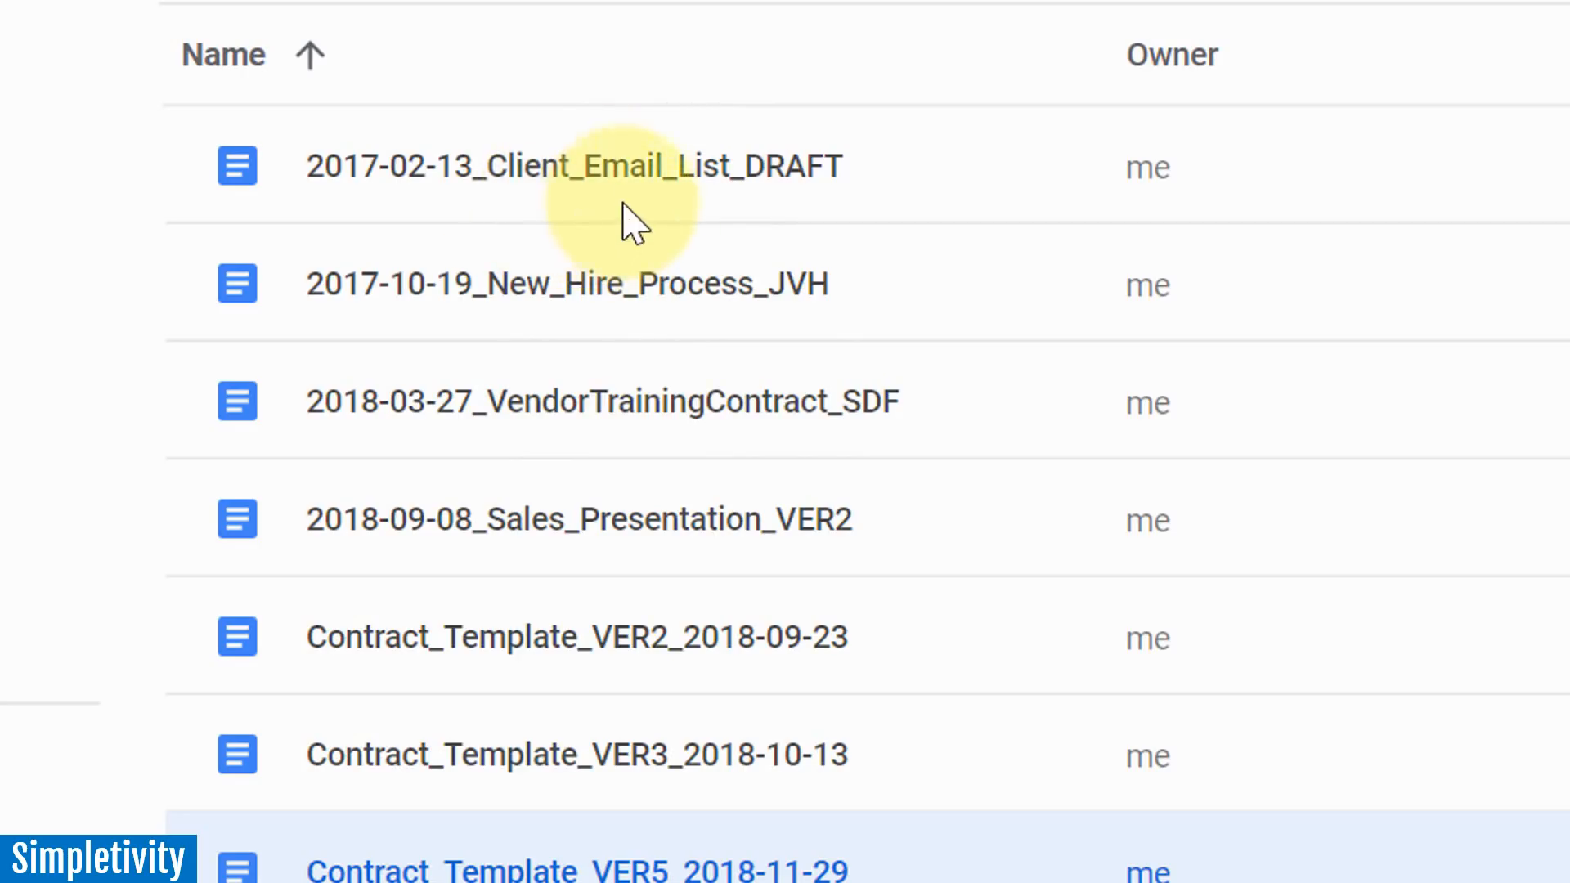
mouse_move(626, 210)
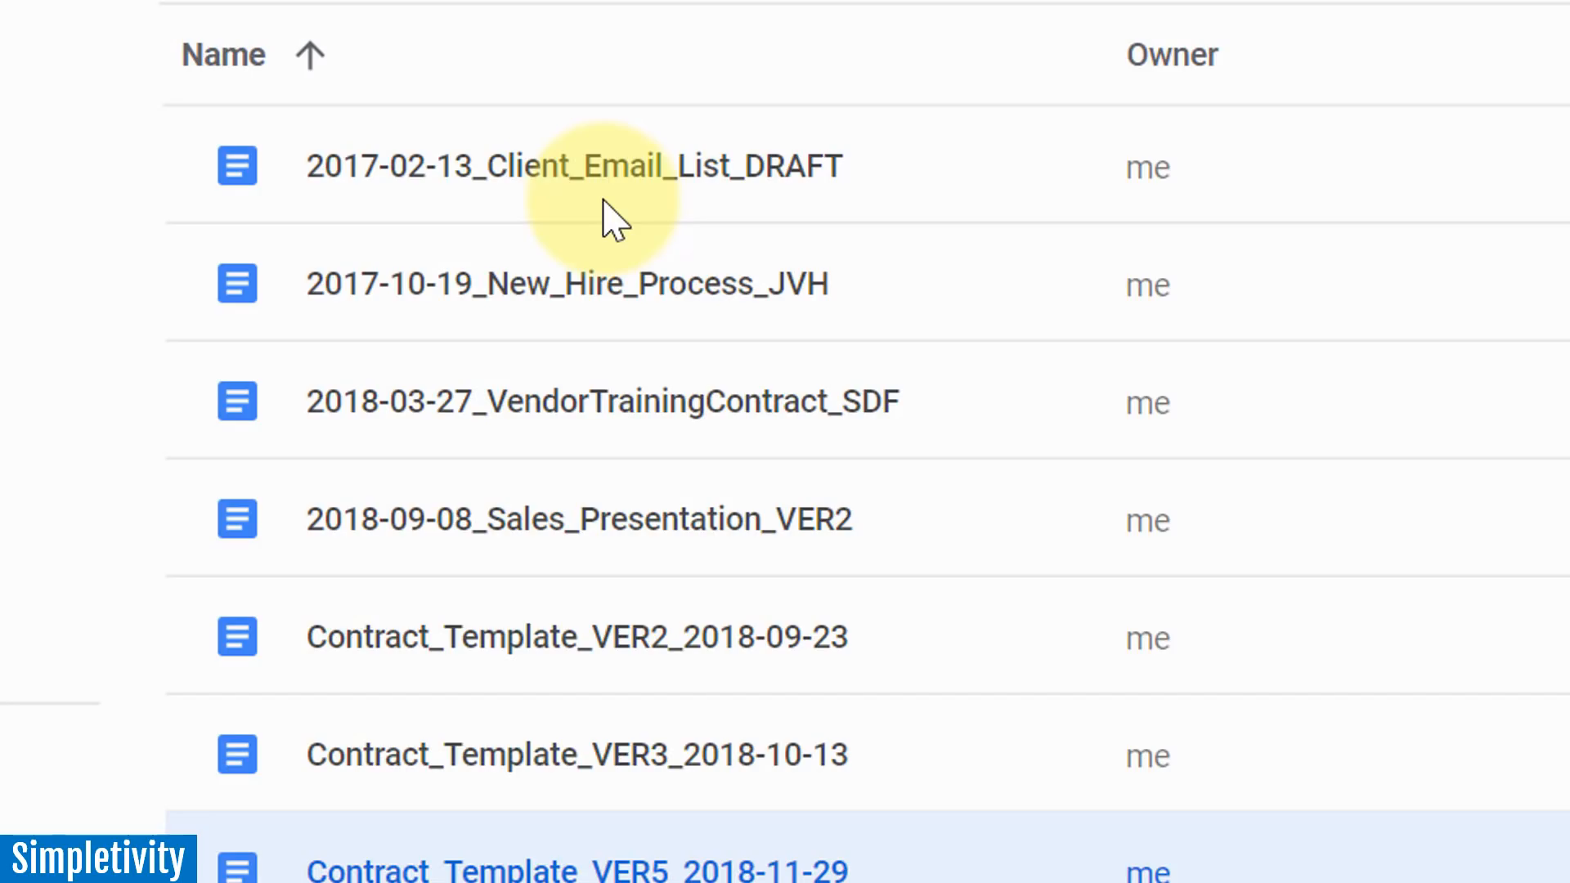
mouse_move(601, 215)
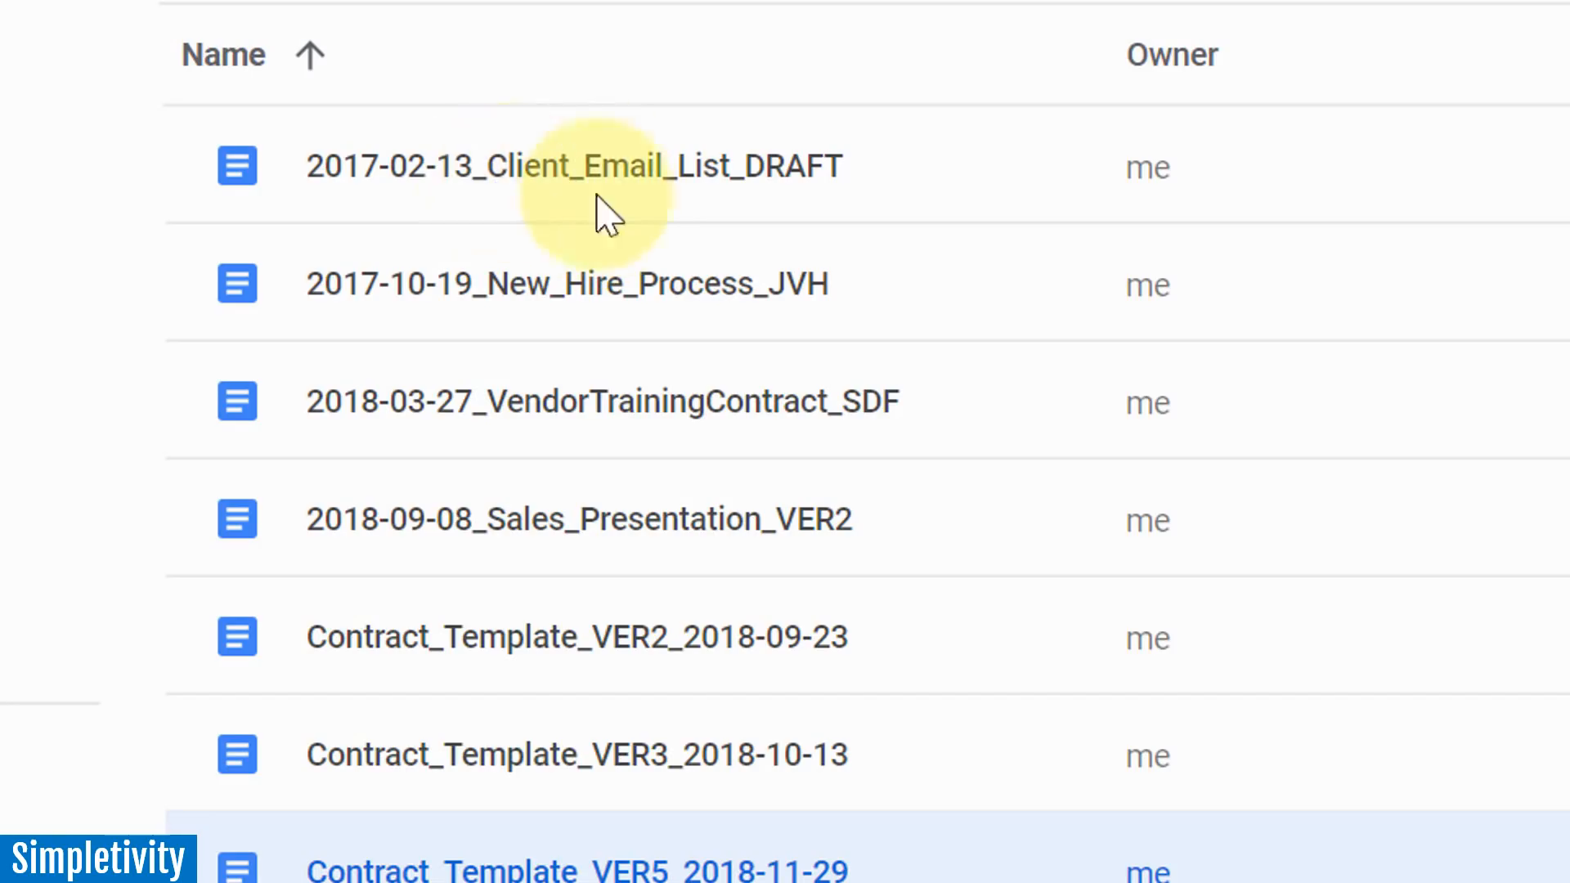
mouse_move(710, 231)
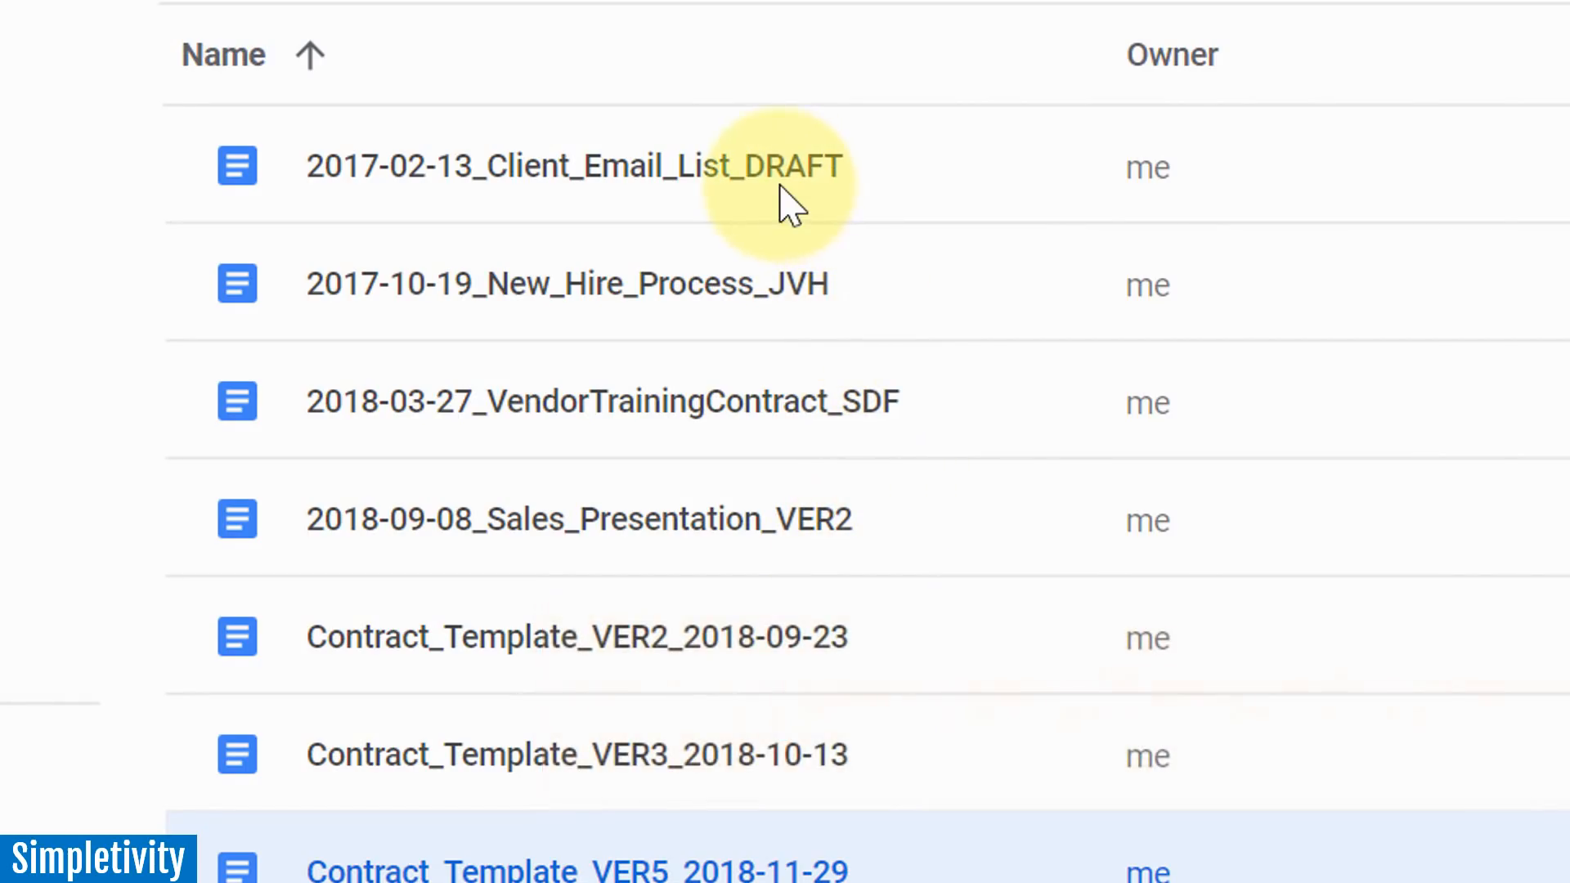
mouse_move(471, 220)
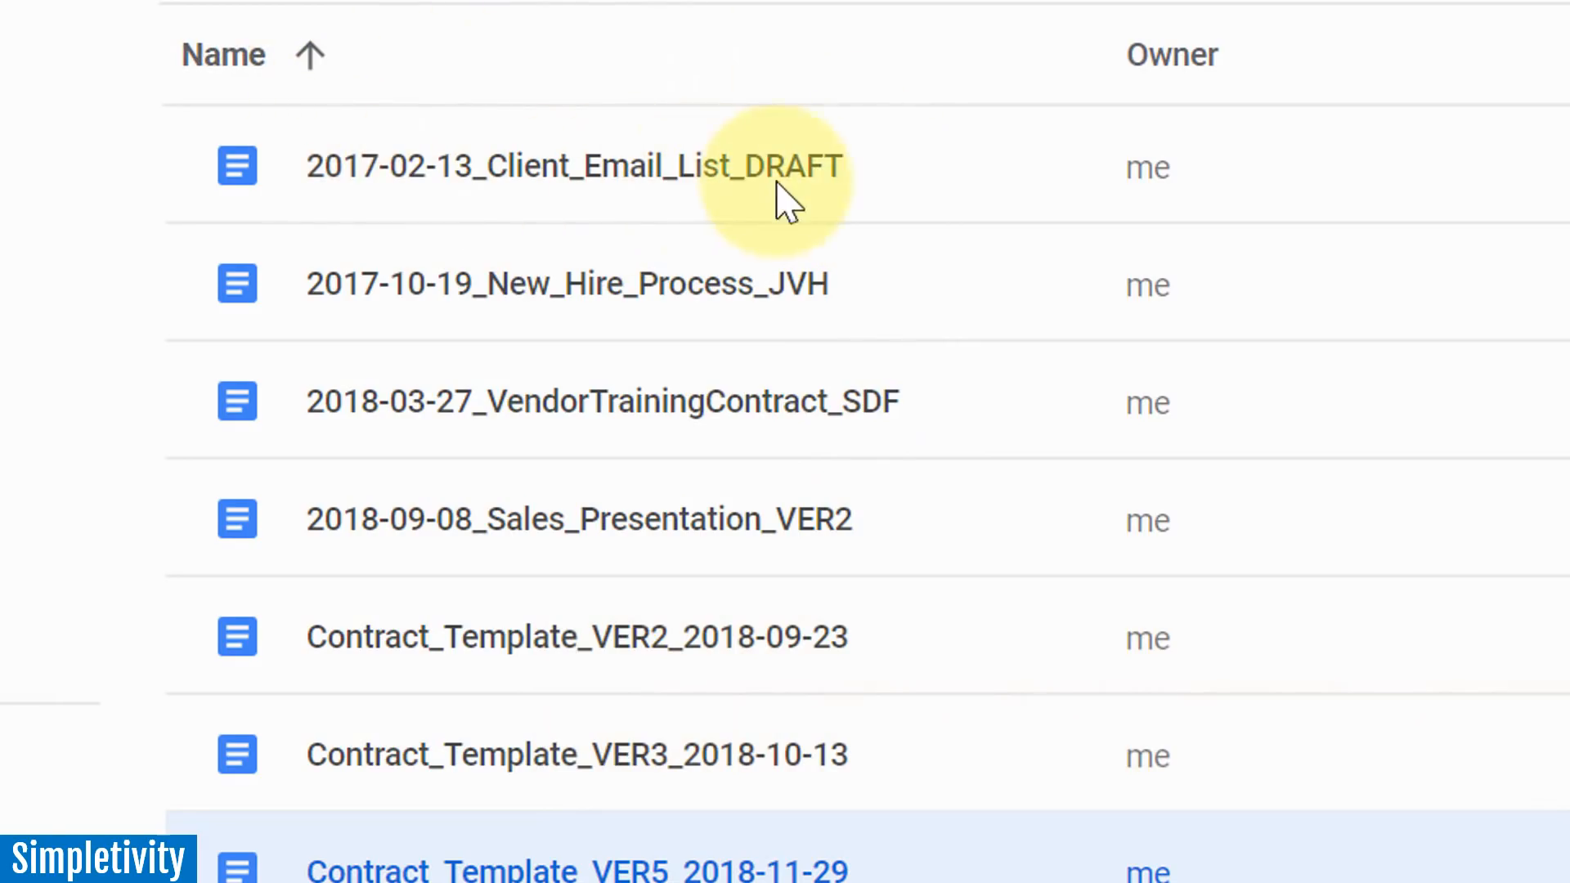
mouse_move(851, 311)
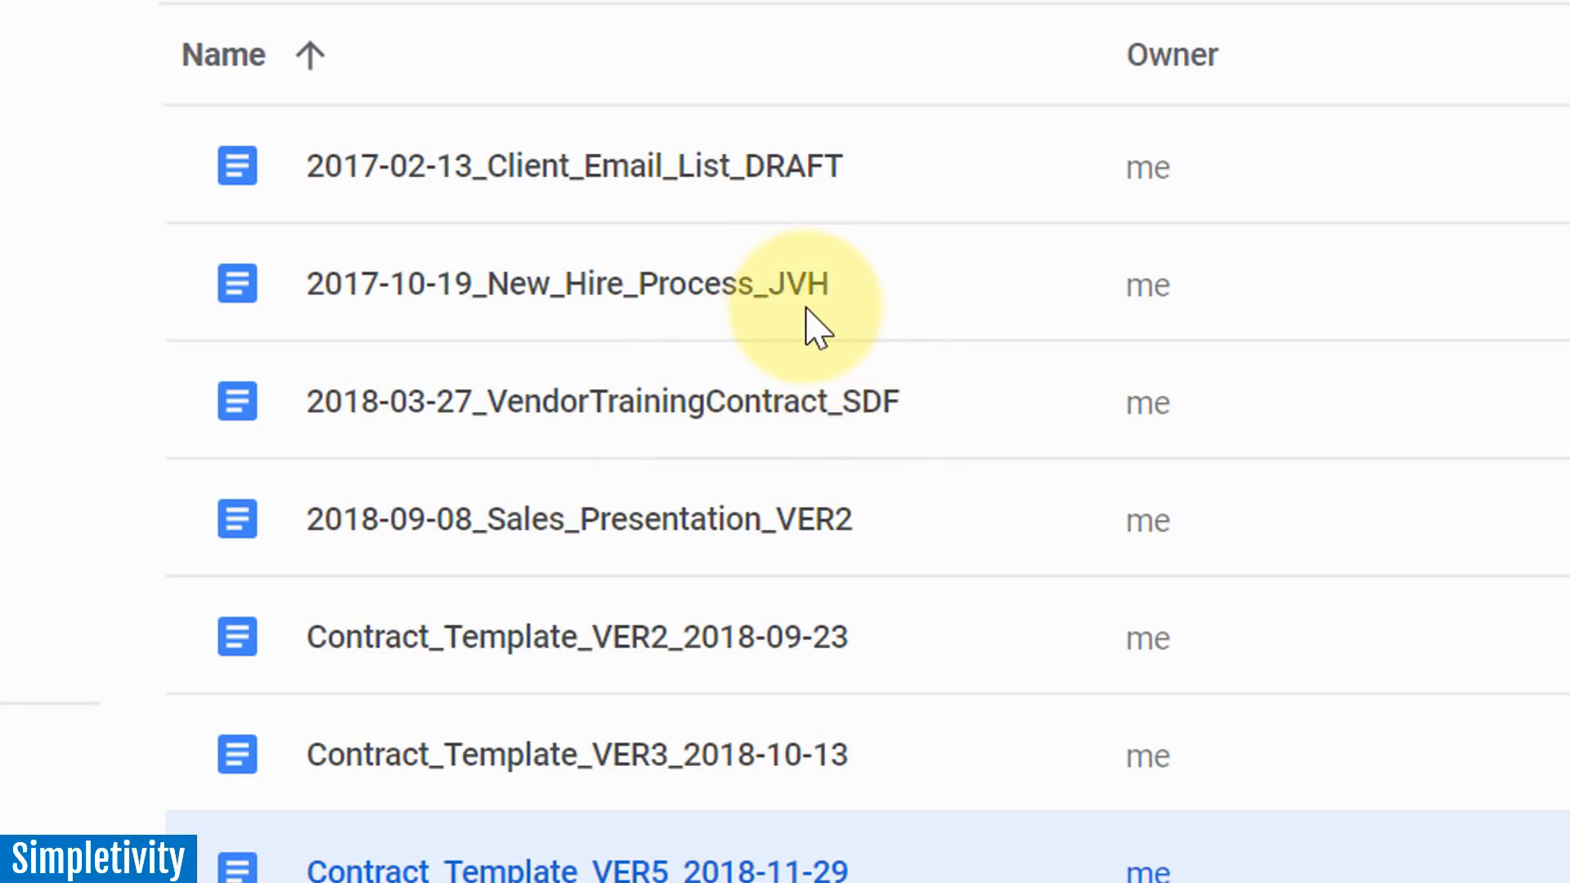
mouse_move(950, 598)
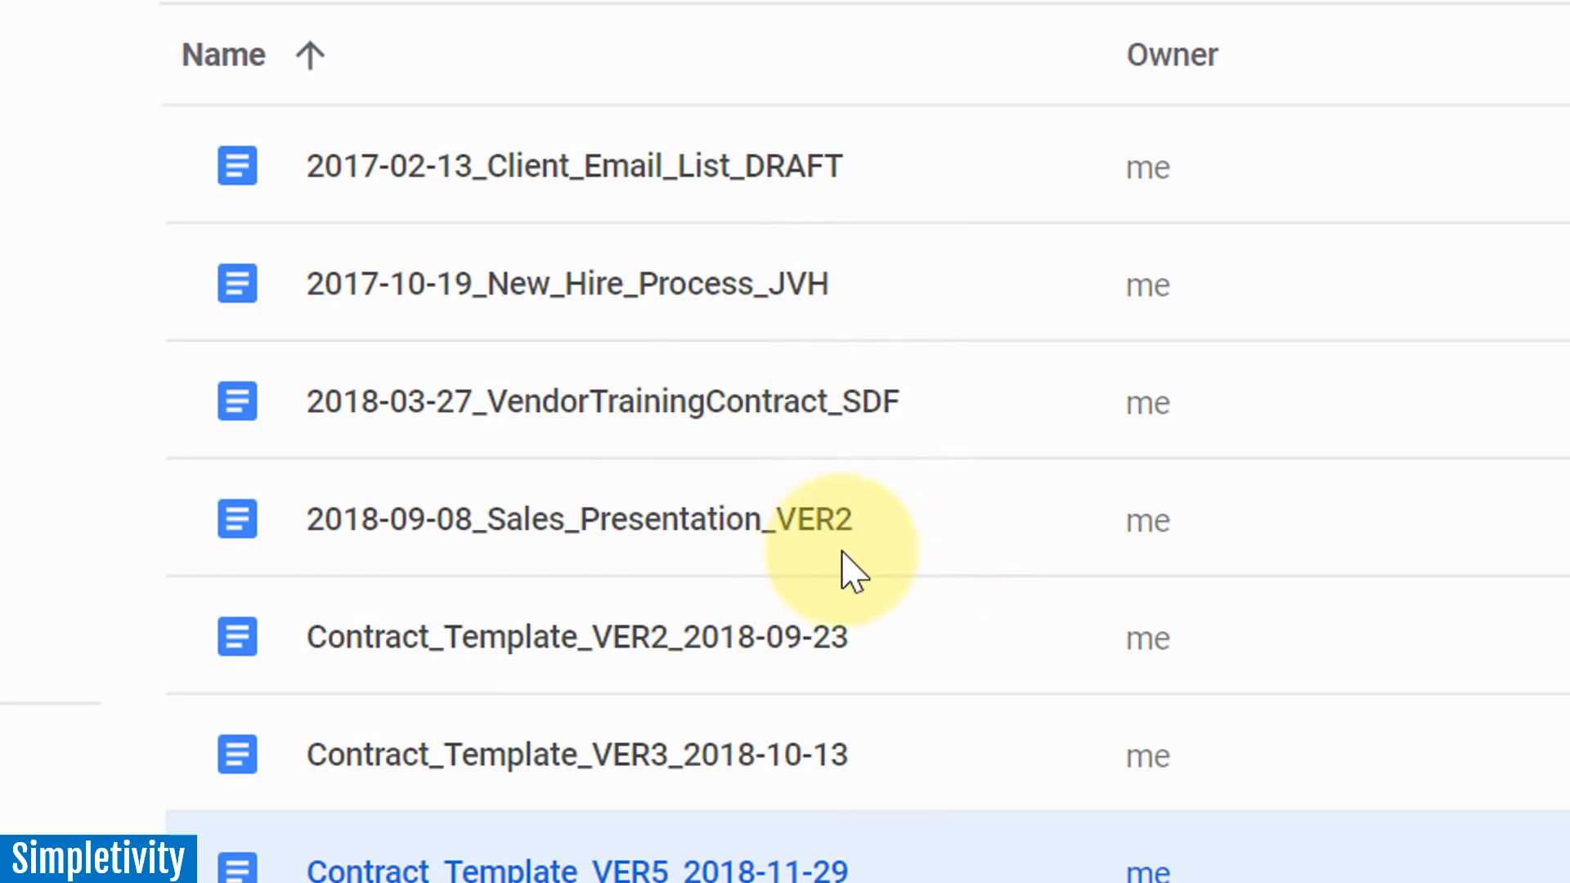
mouse_move(861, 576)
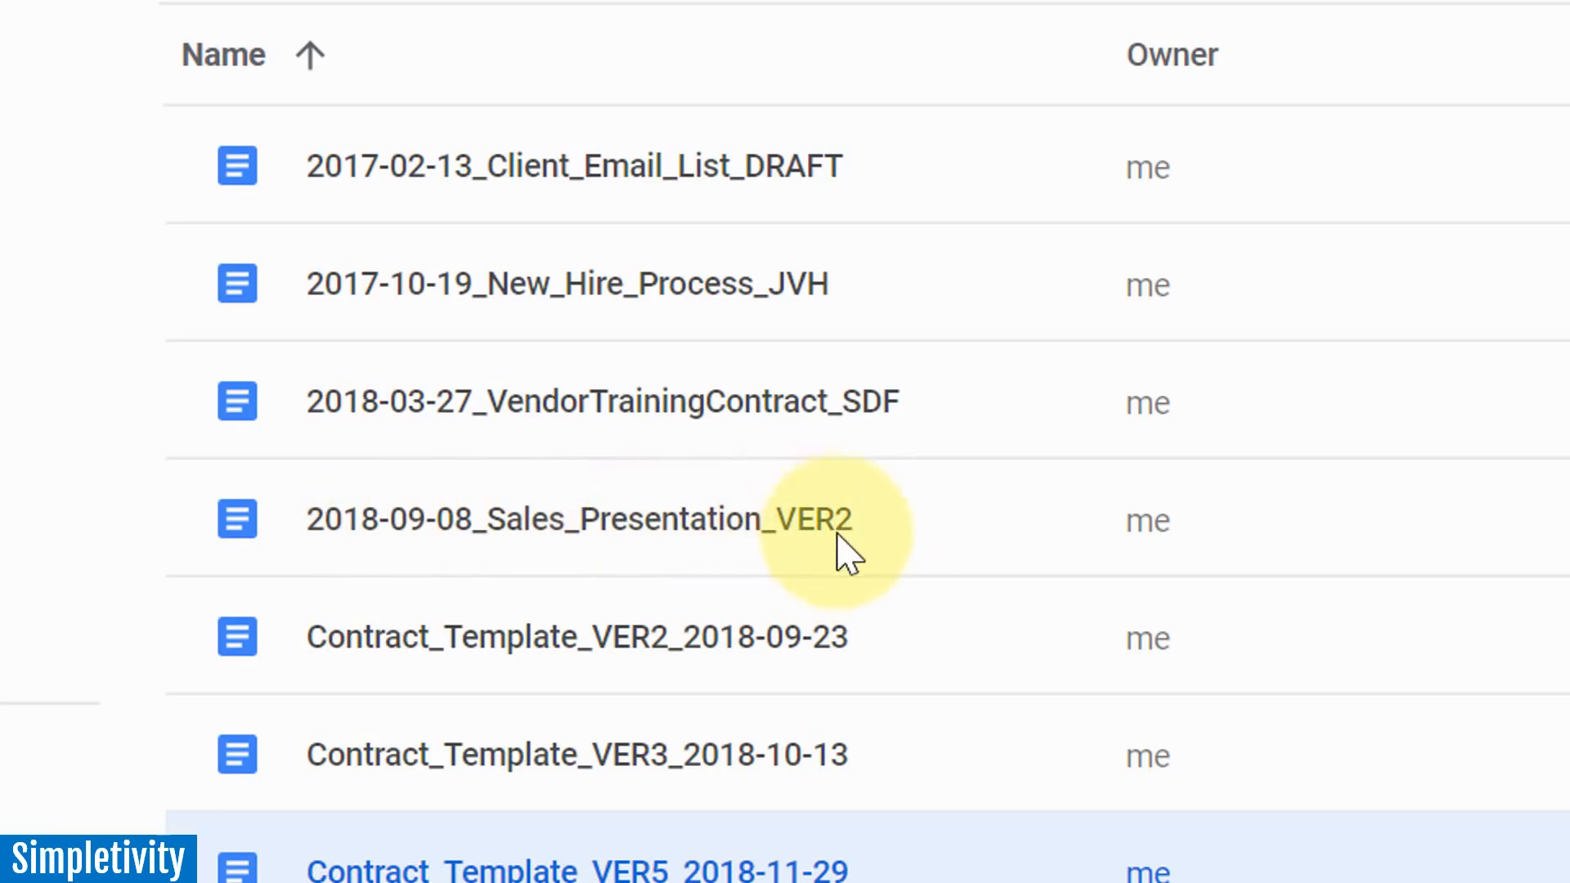
mouse_move(861, 175)
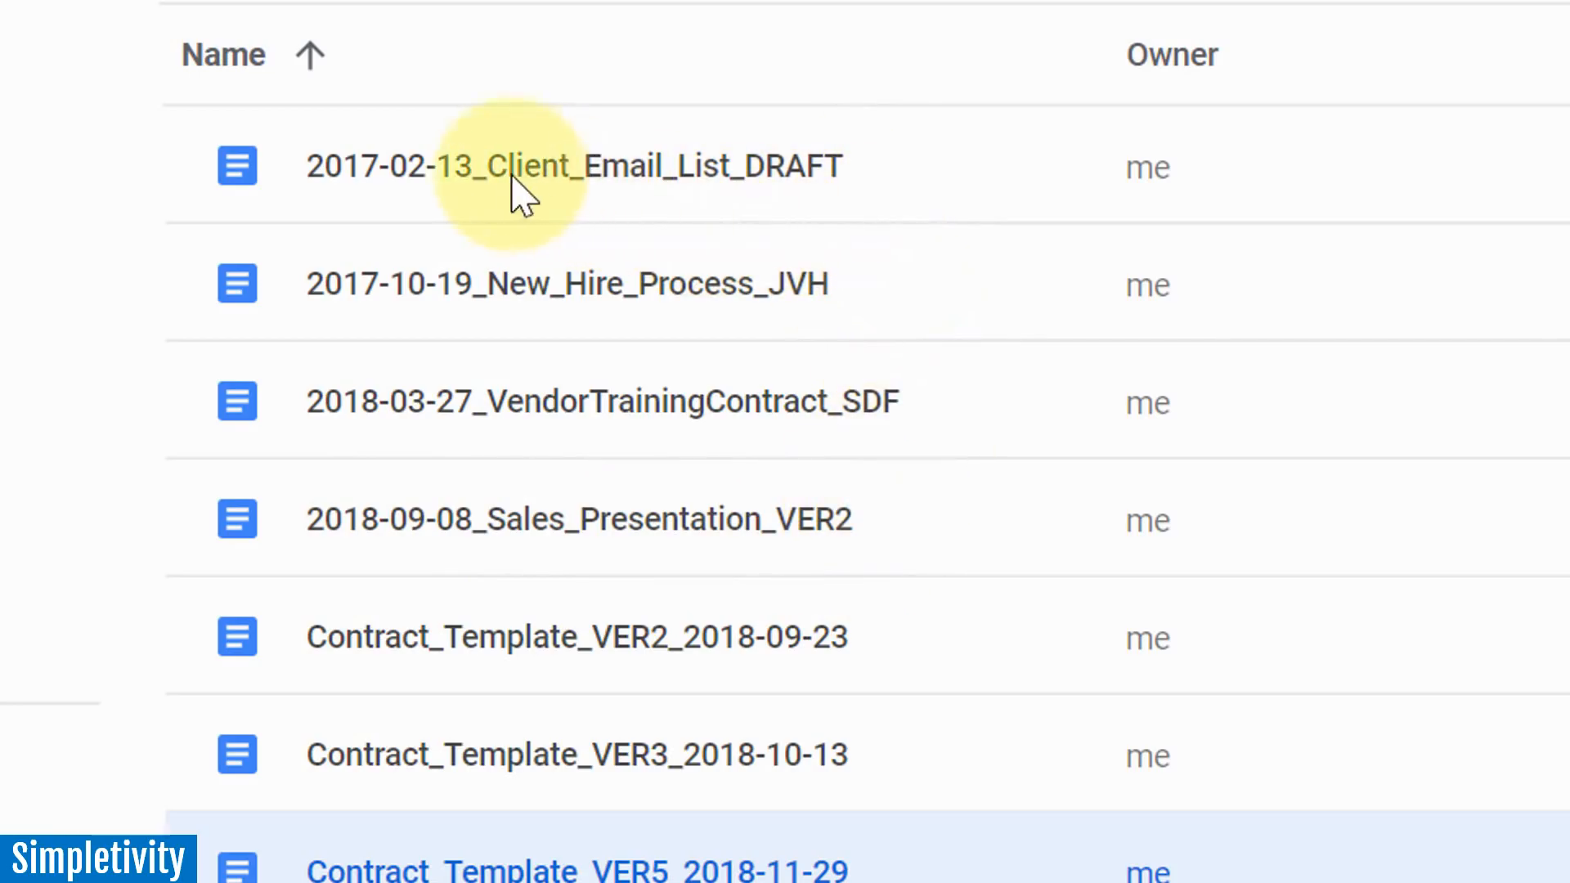
mouse_move(625, 196)
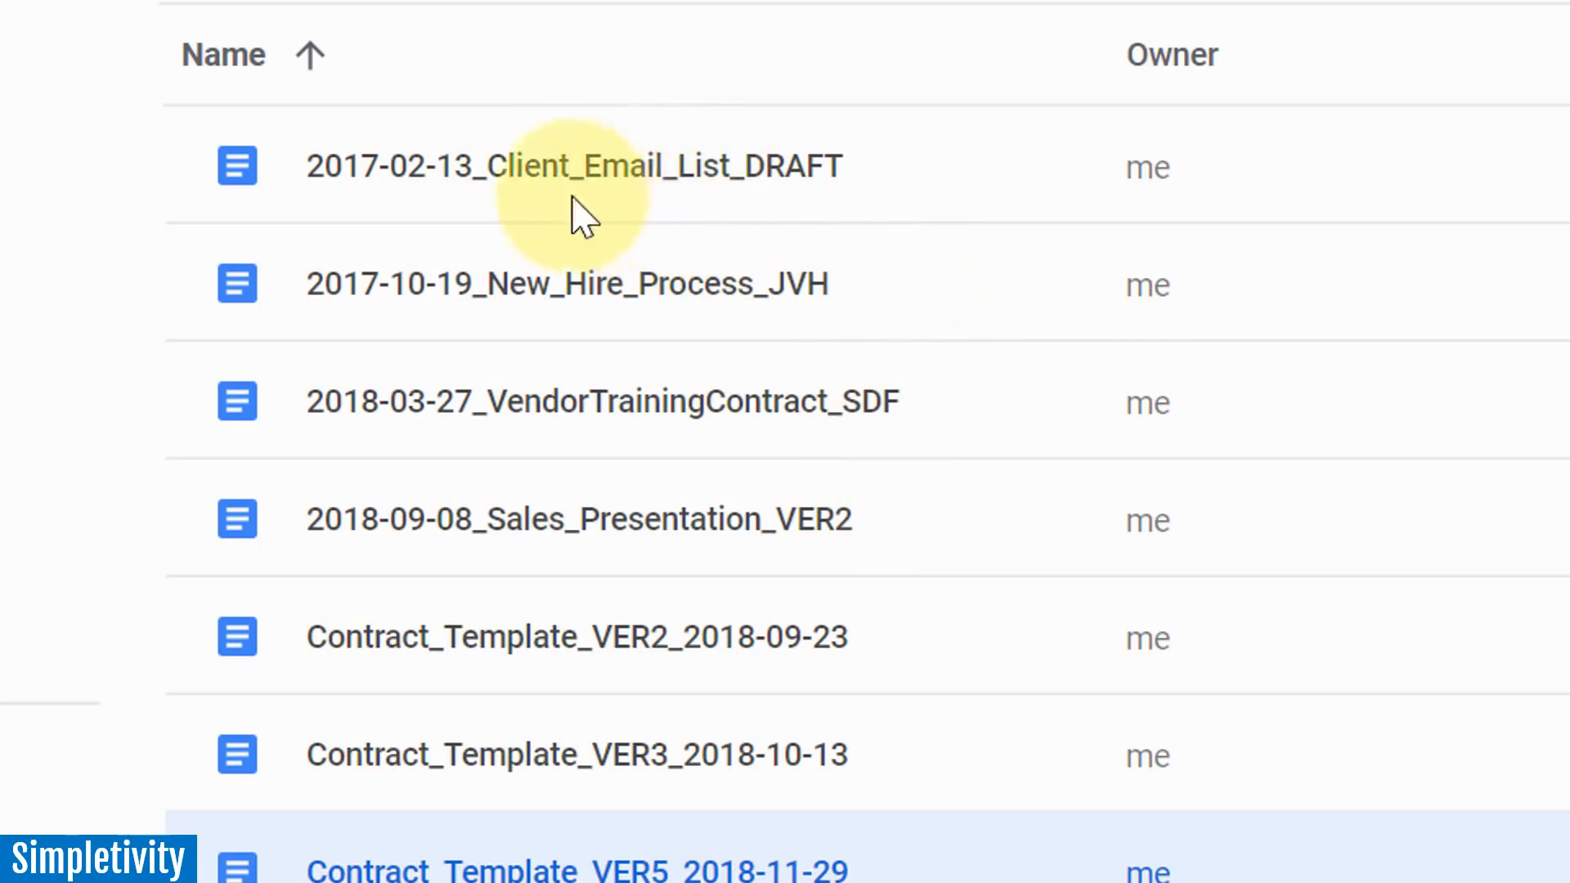
mouse_move(881, 396)
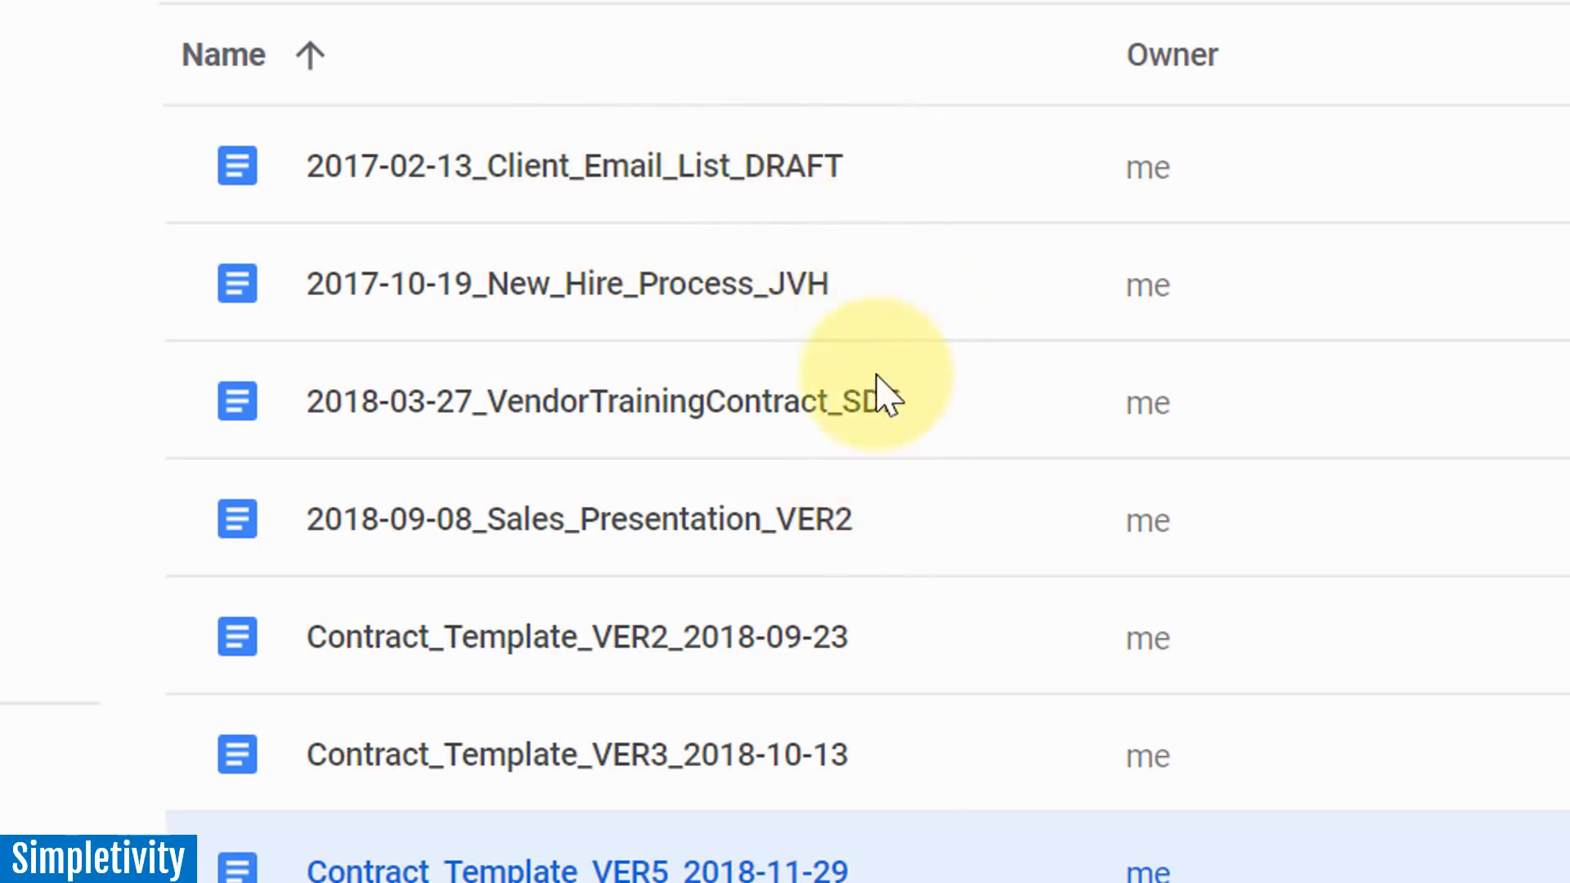
mouse_move(841, 530)
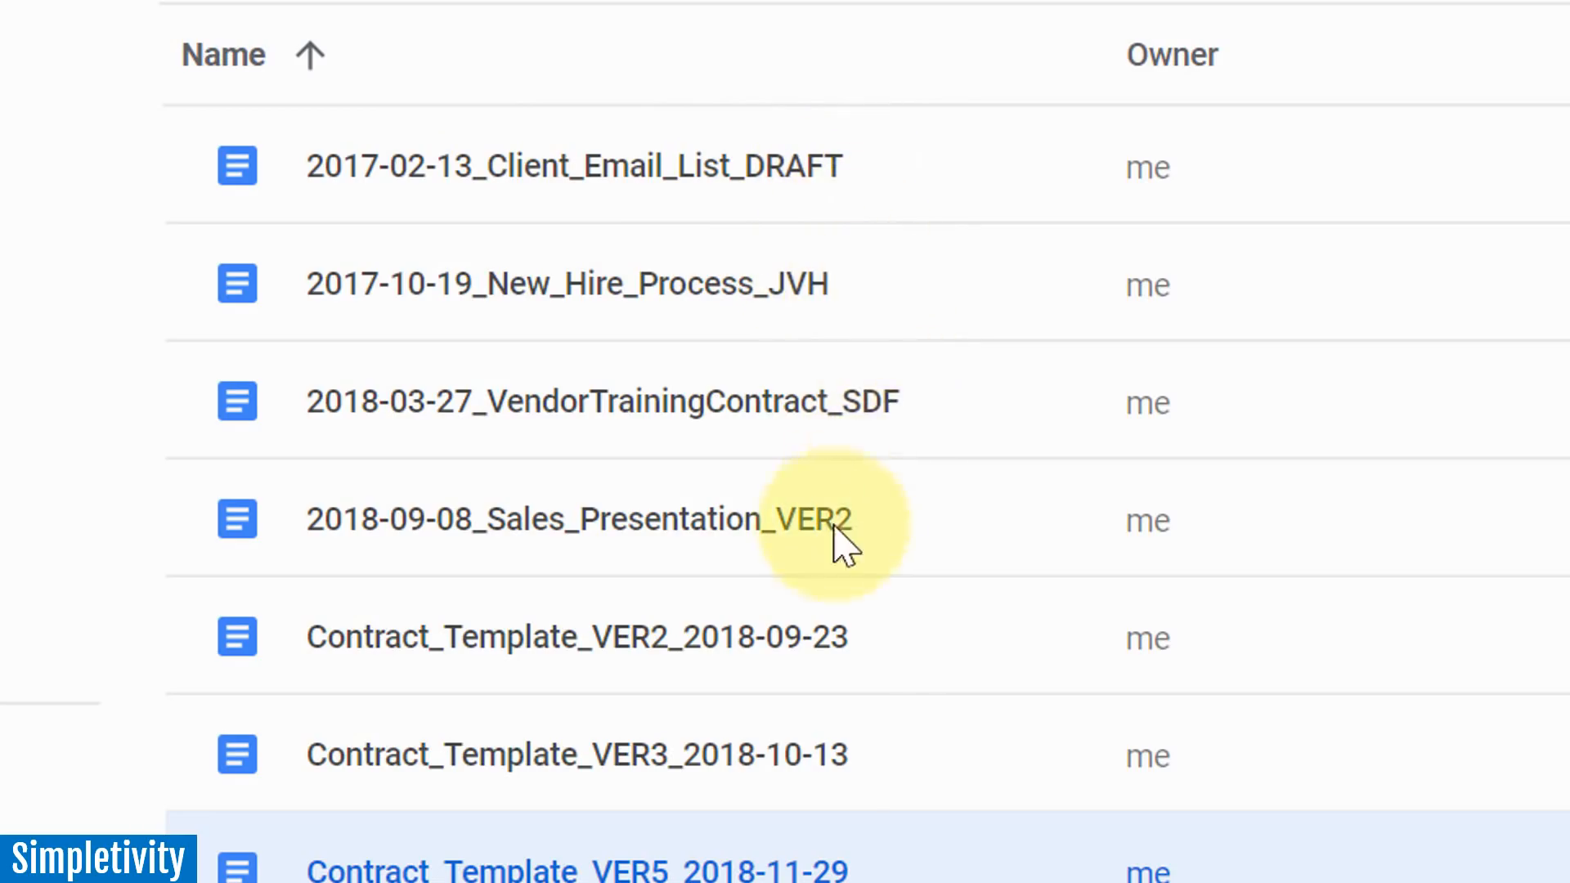
mouse_move(836, 246)
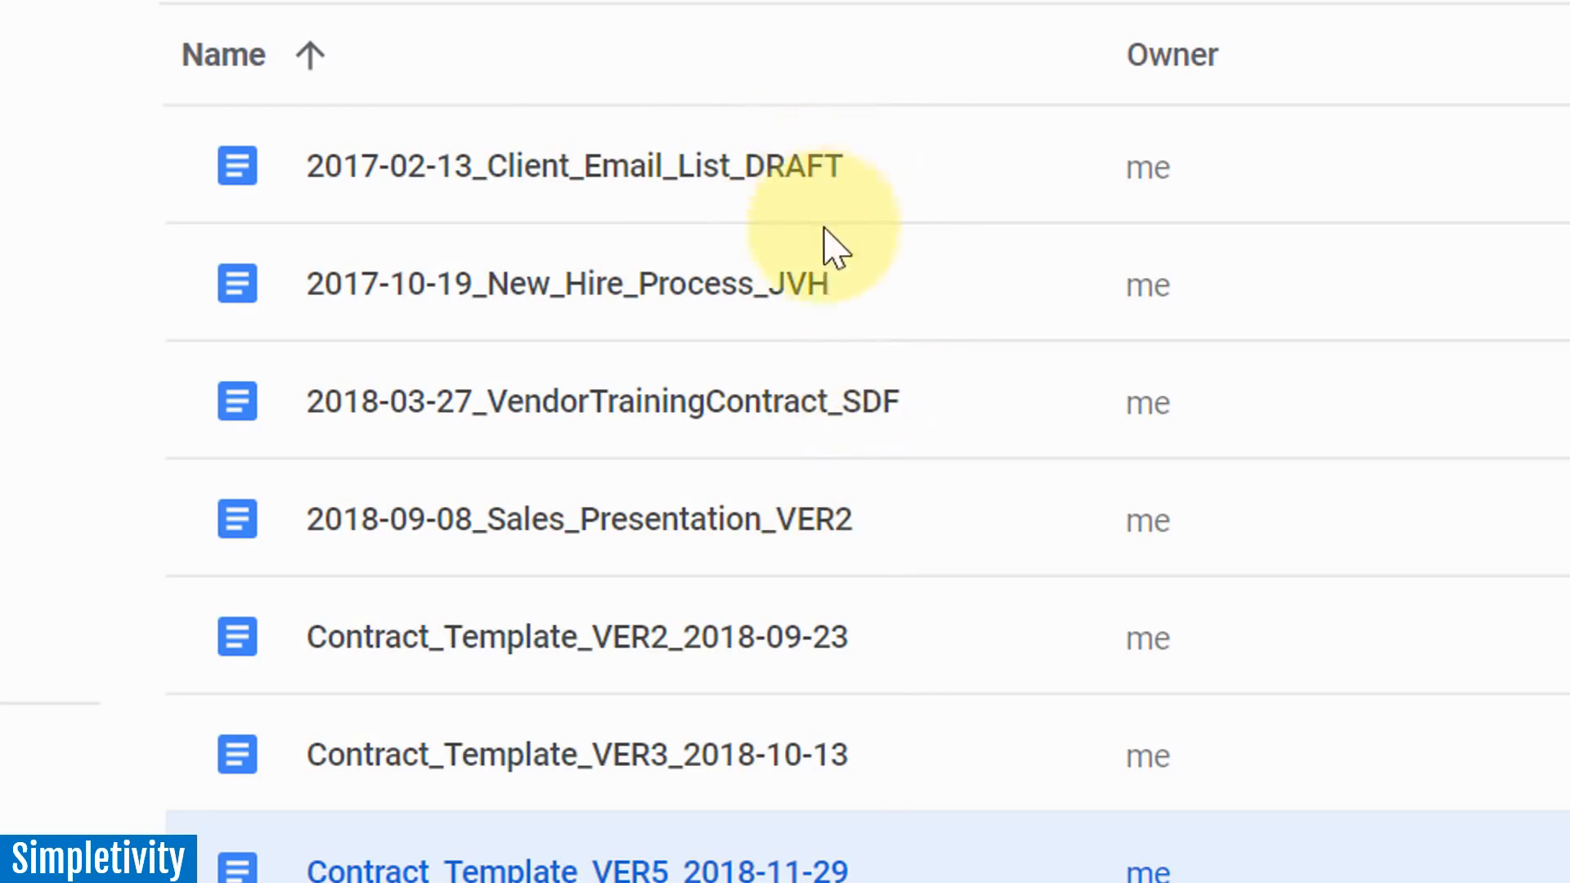
mouse_move(889, 411)
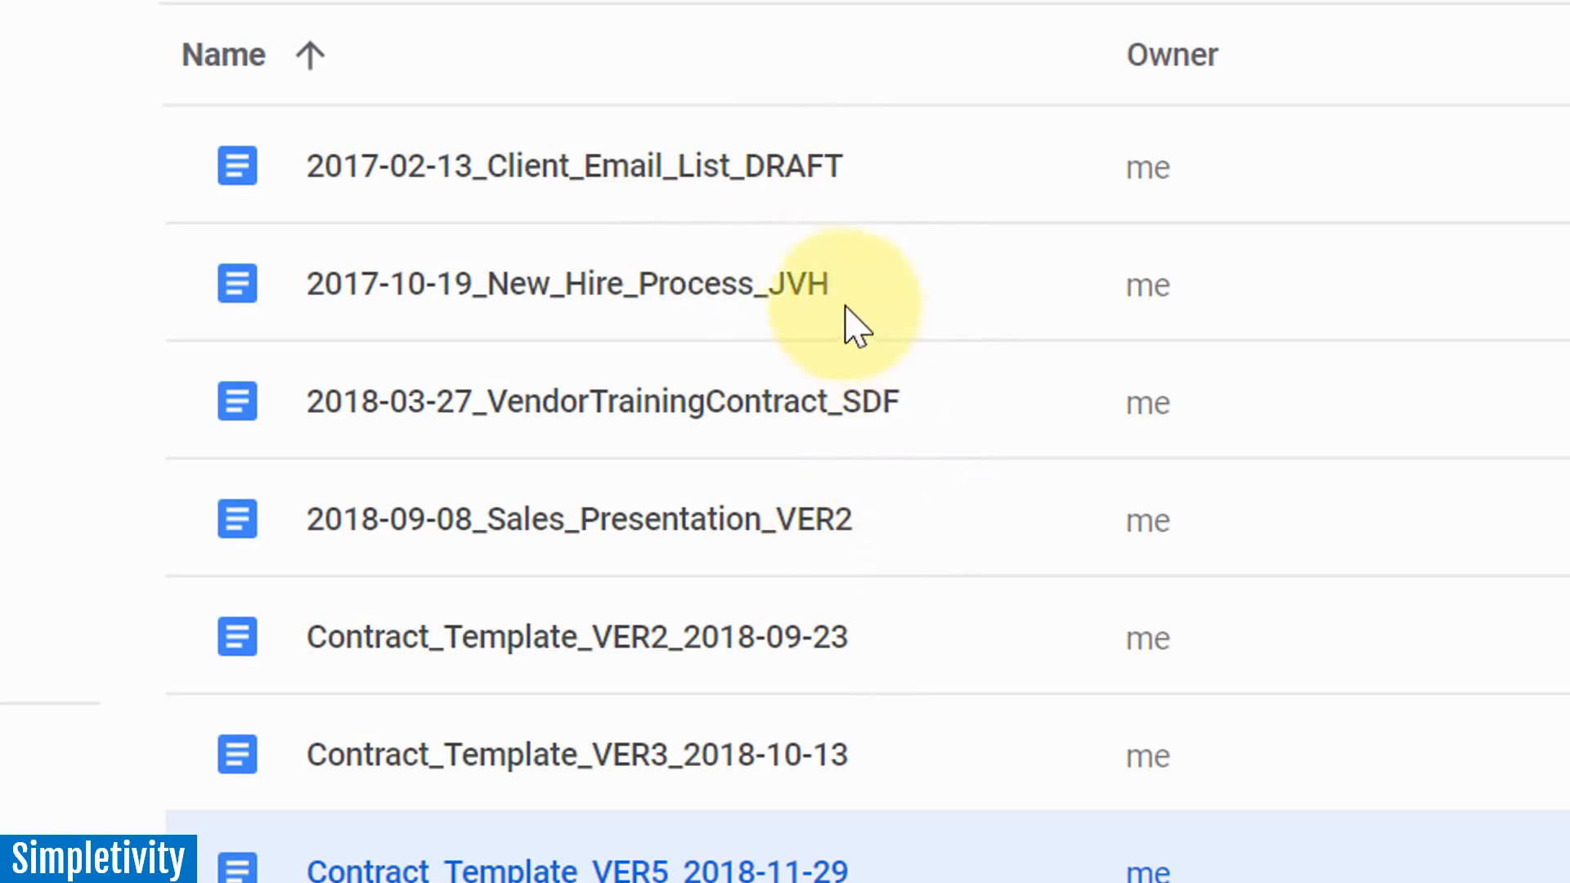
mouse_move(857, 190)
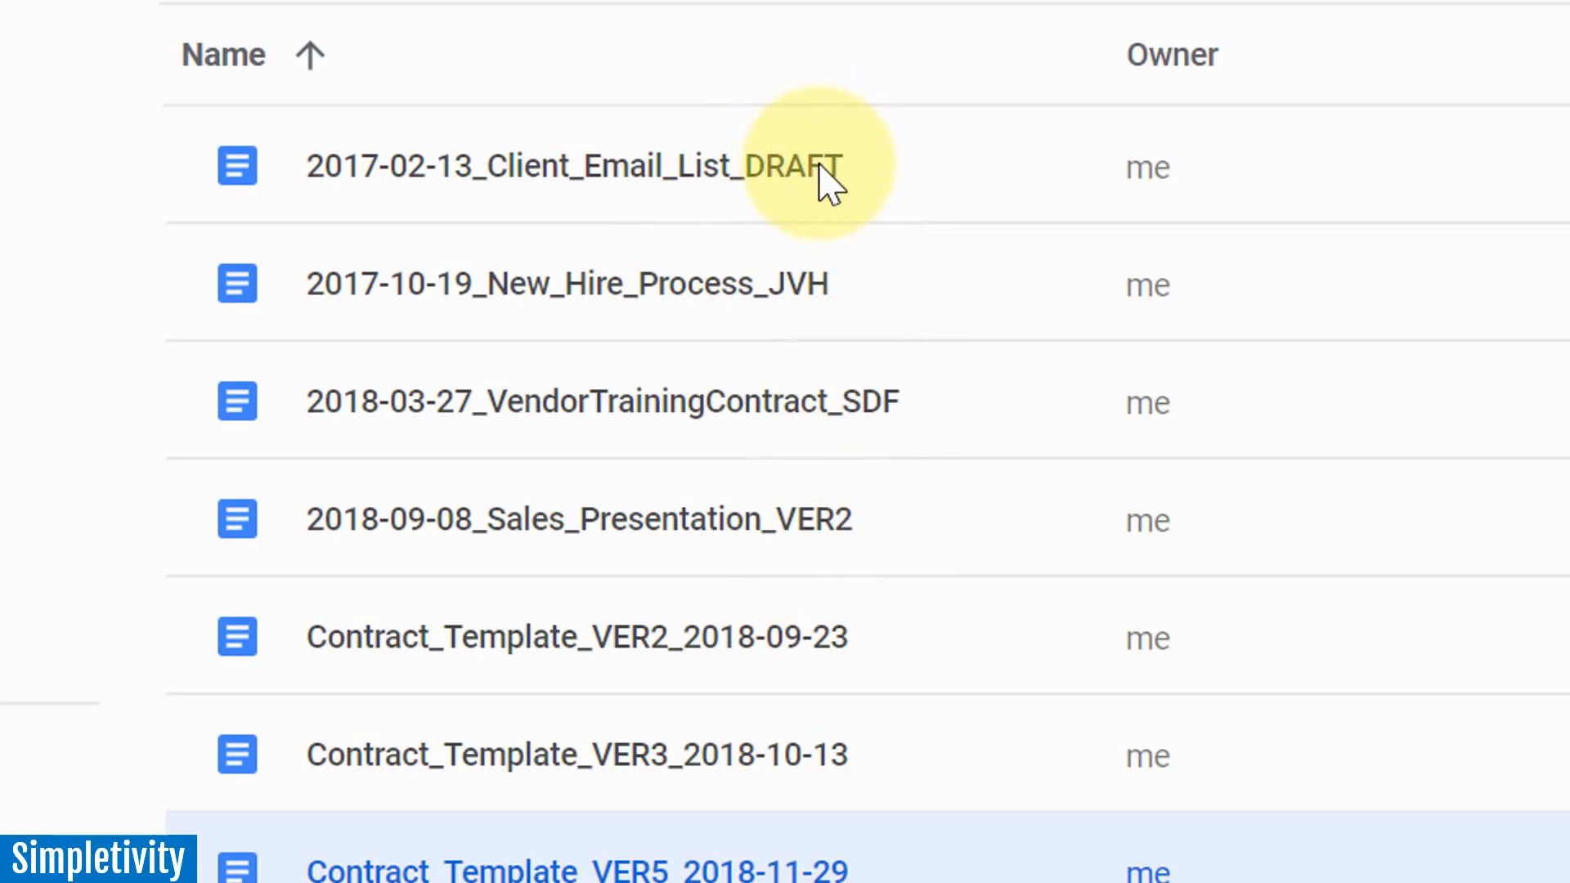
mouse_move(820, 300)
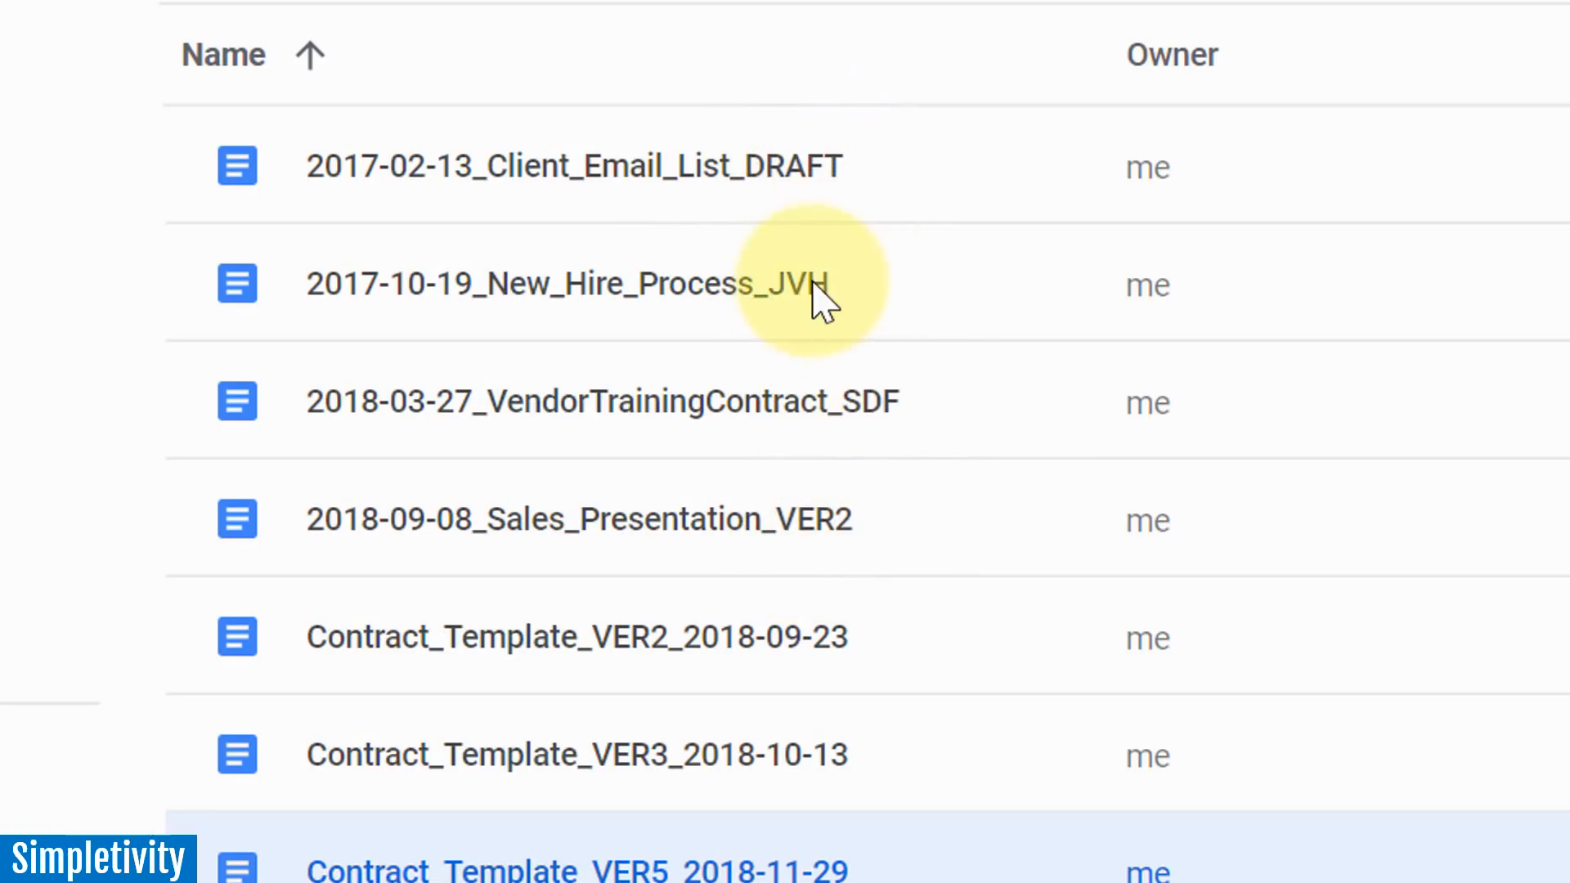
mouse_move(906, 405)
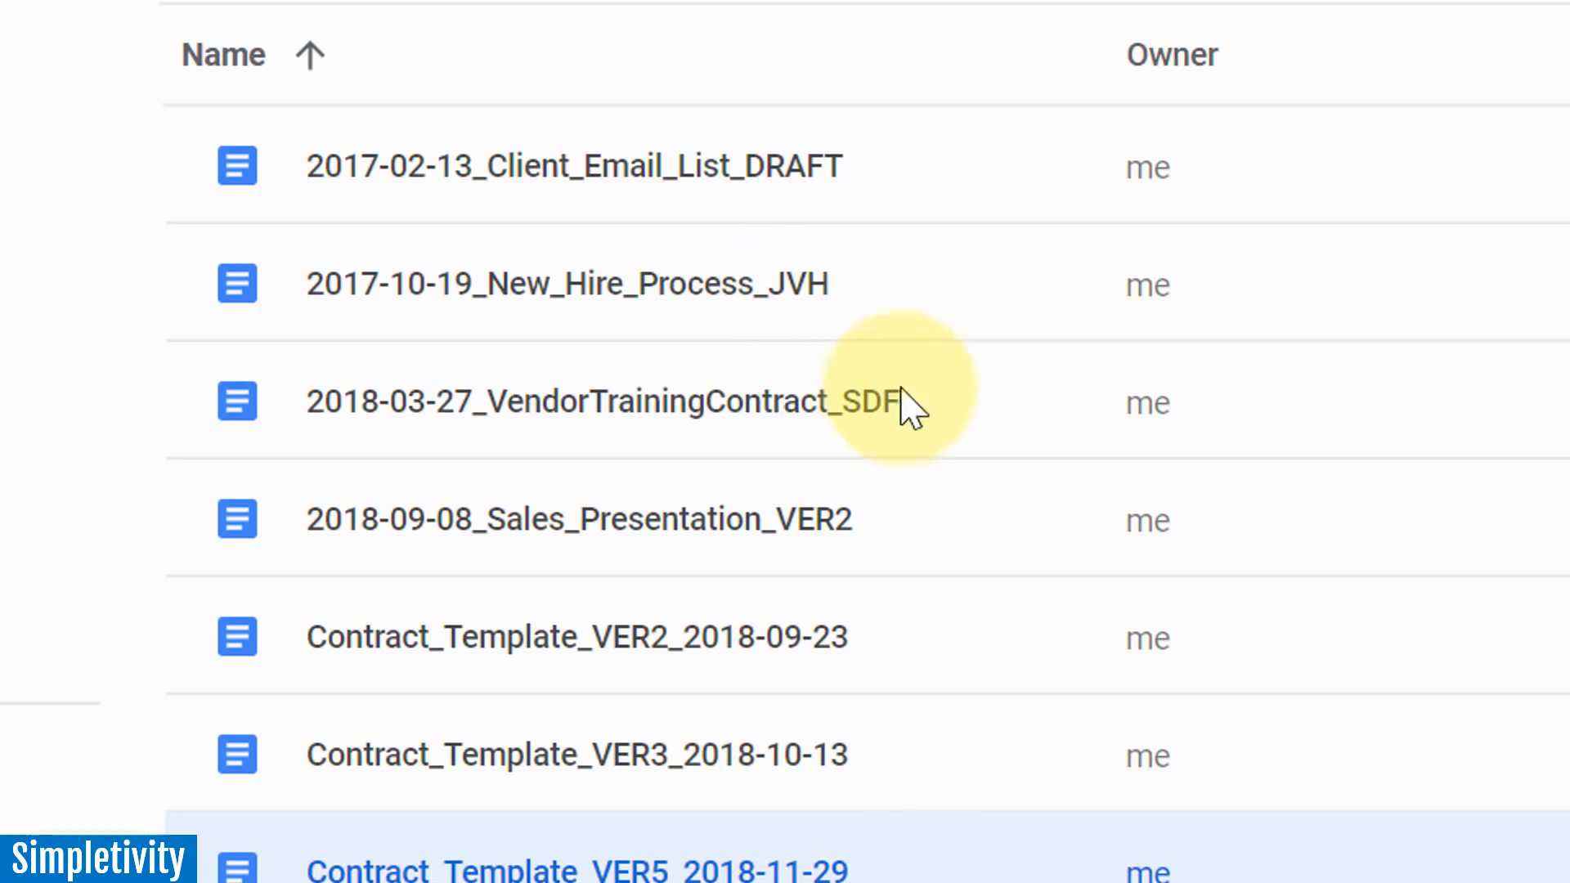
mouse_move(812, 311)
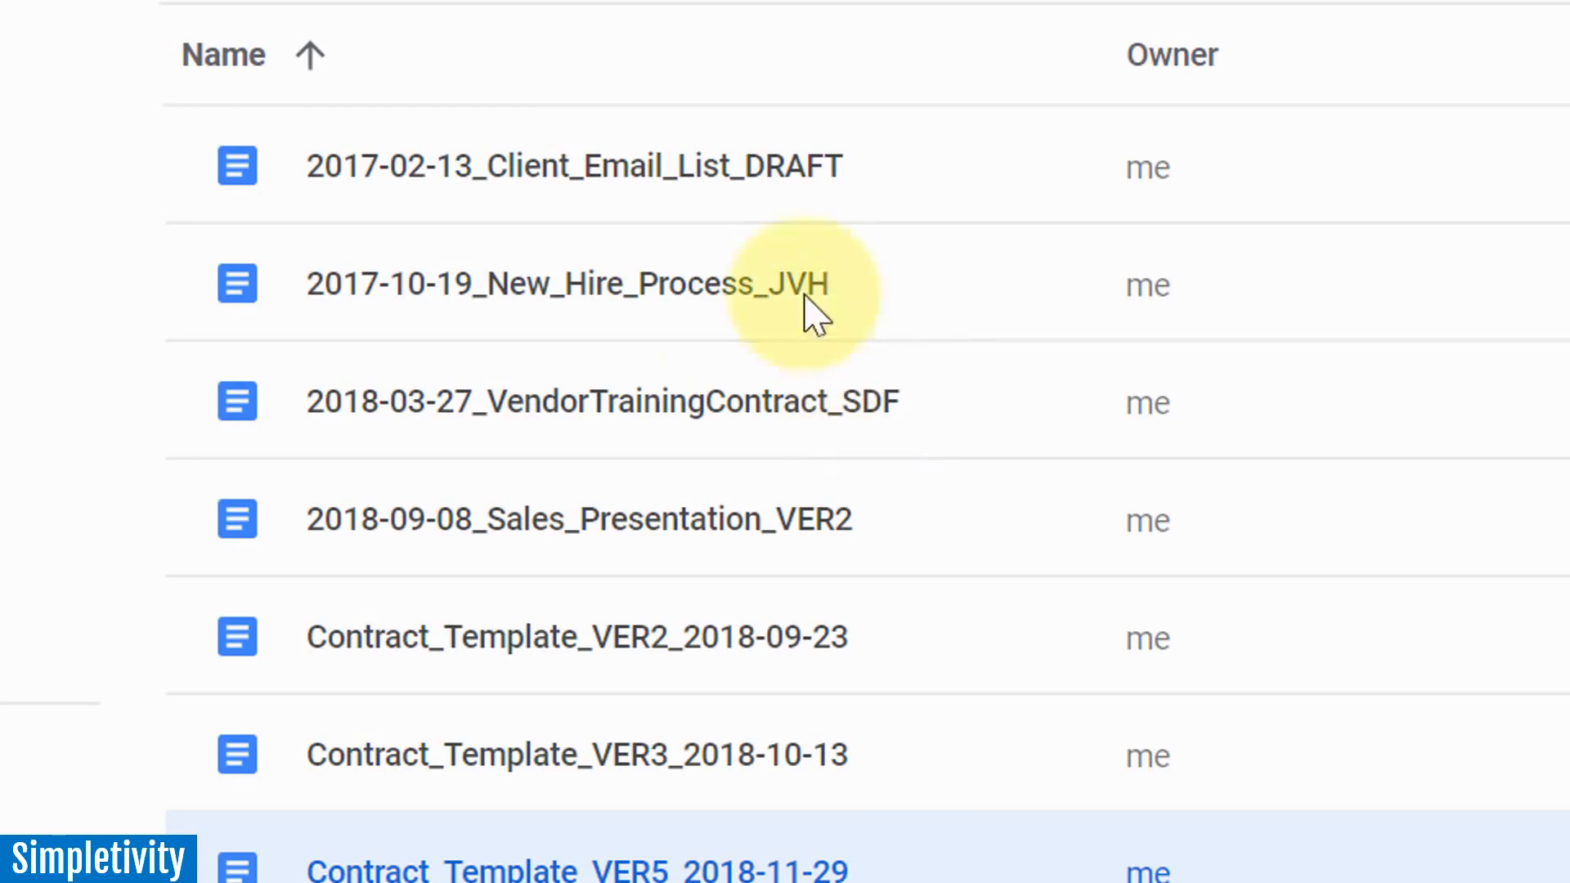
scroll(down, 3)
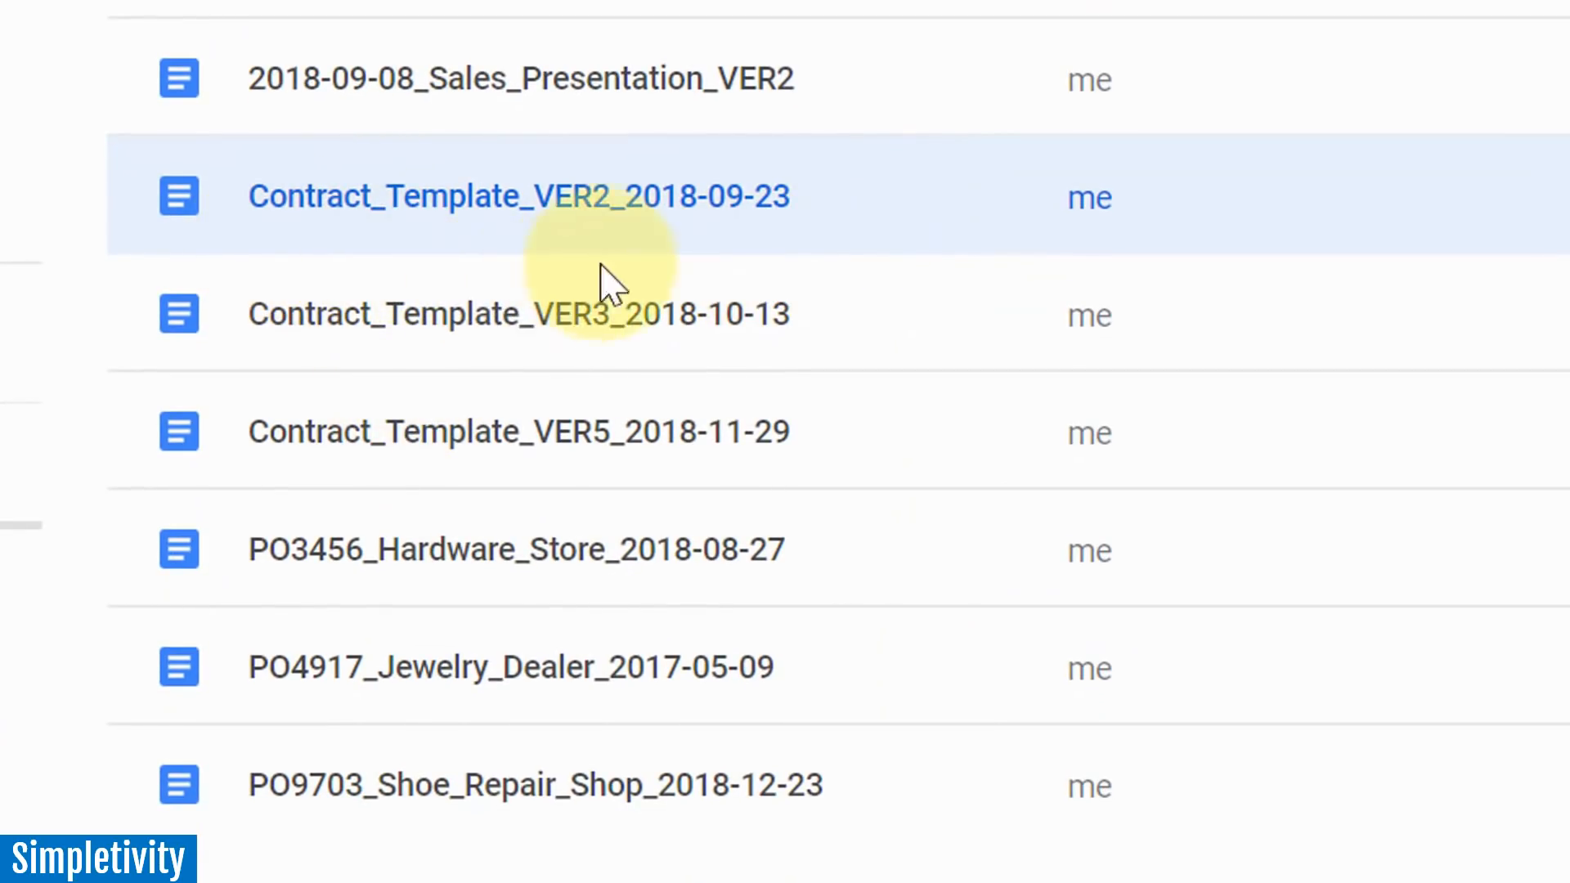
mouse_move(791, 230)
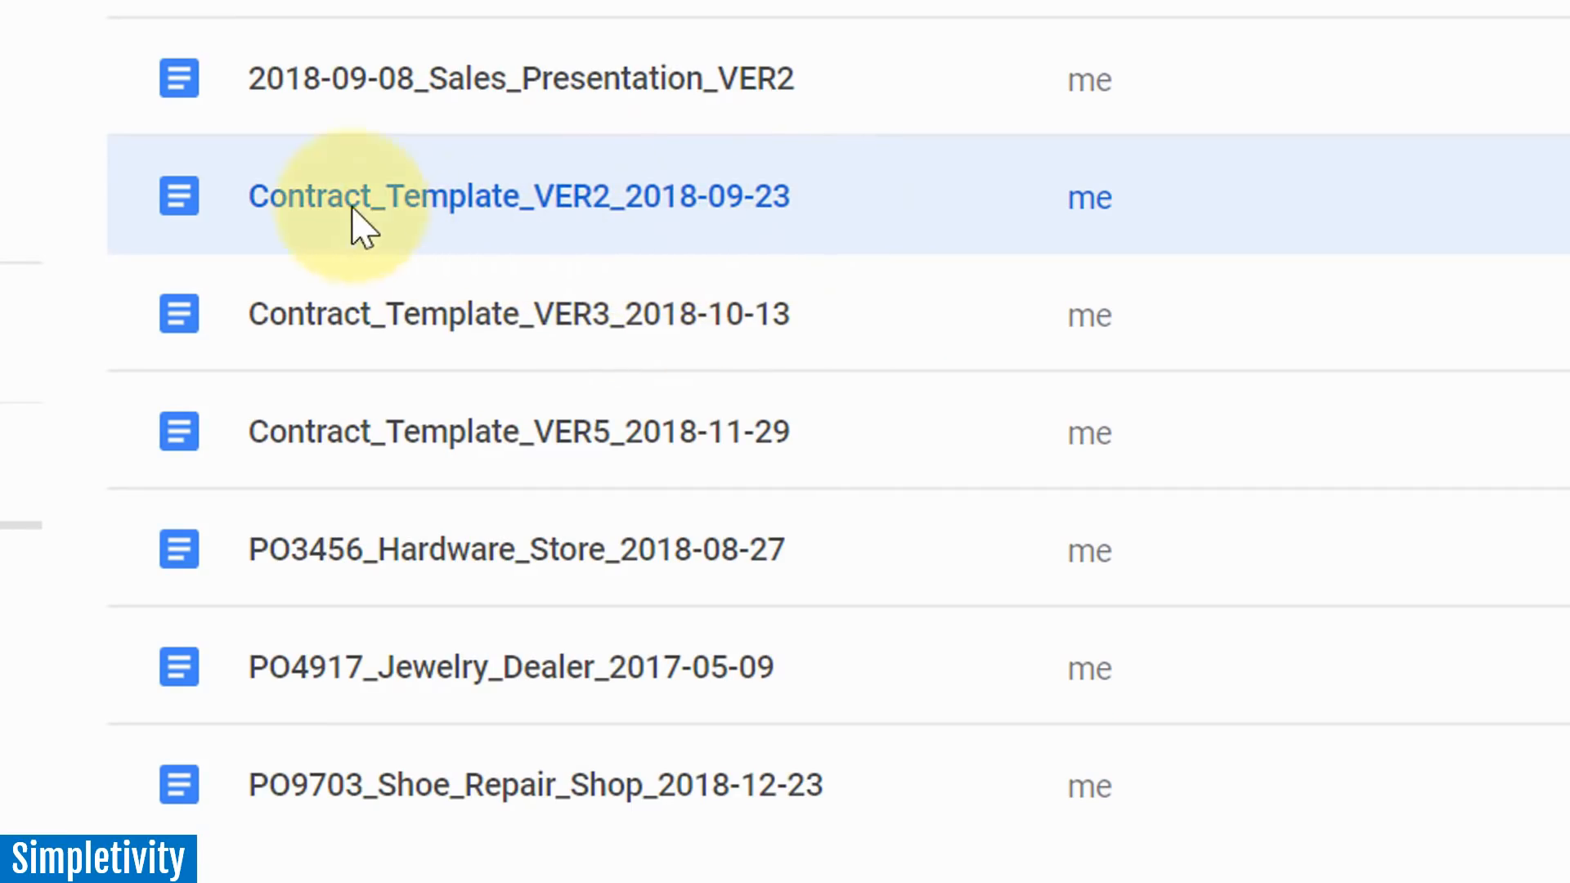
mouse_move(361, 290)
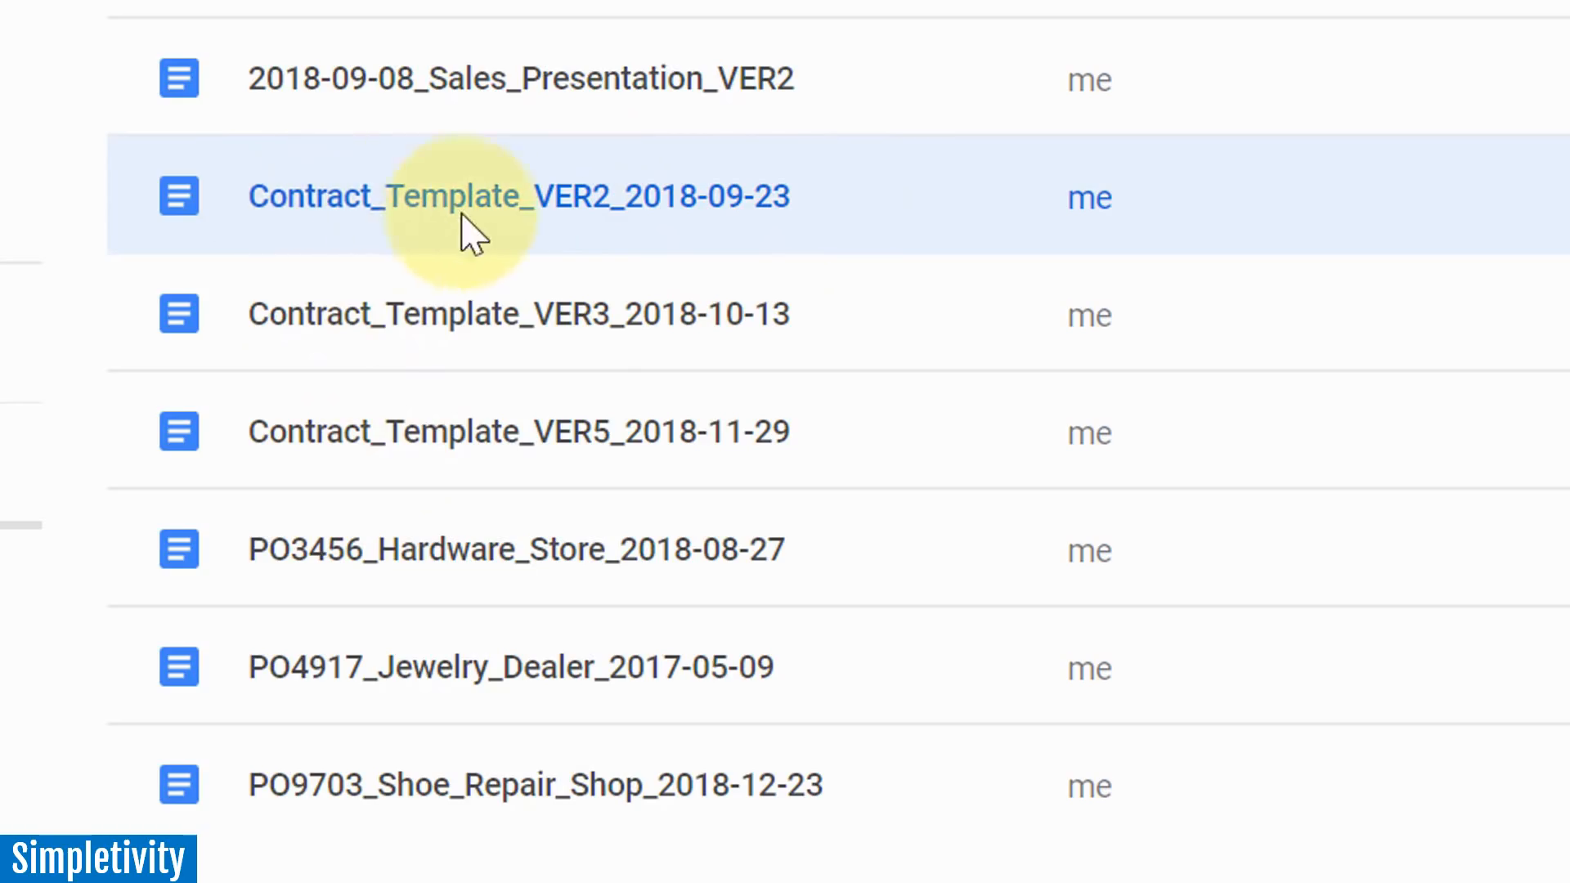
mouse_move(381, 295)
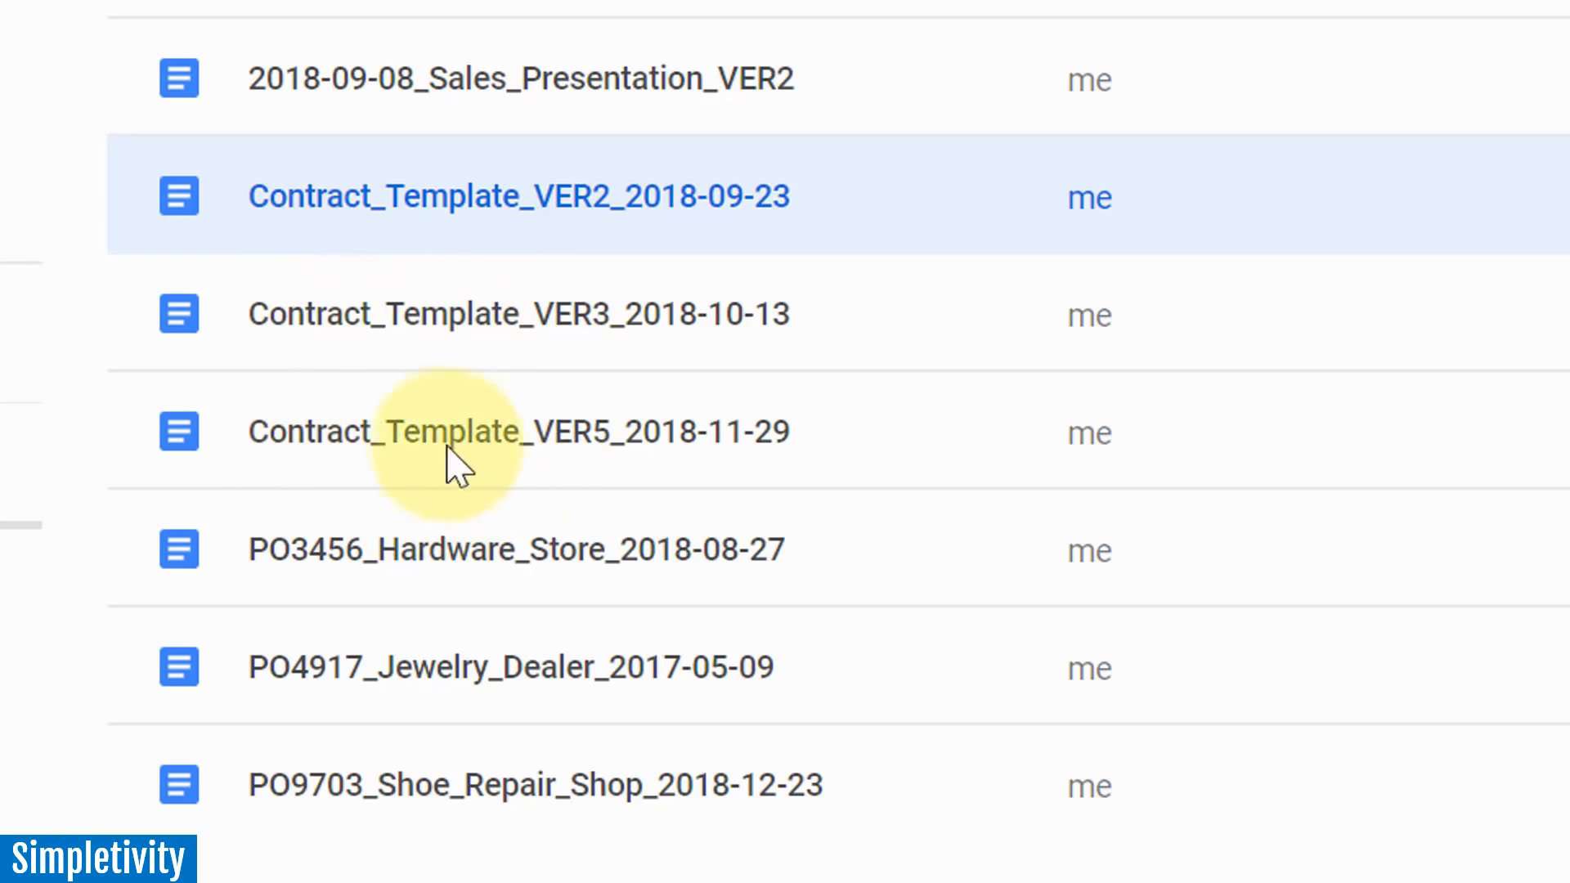
mouse_move(335, 485)
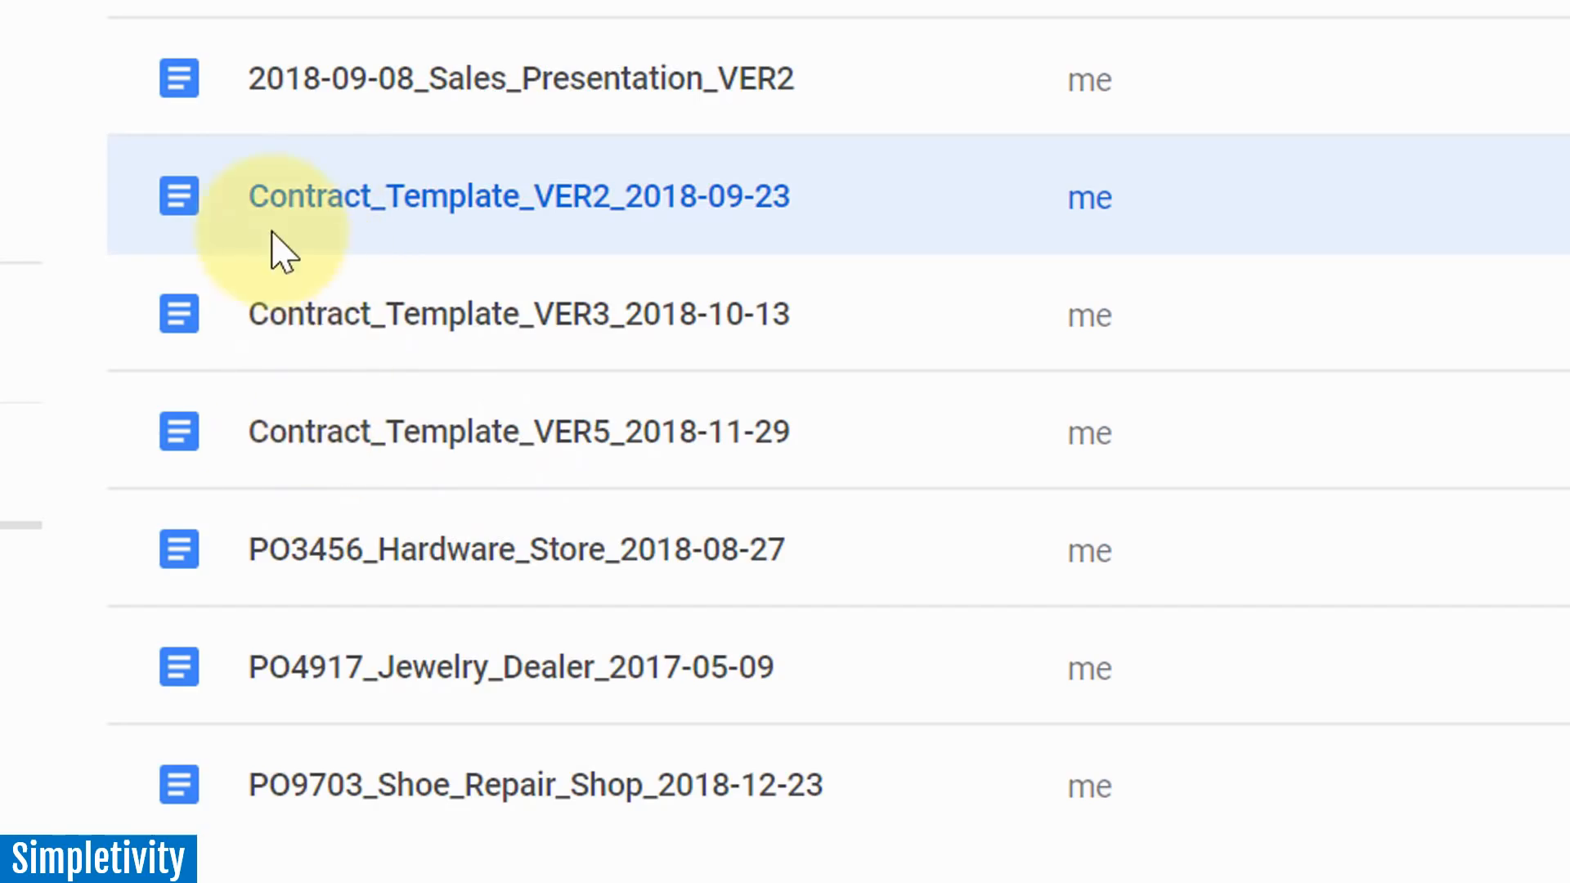
mouse_move(481, 185)
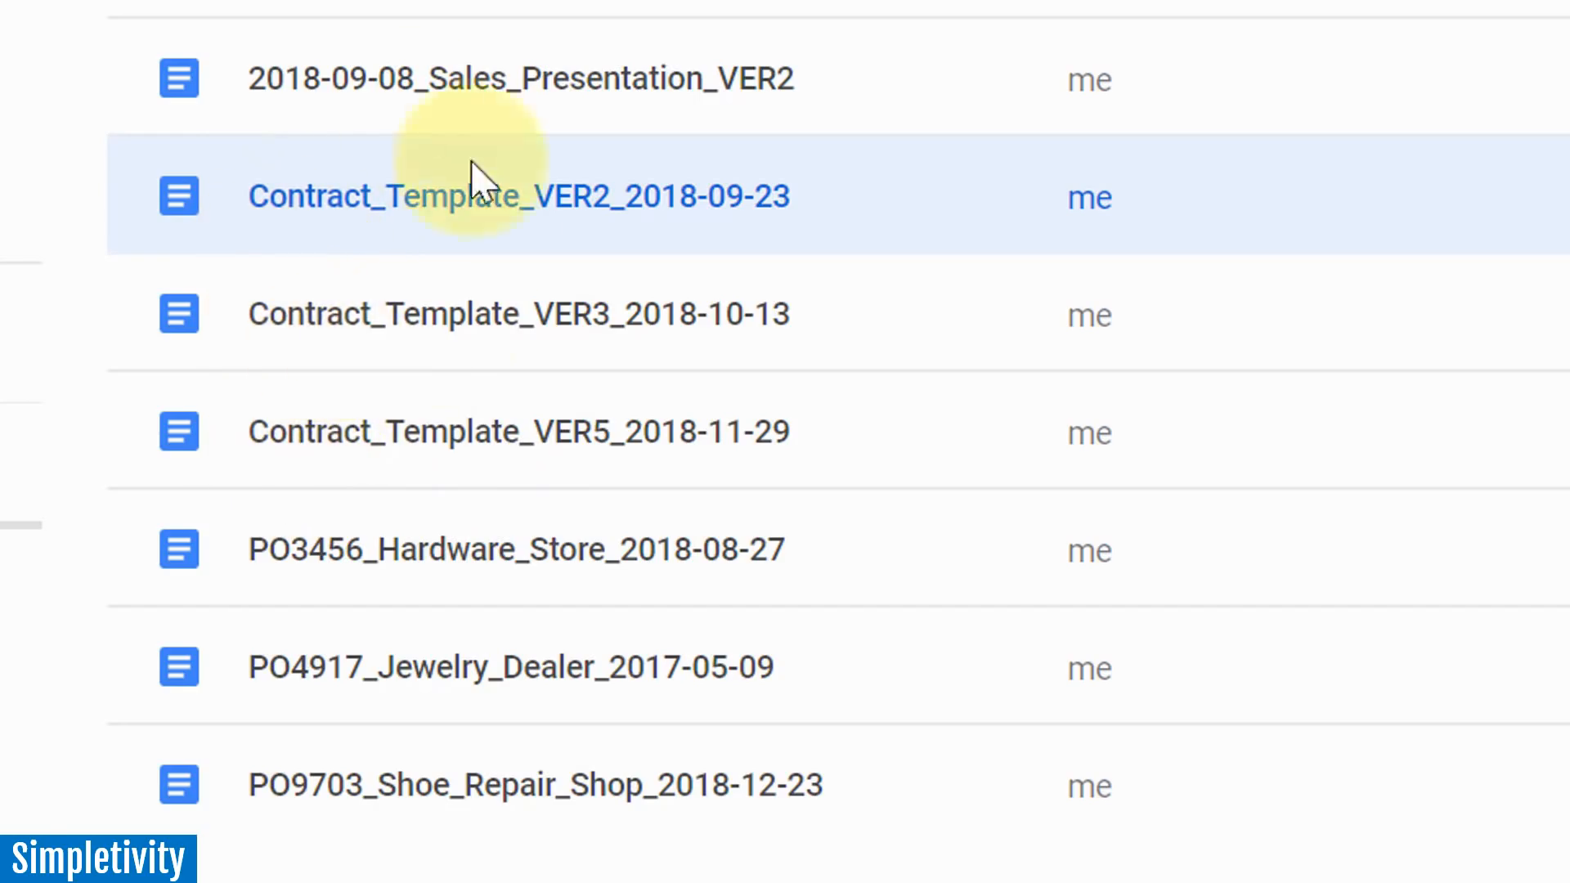
mouse_move(335, 431)
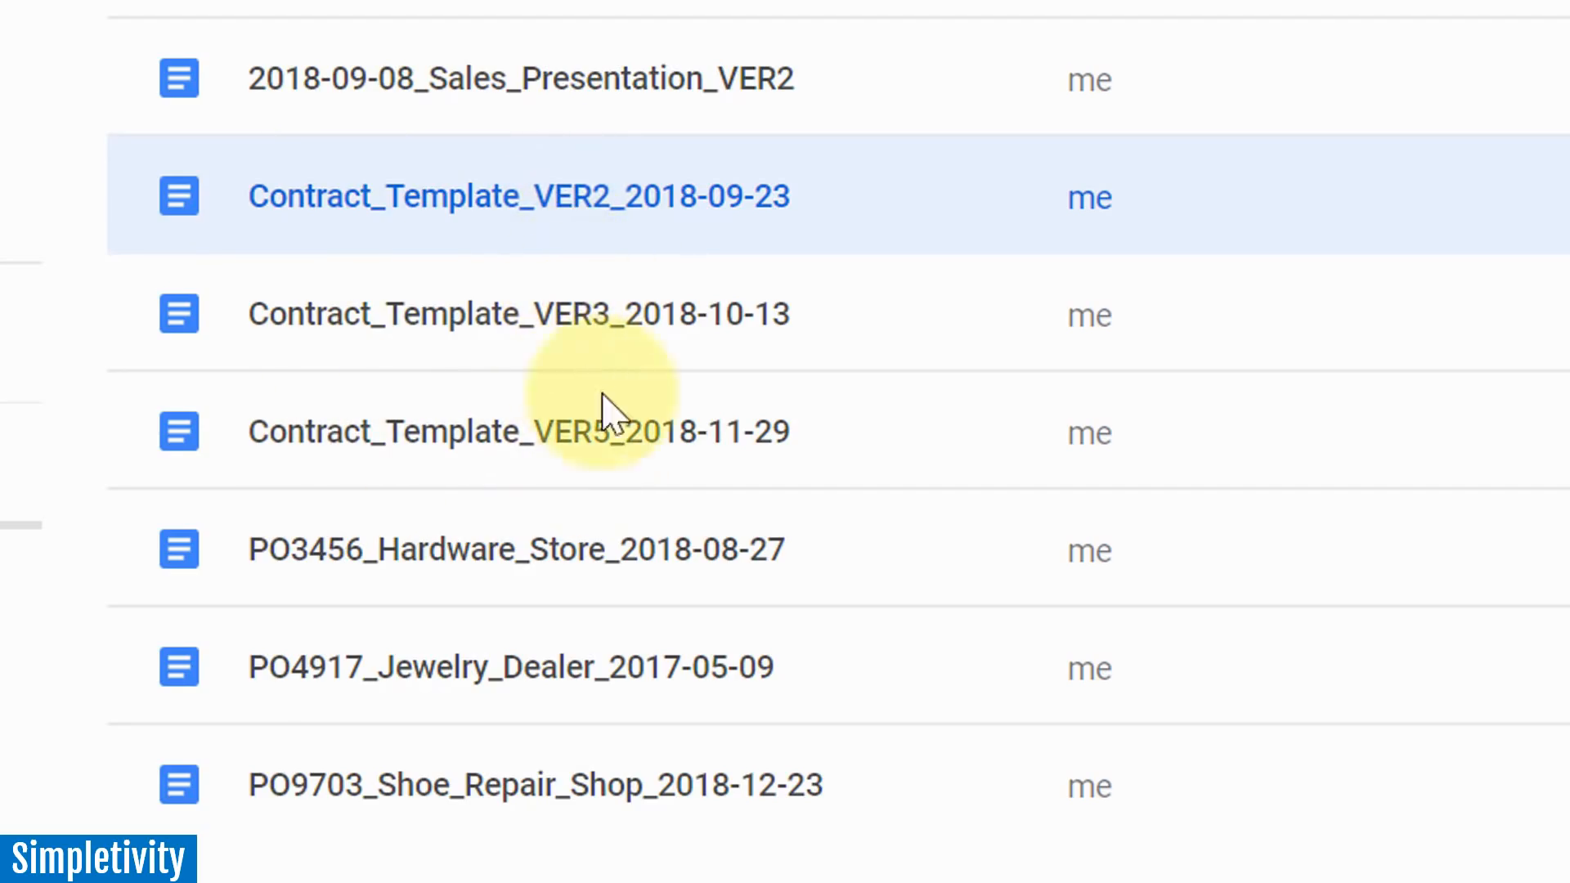
mouse_move(741, 320)
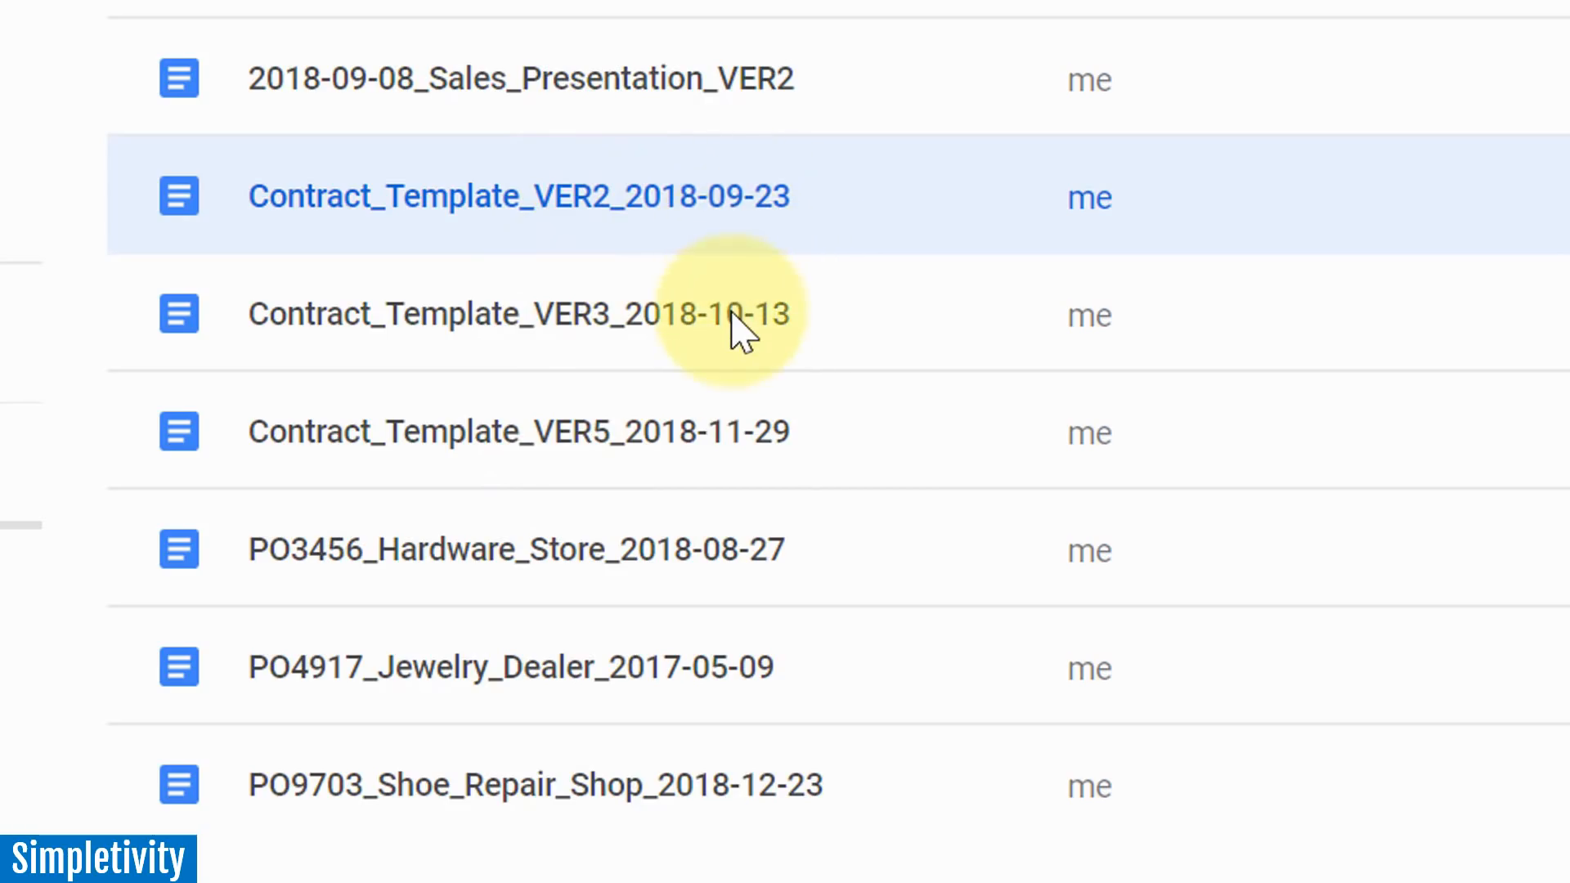
mouse_move(881, 557)
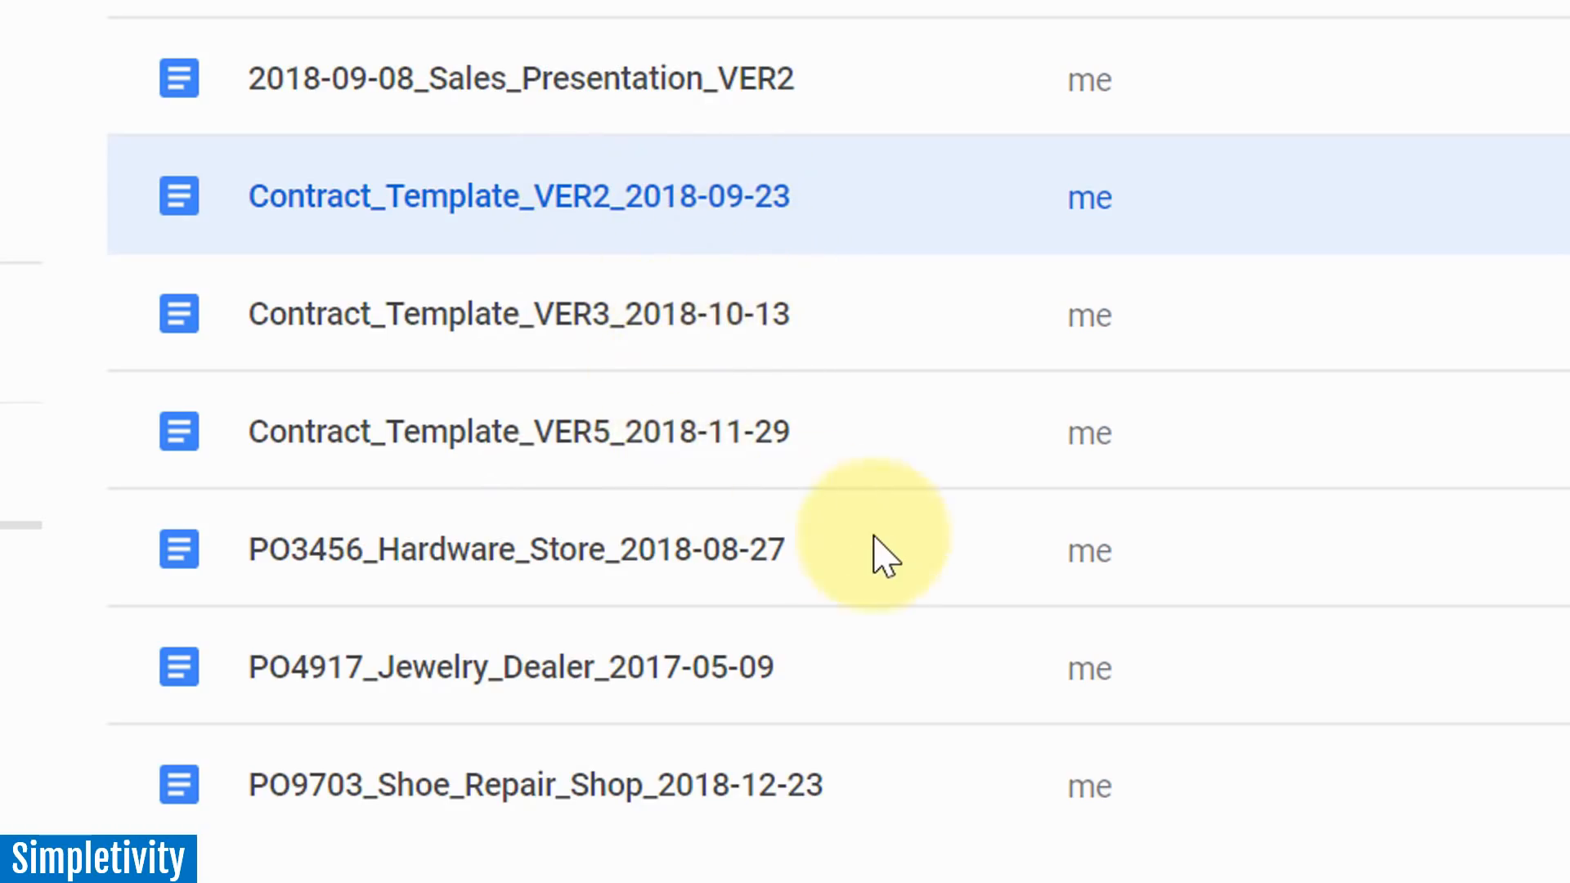
mouse_move(896, 576)
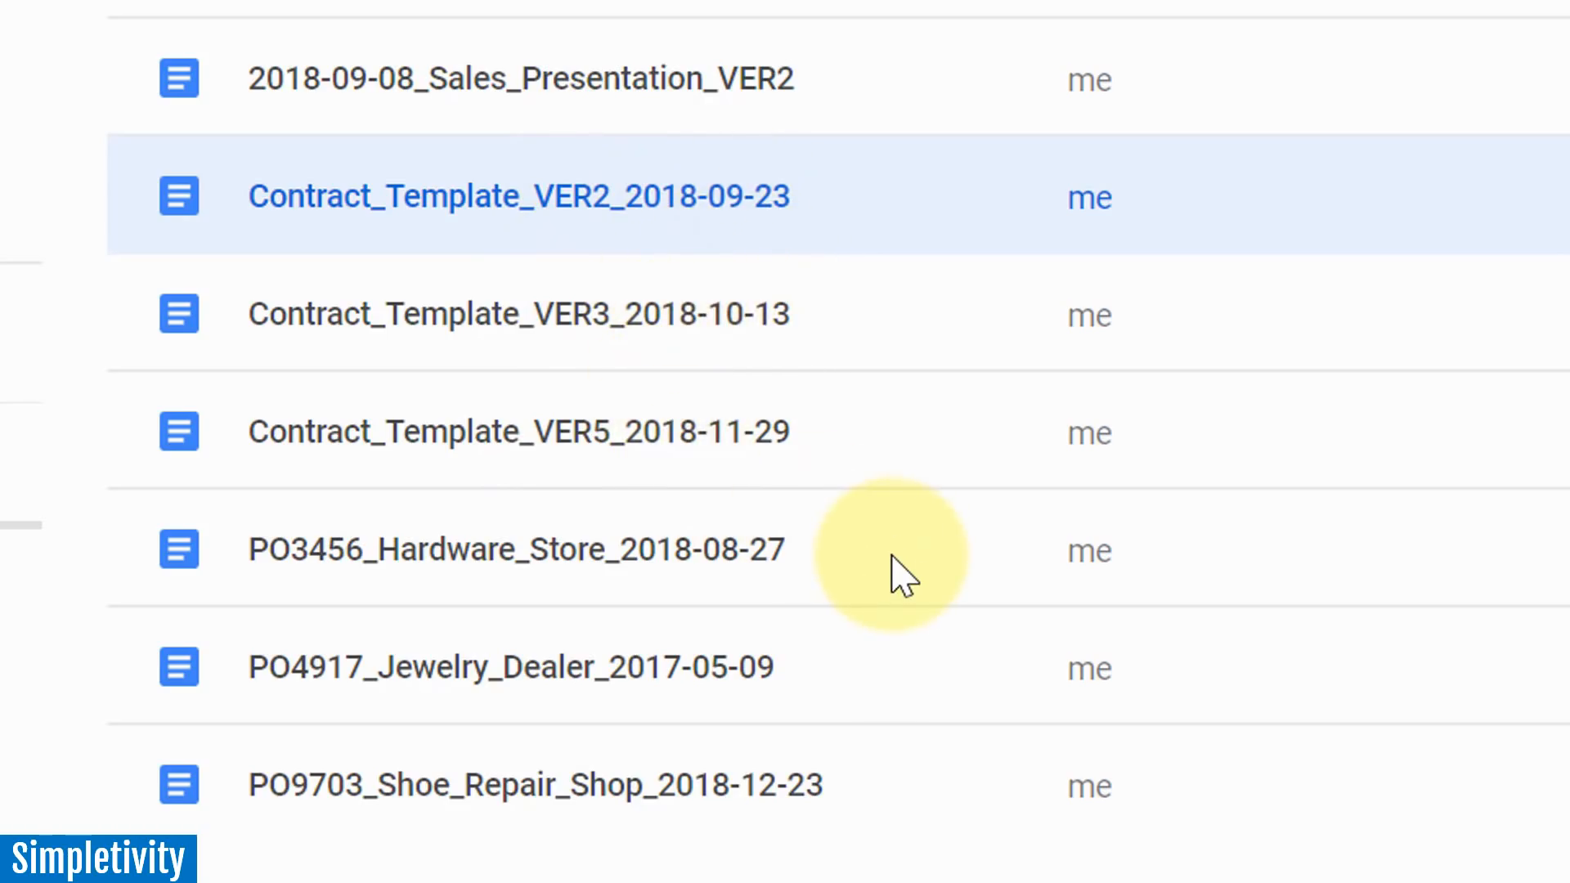
mouse_move(857, 576)
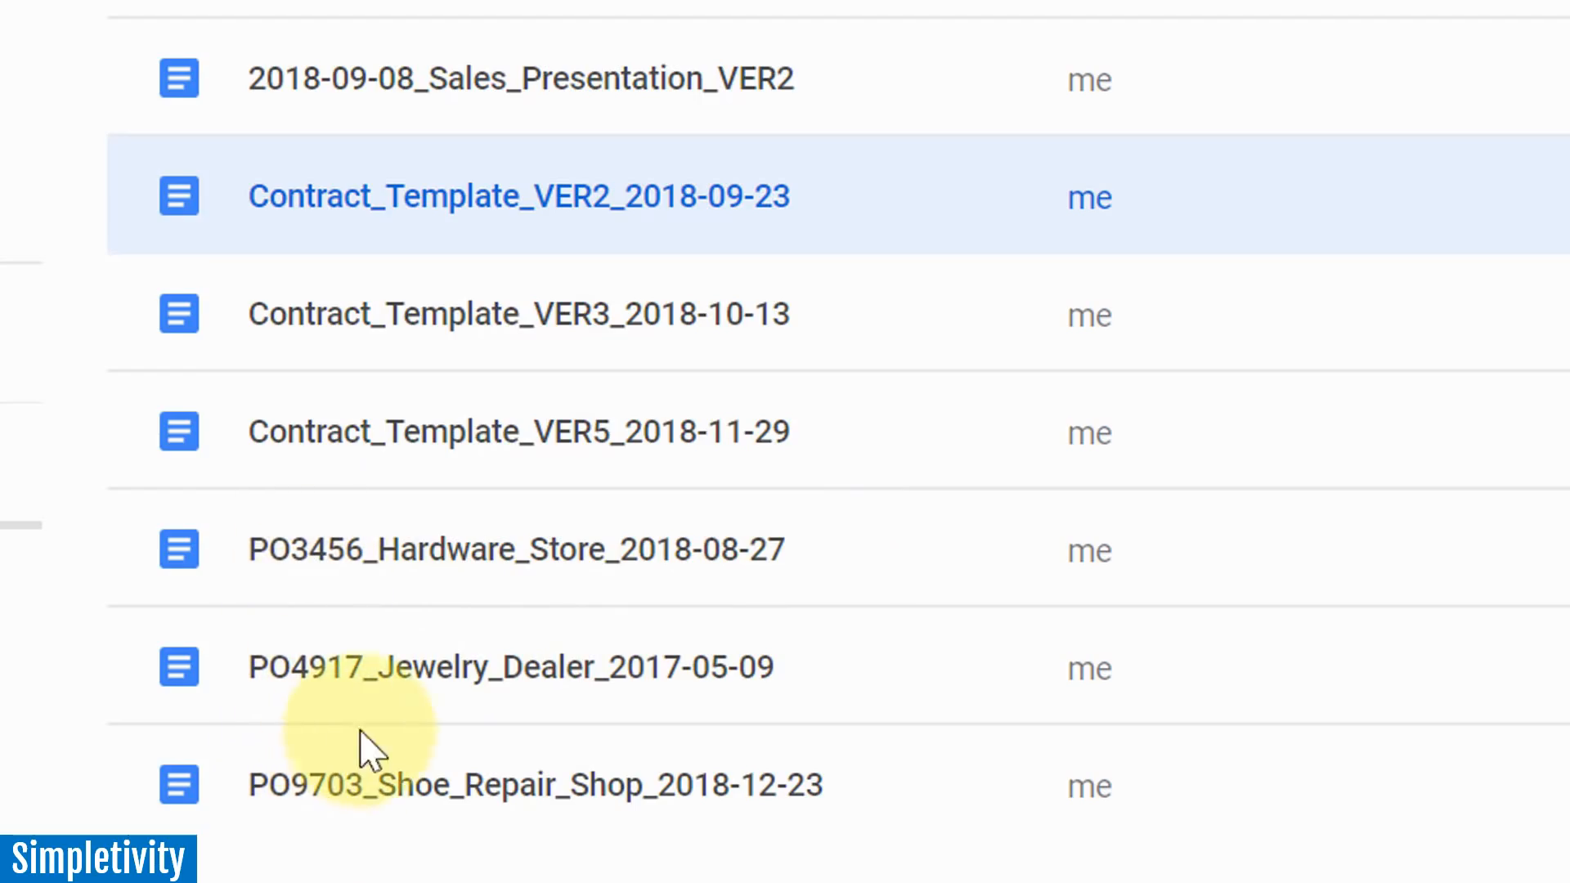
mouse_move(510, 745)
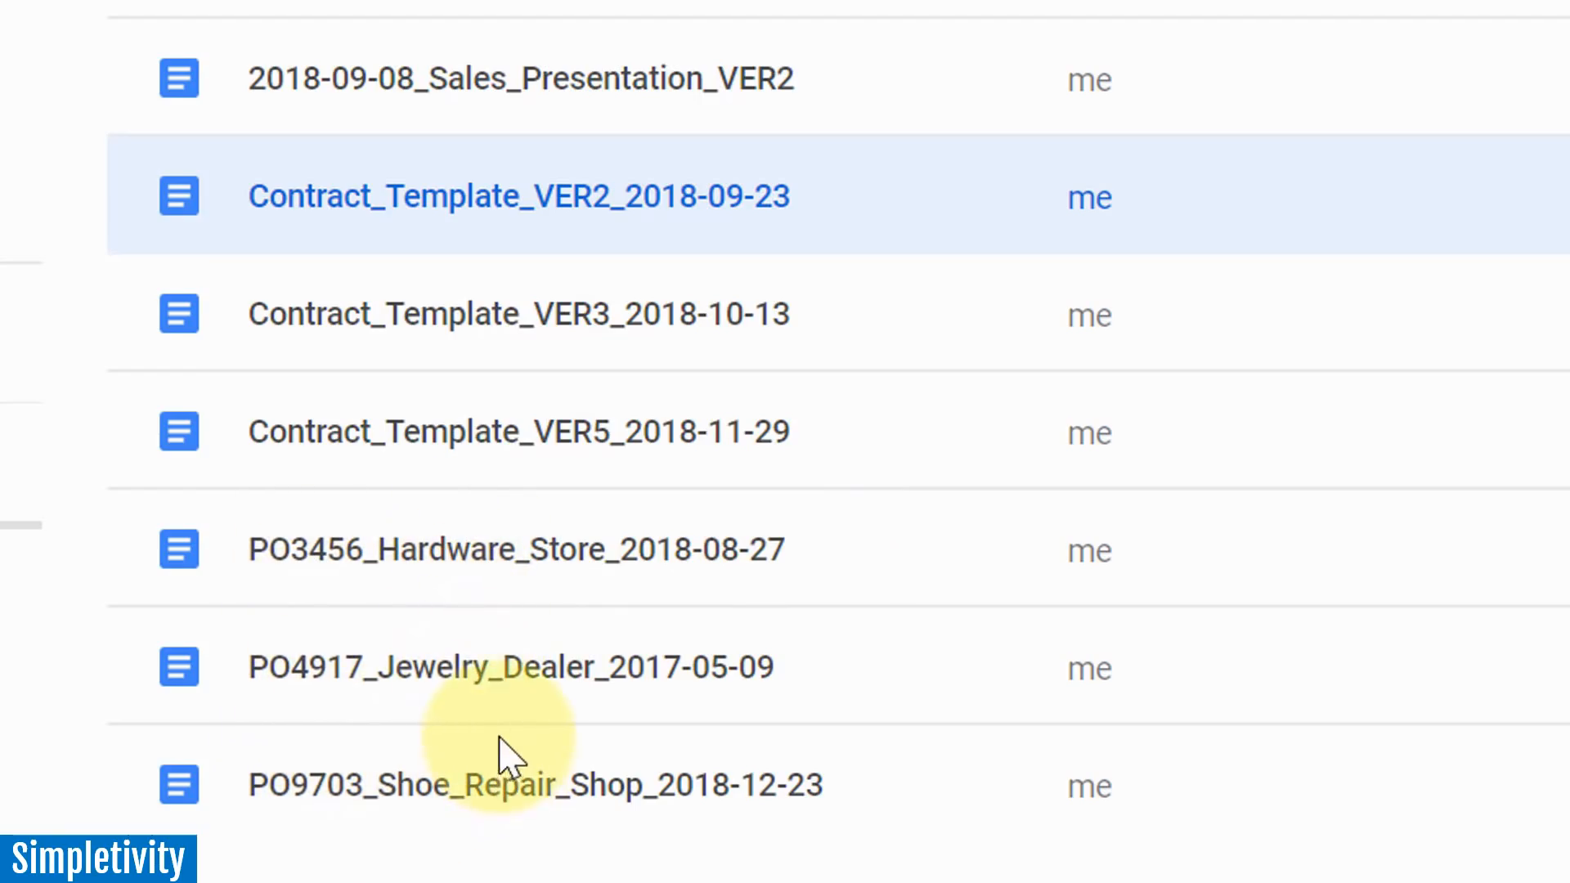
mouse_move(705, 575)
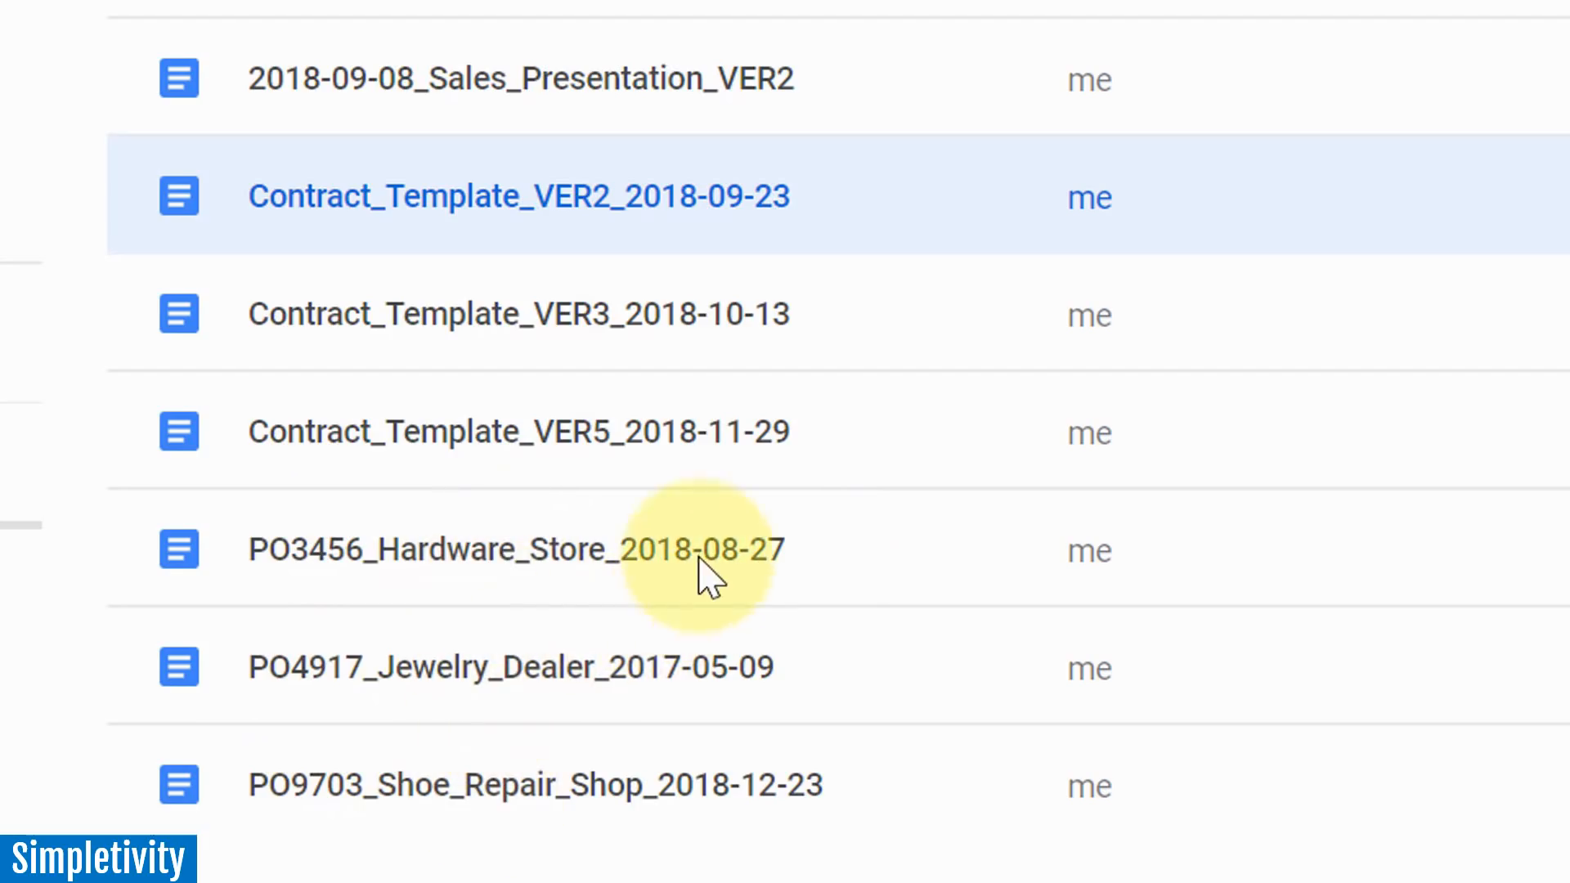
mouse_move(718, 681)
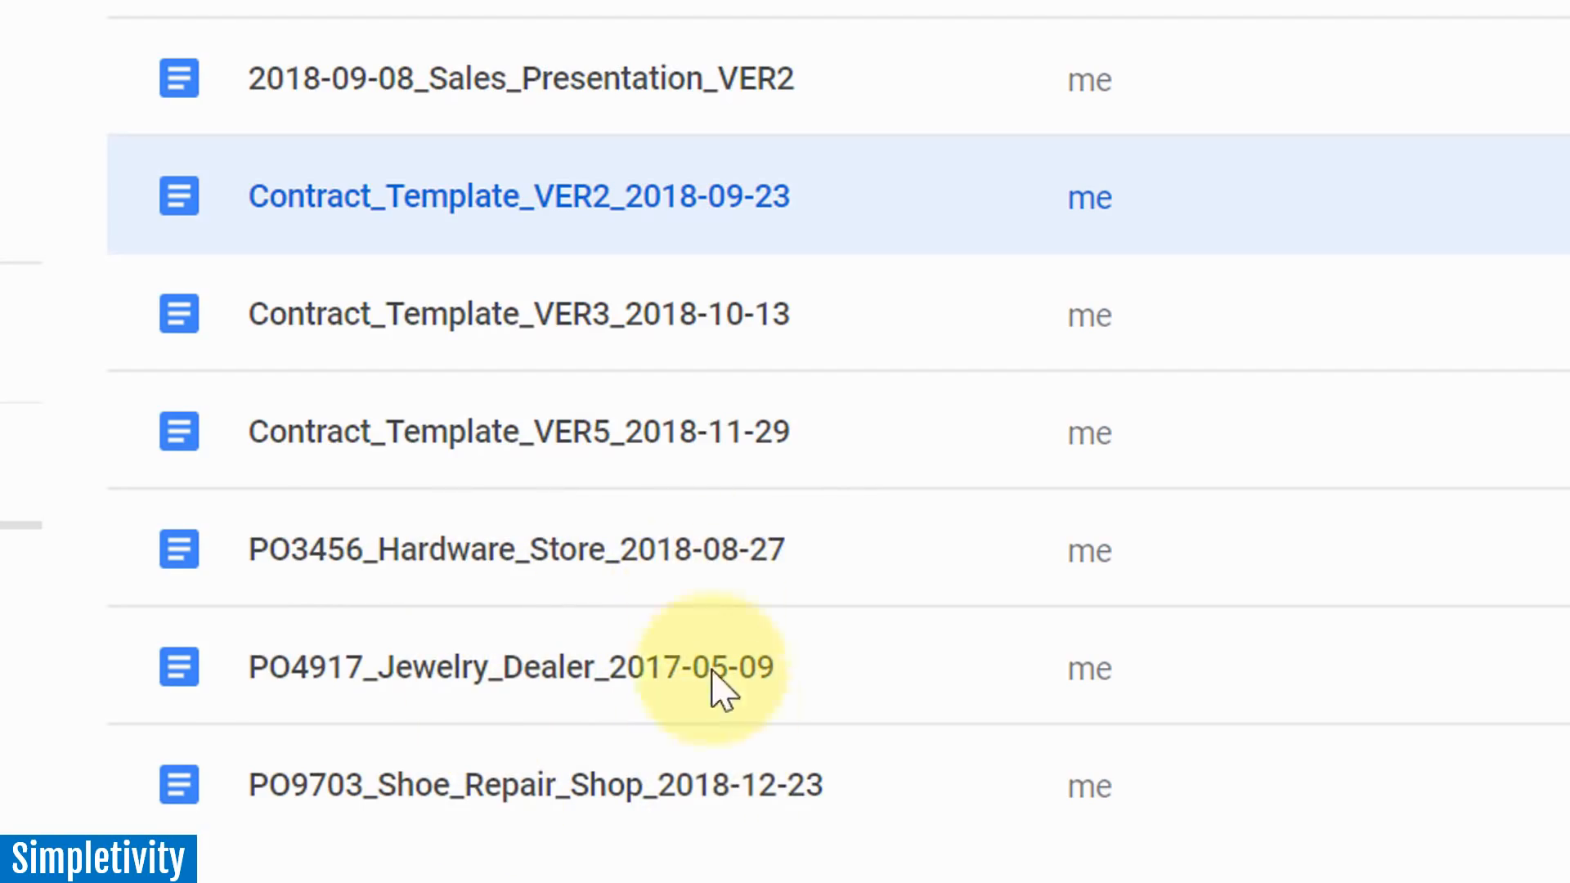
mouse_move(326, 571)
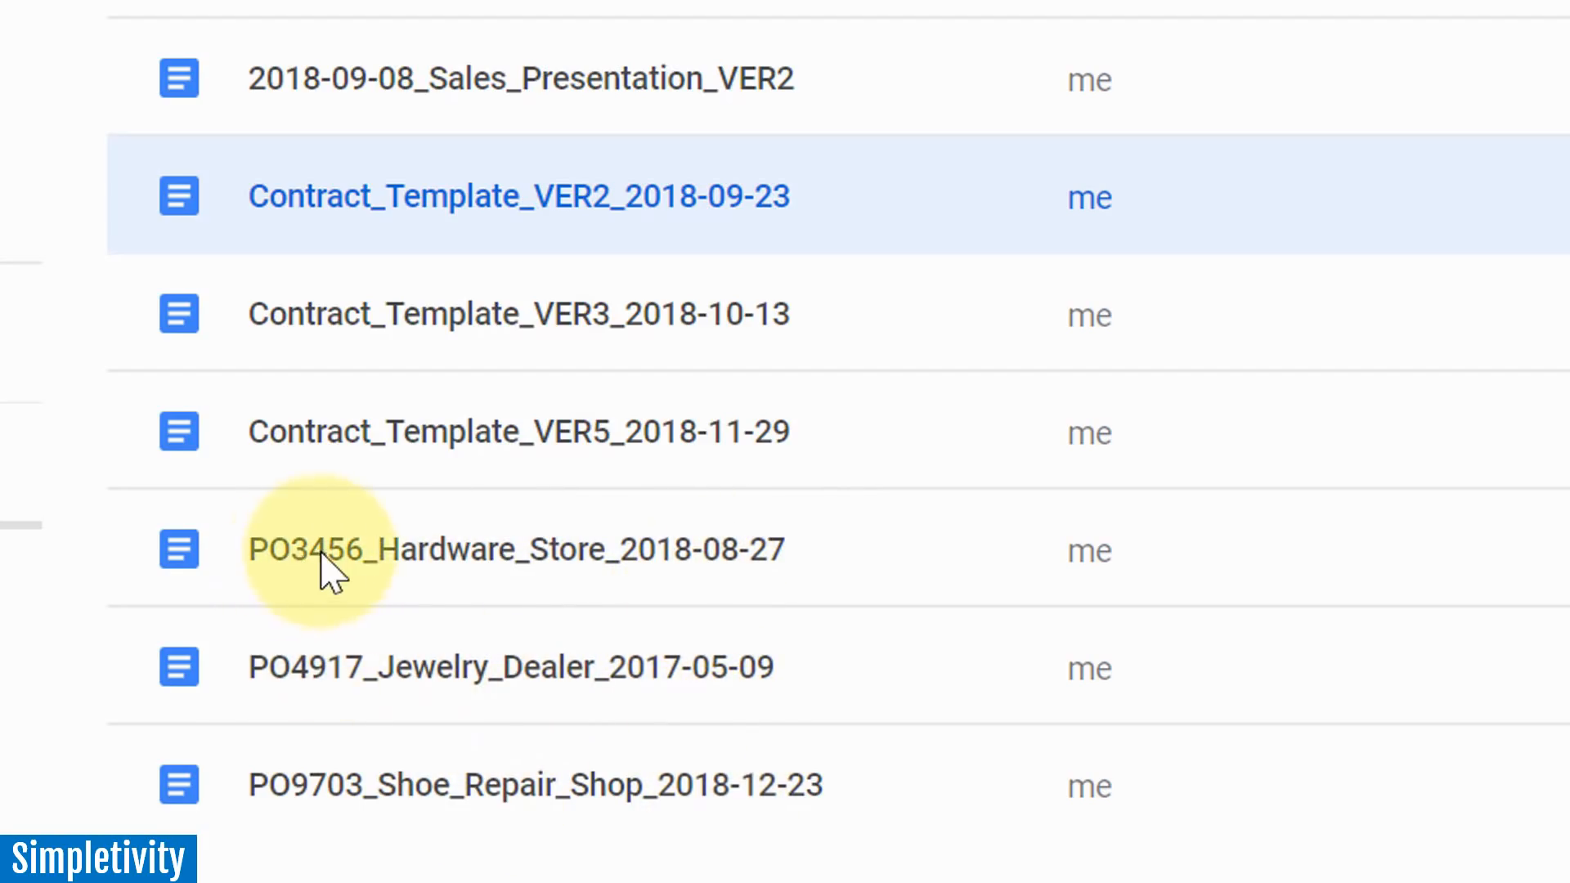
mouse_move(285, 785)
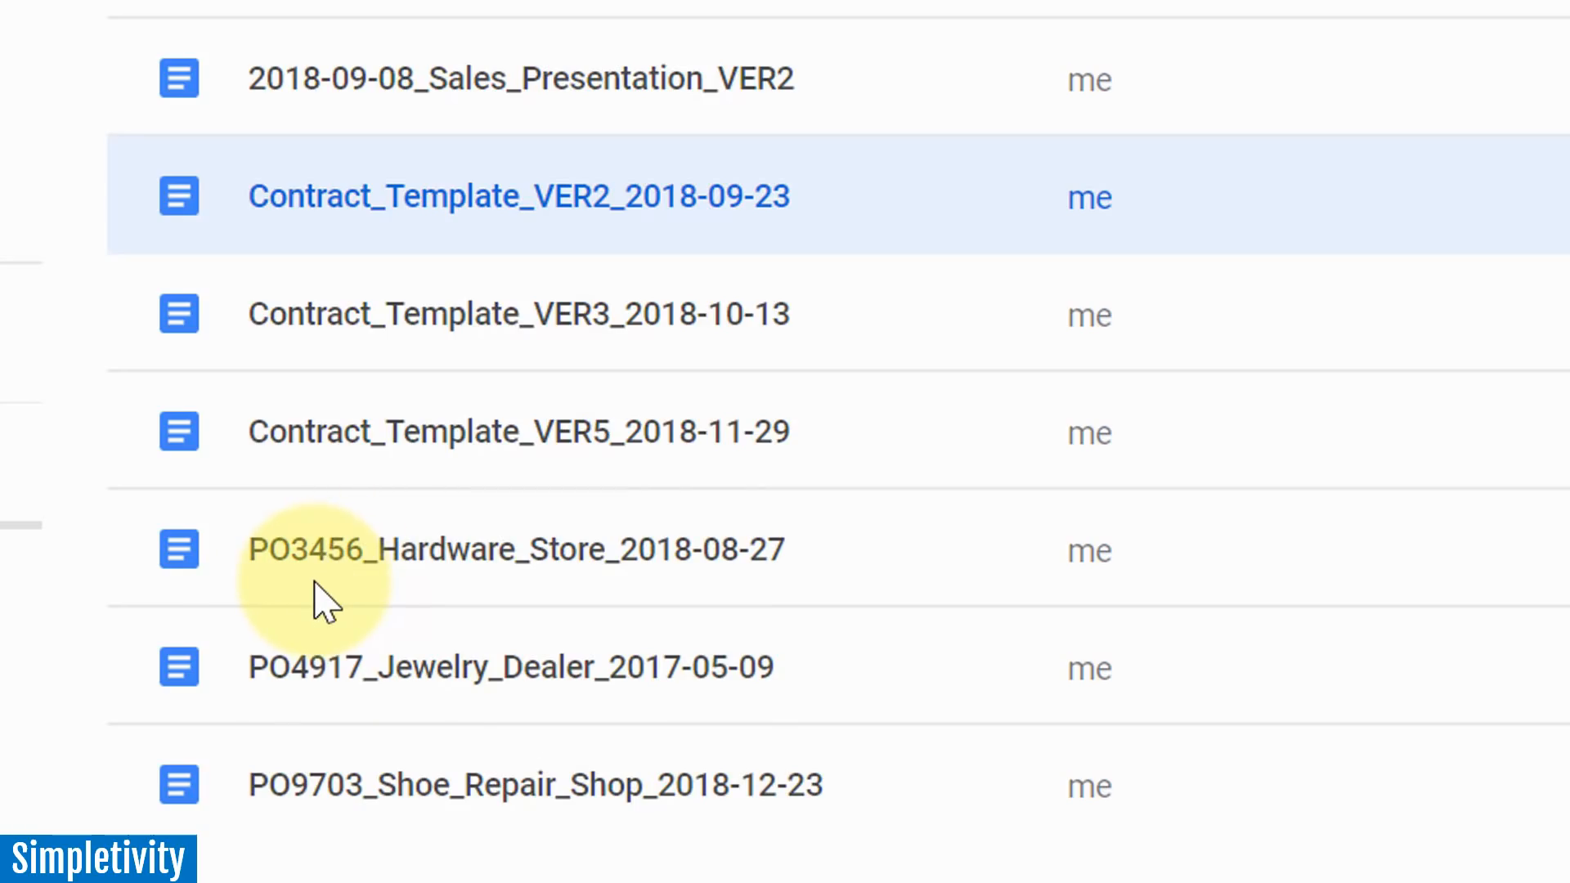
mouse_move(300, 668)
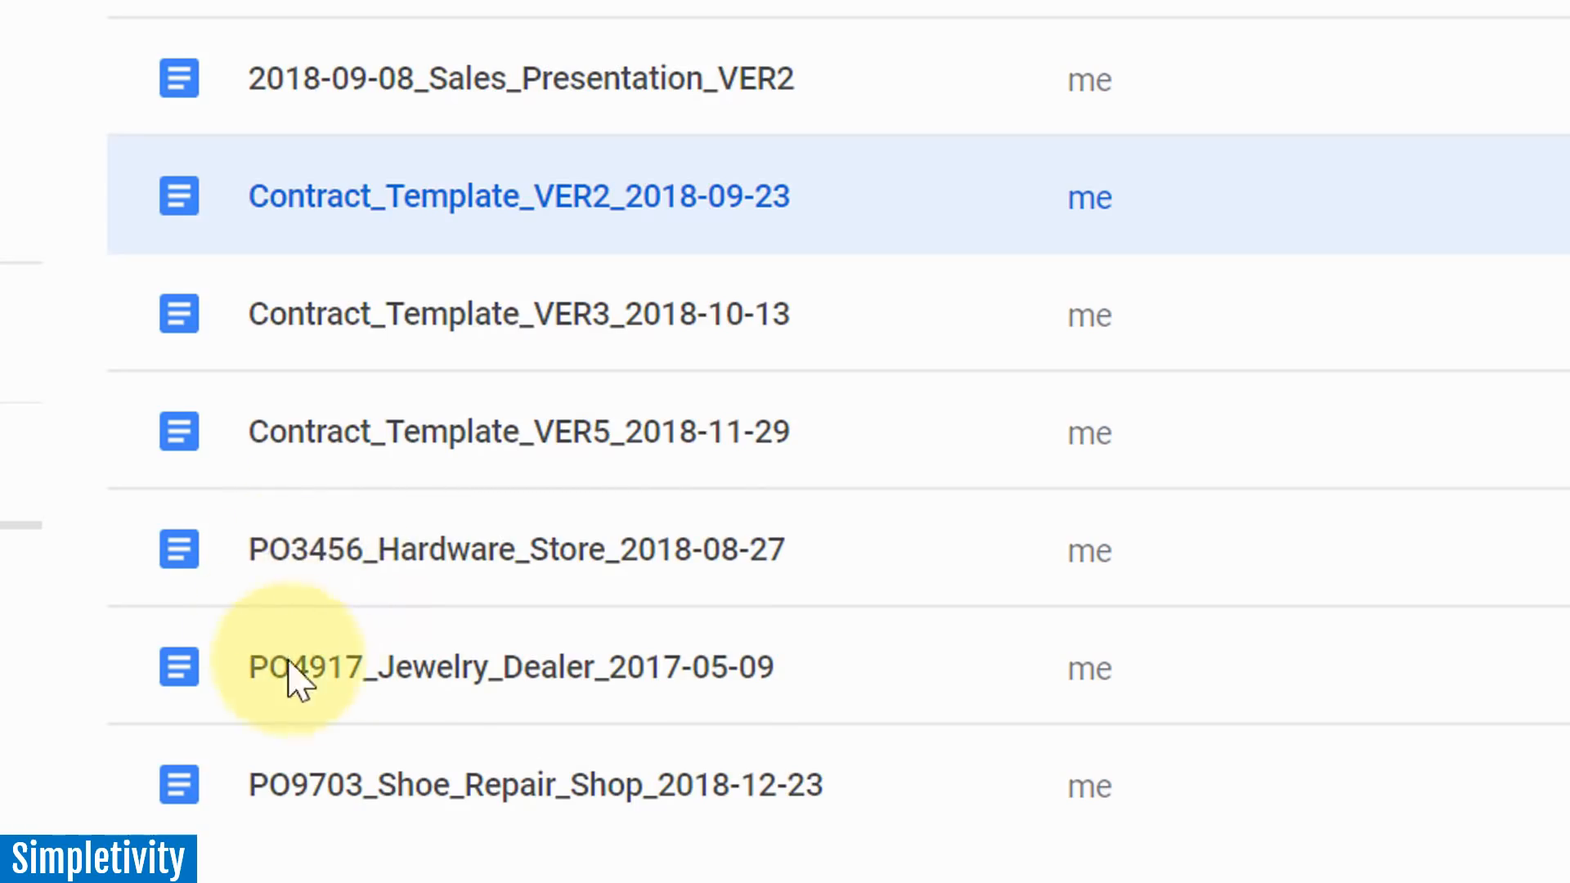
mouse_move(290, 576)
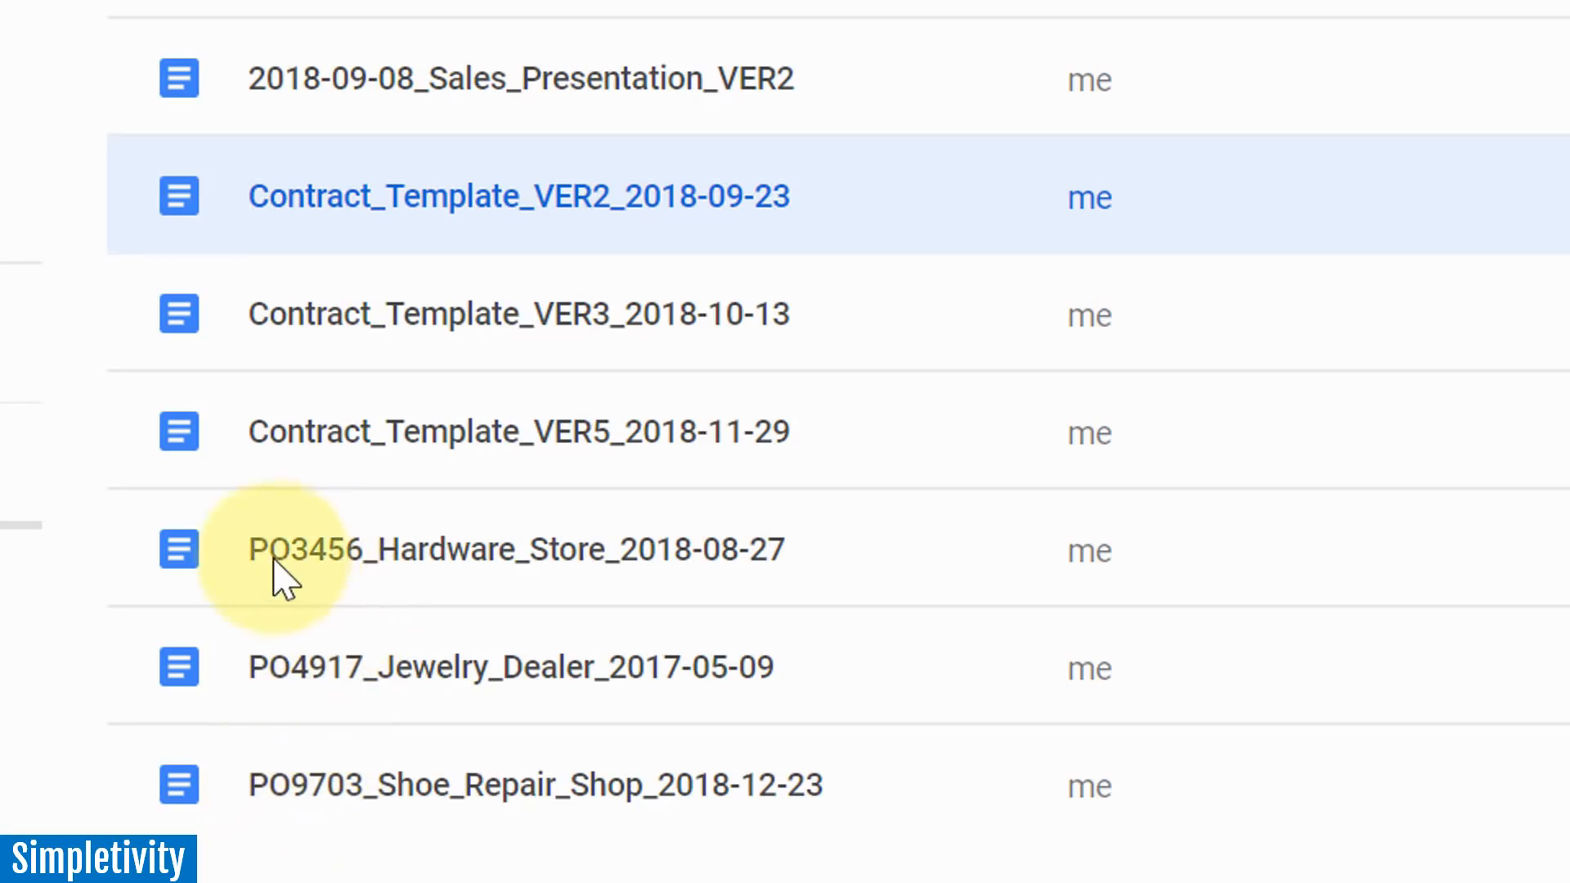
mouse_move(340, 590)
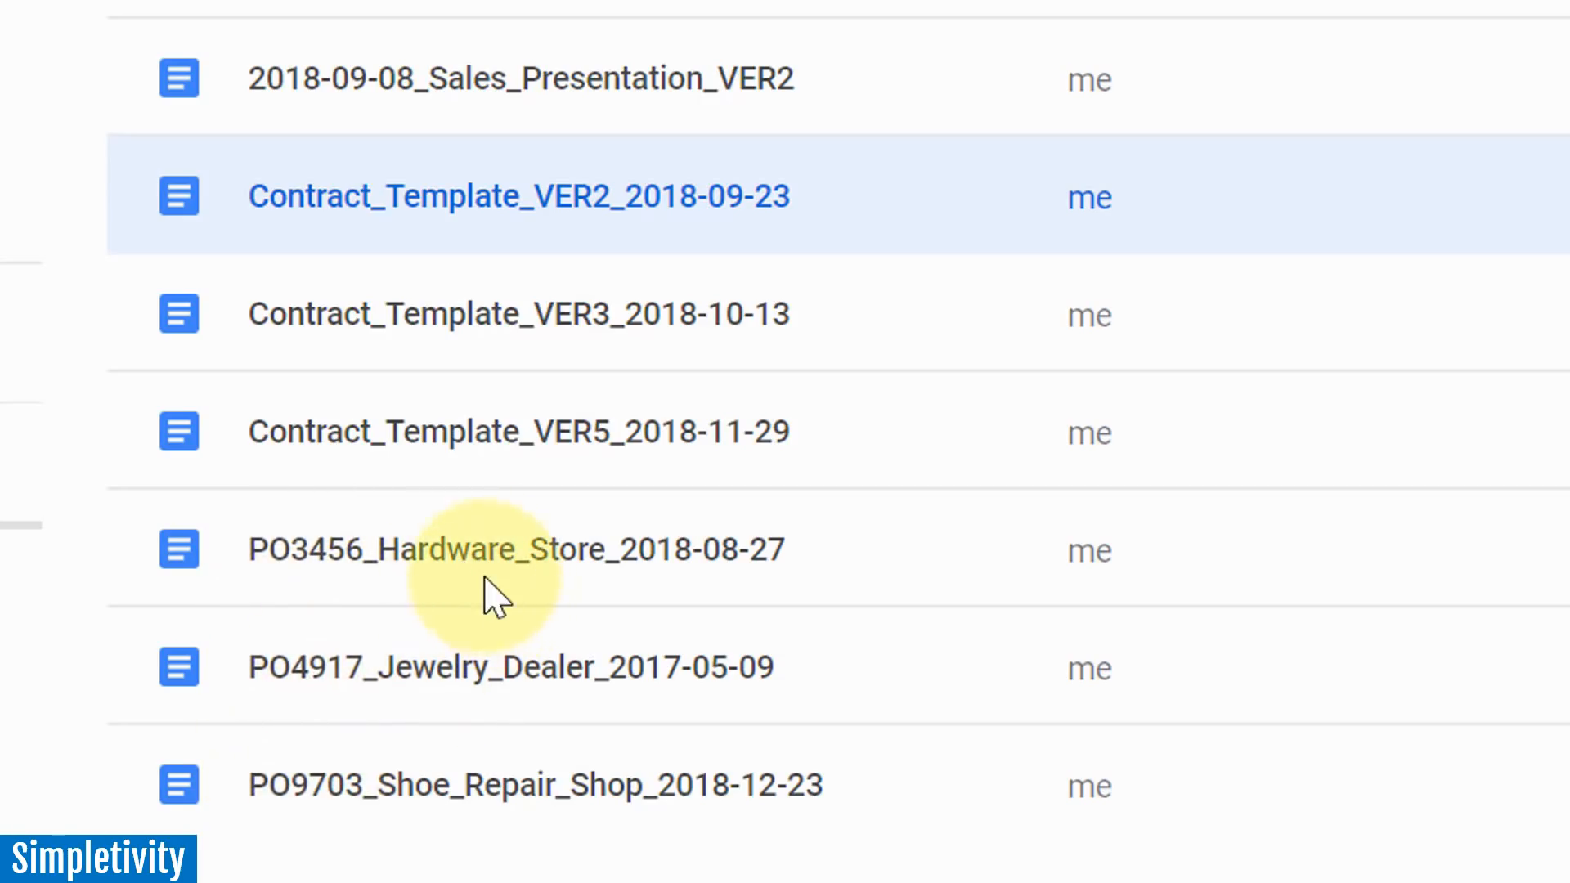
mouse_move(621, 585)
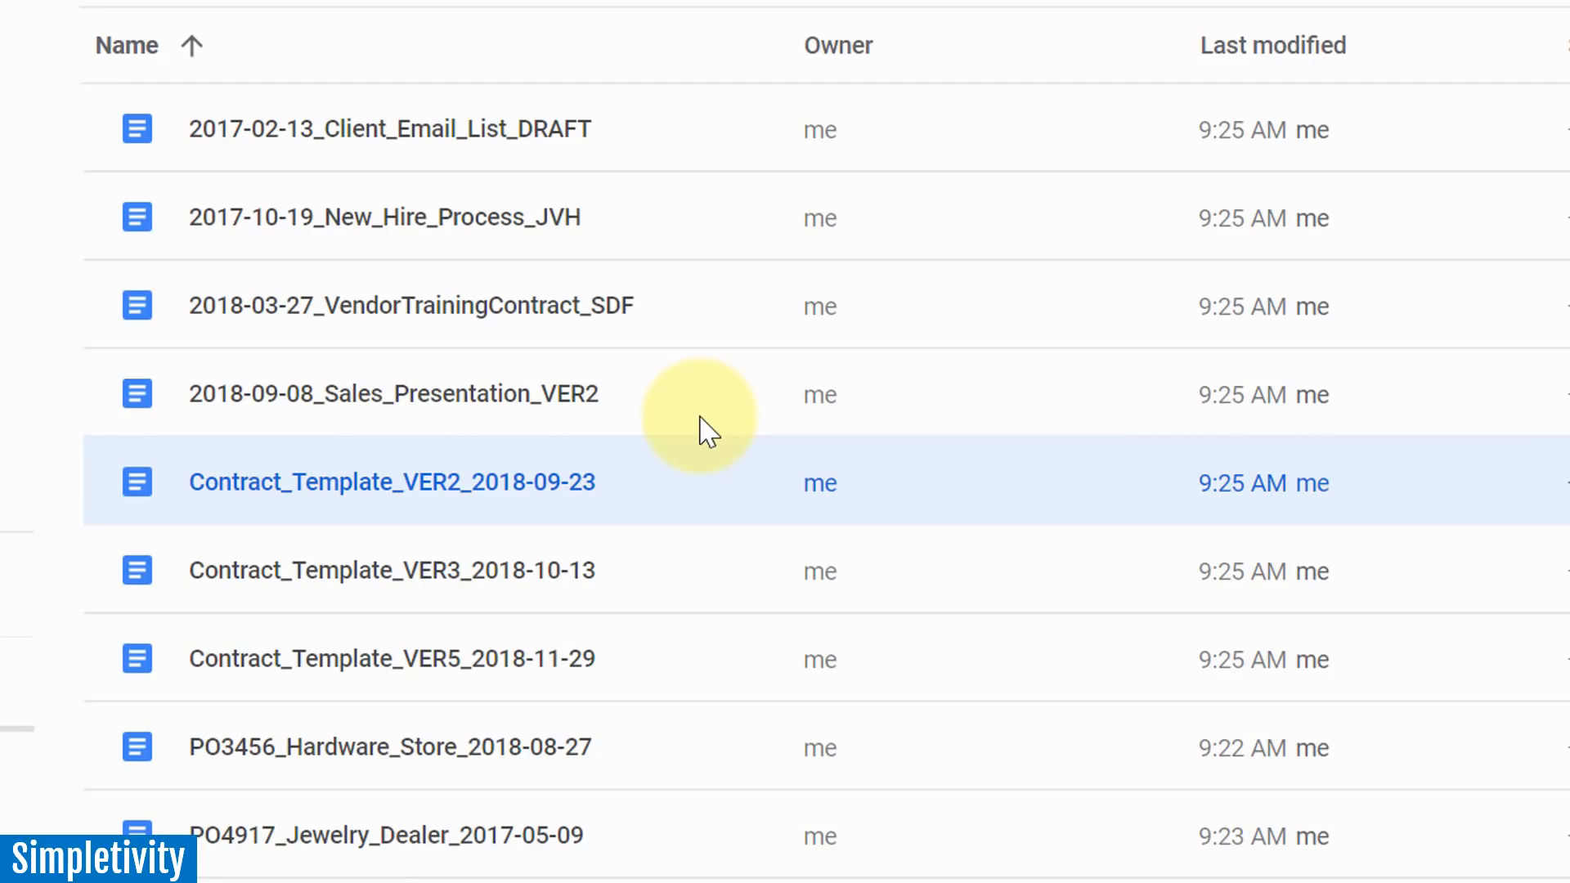
mouse_move(713, 270)
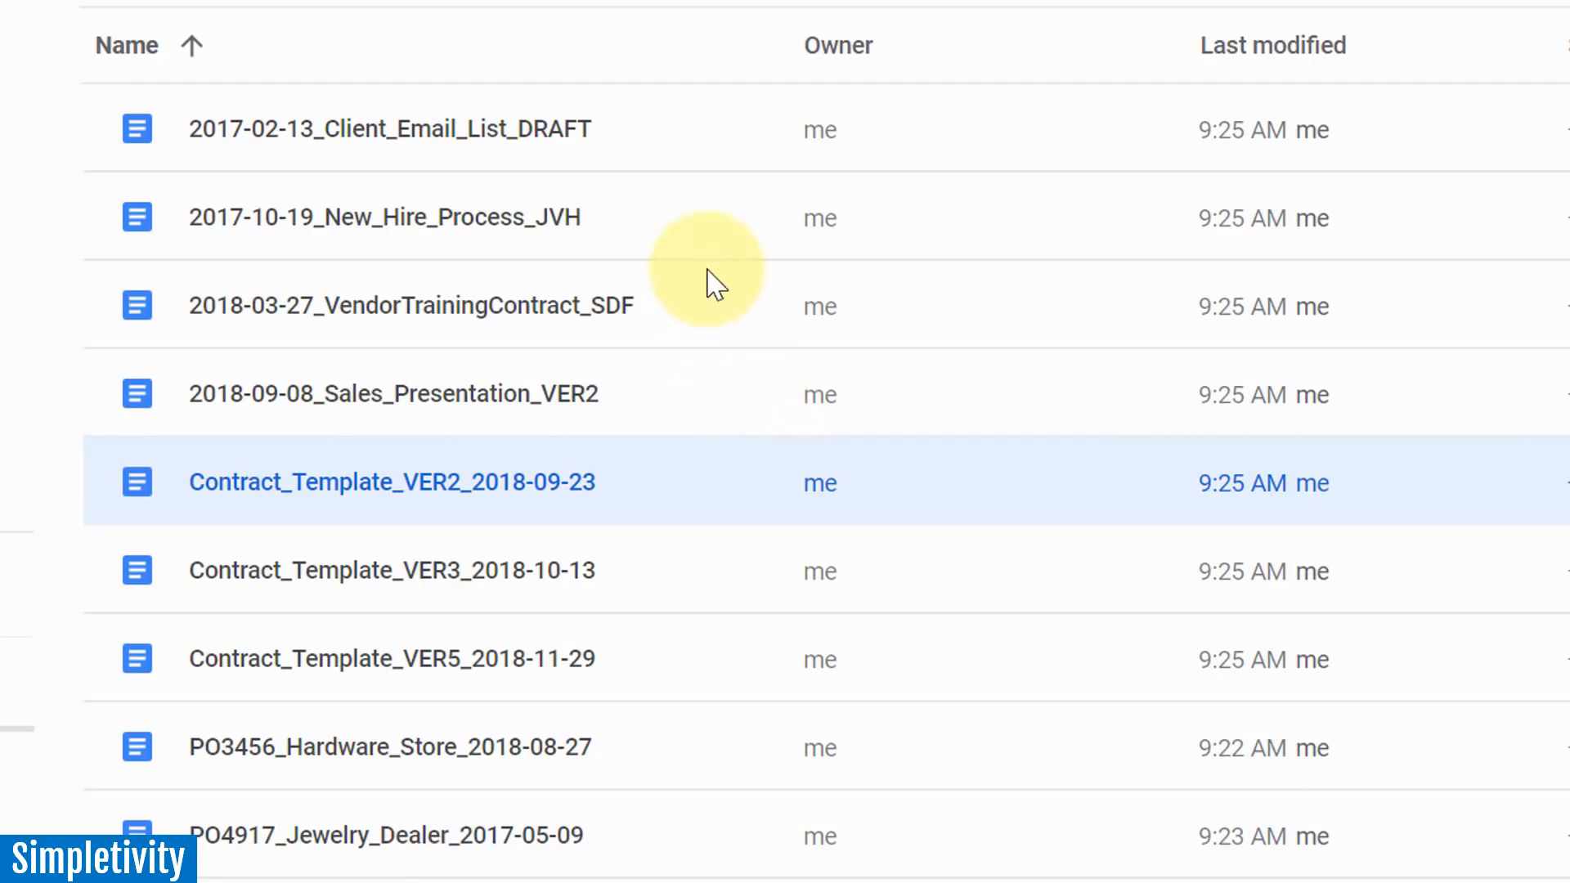
mouse_move(695, 218)
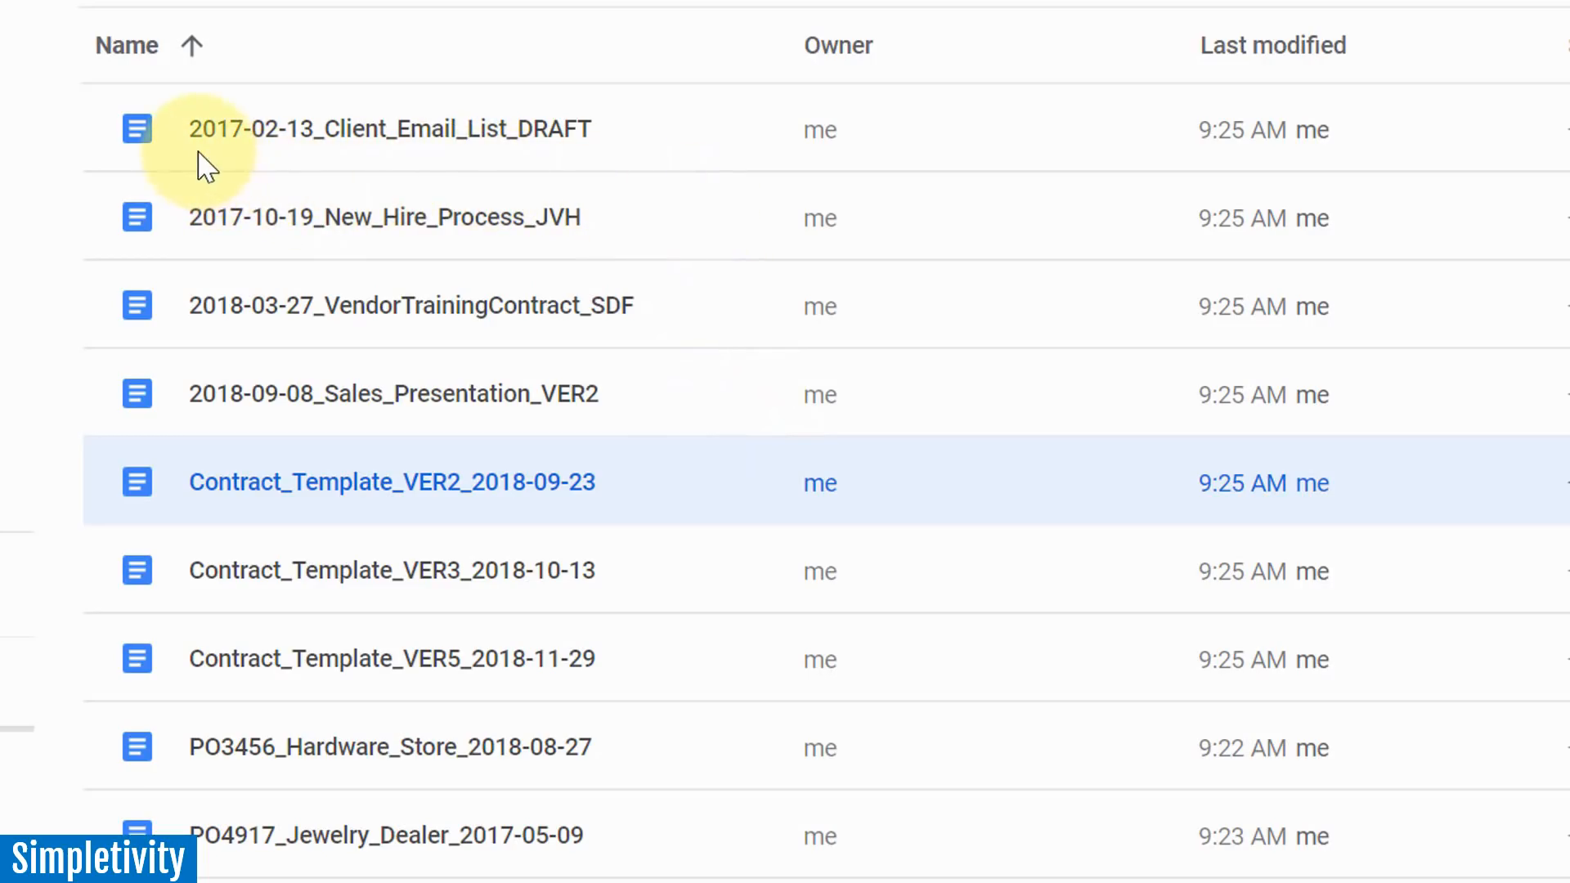
mouse_move(291, 161)
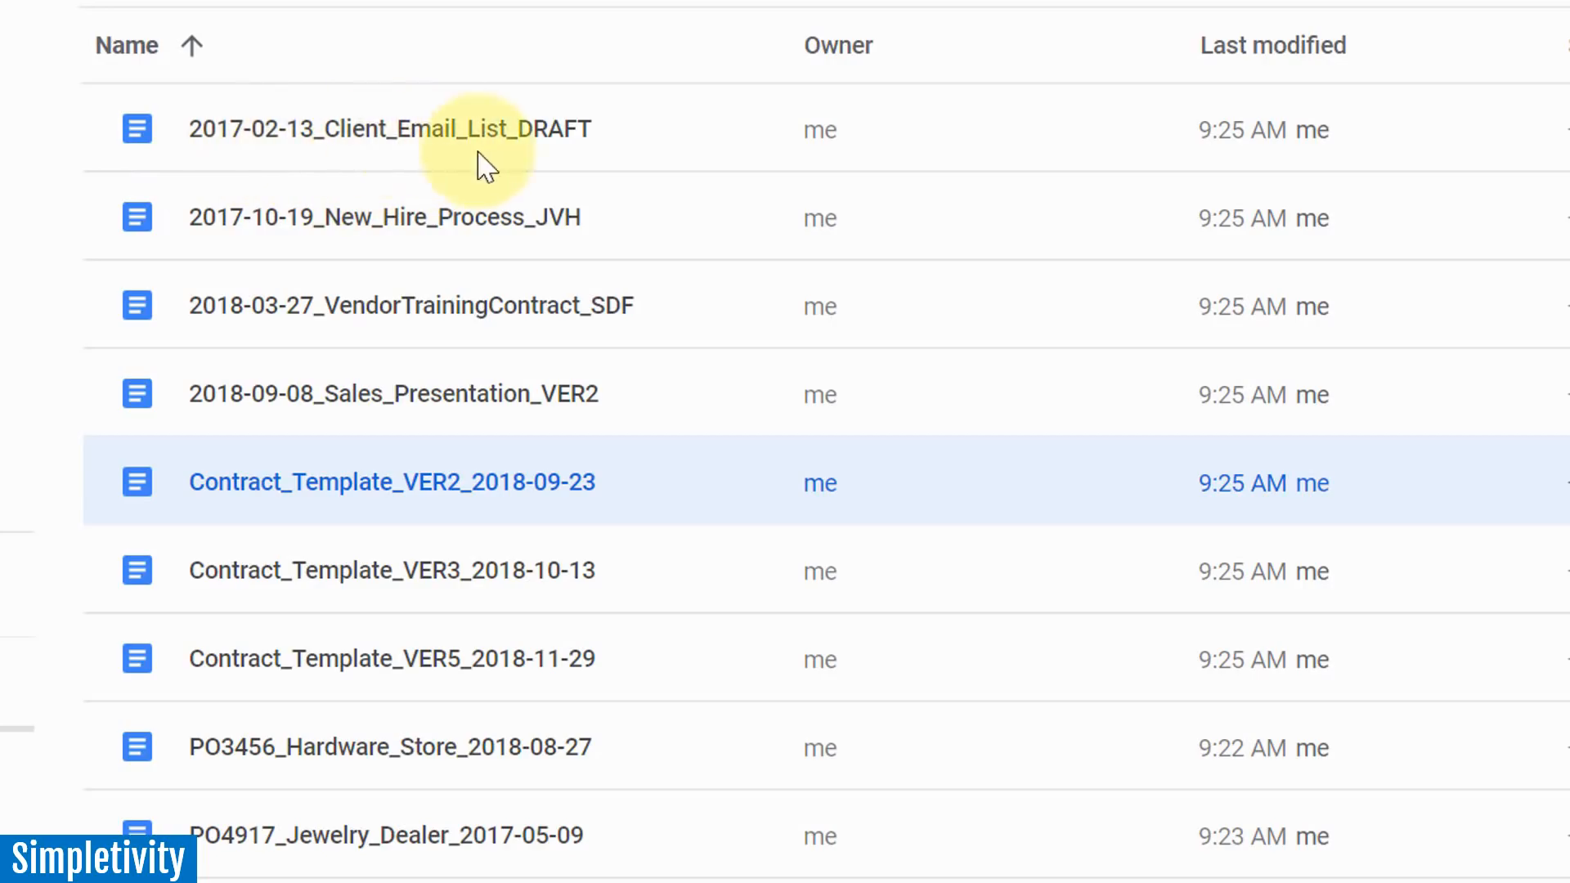
mouse_move(559, 183)
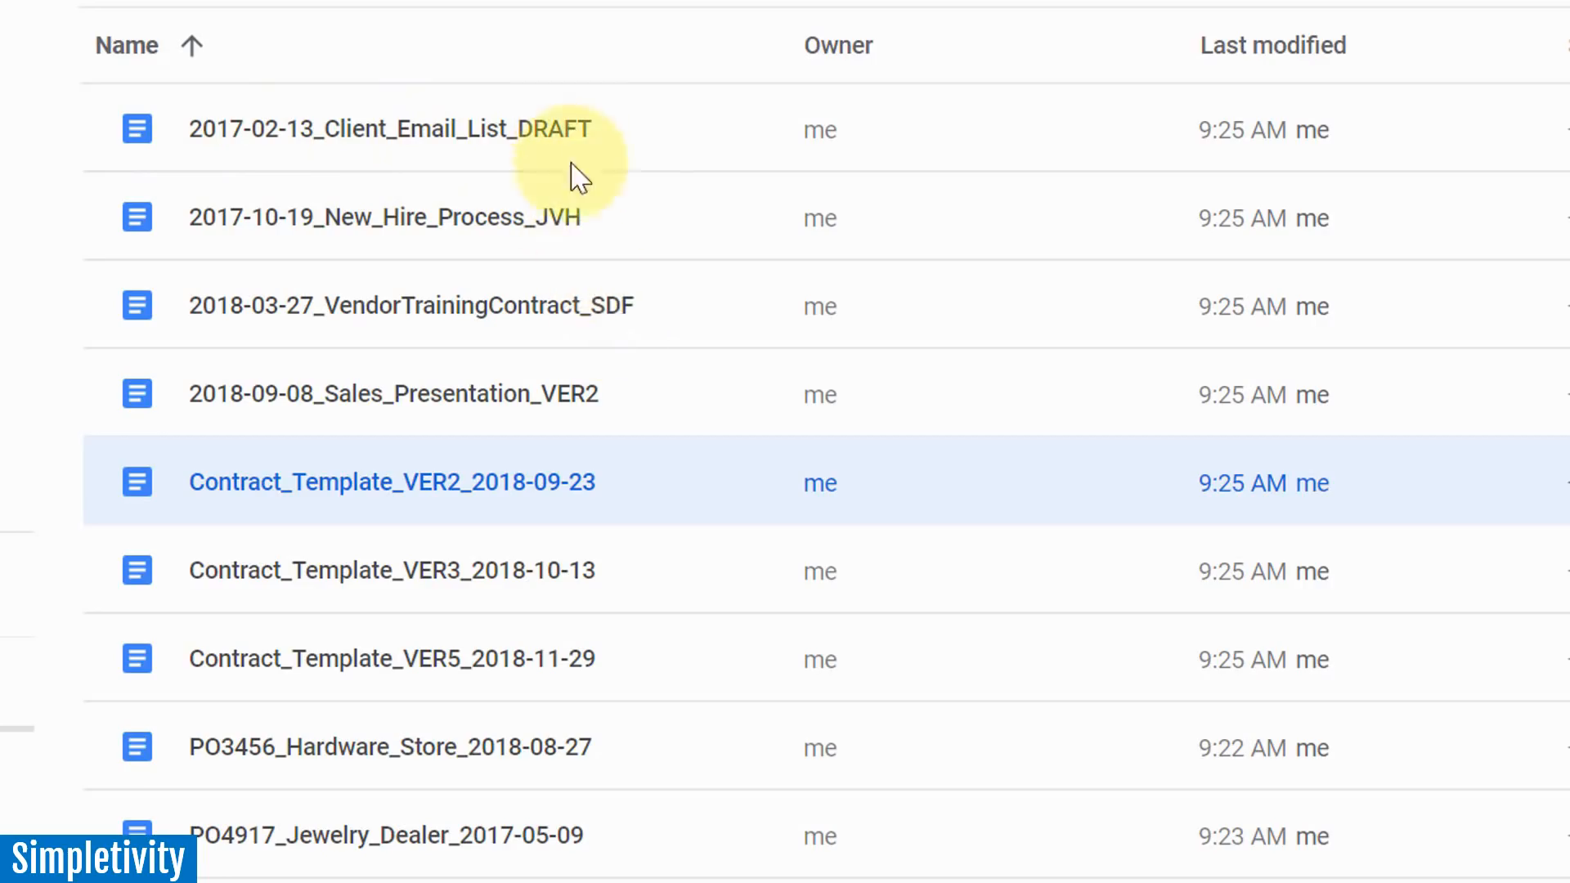
mouse_move(259, 829)
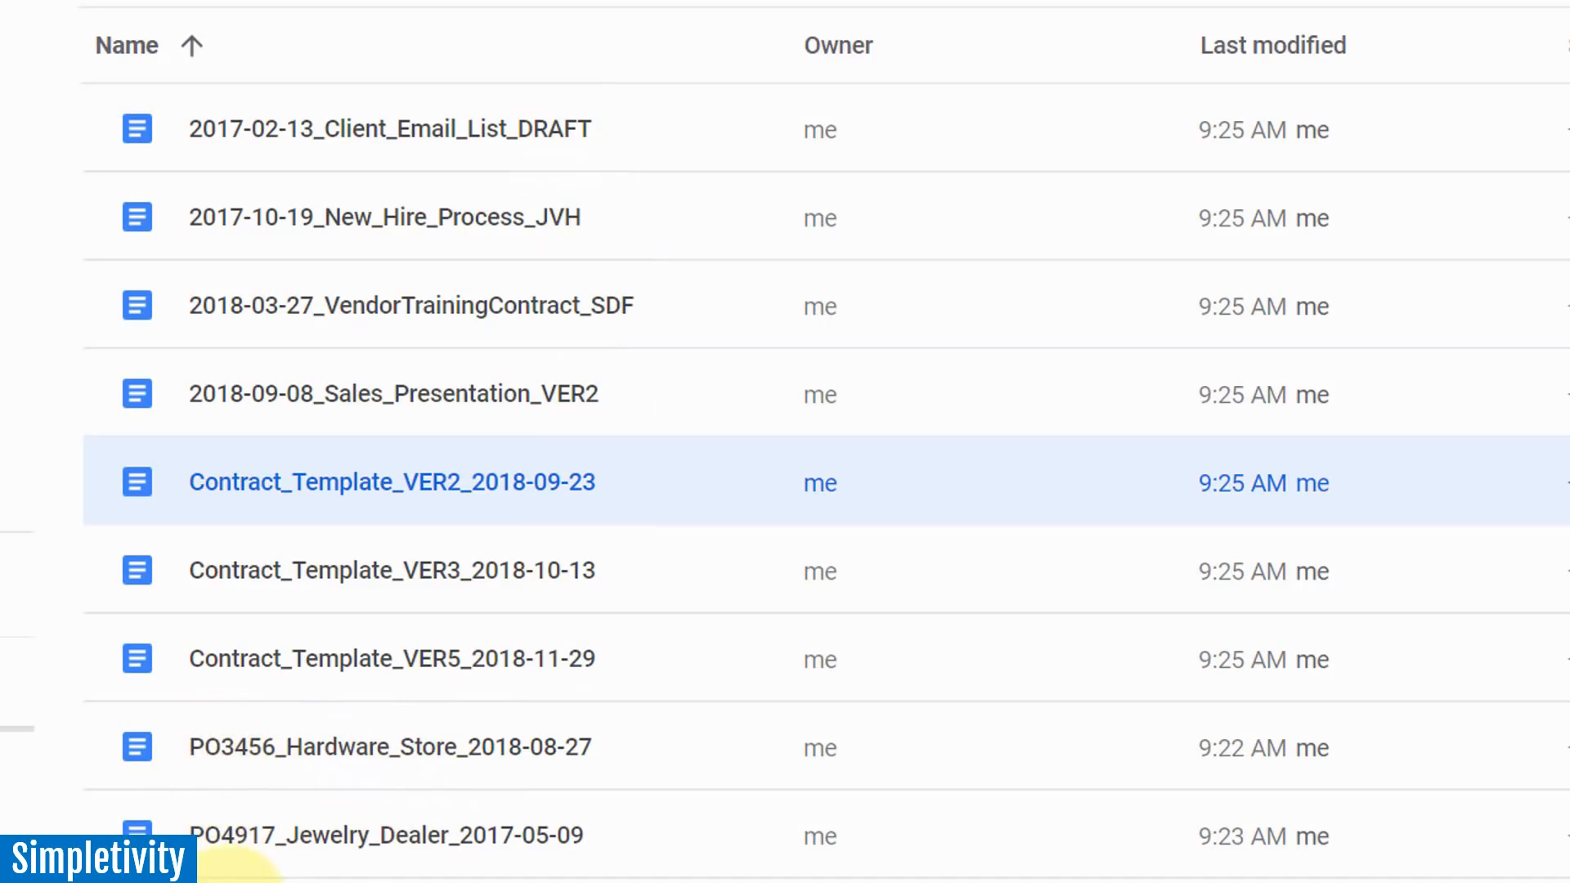
mouse_move(295, 441)
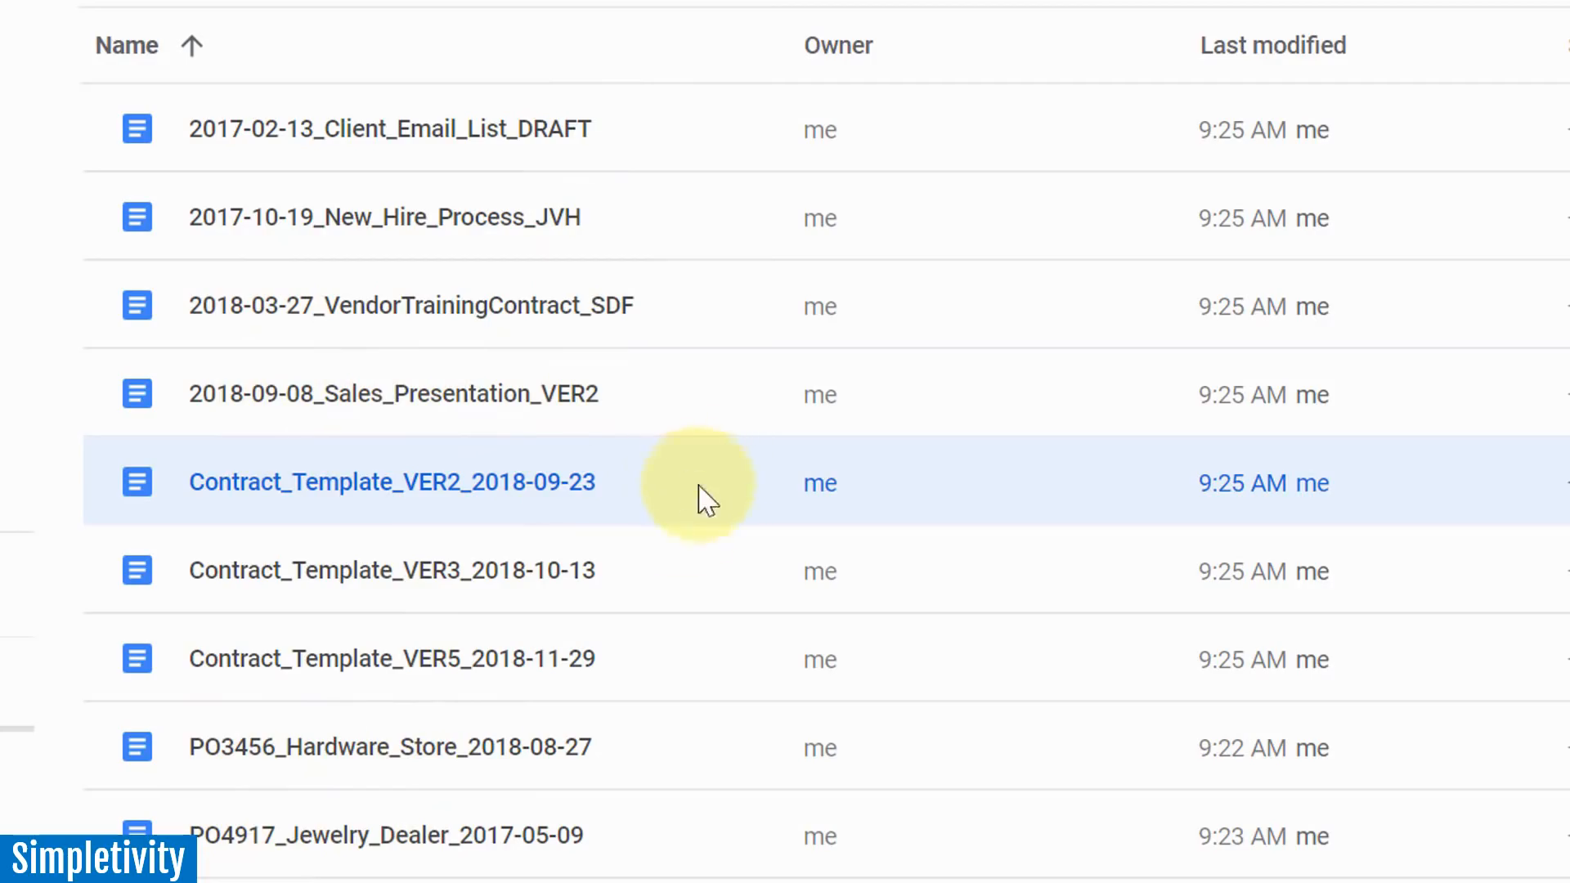
mouse_move(500, 14)
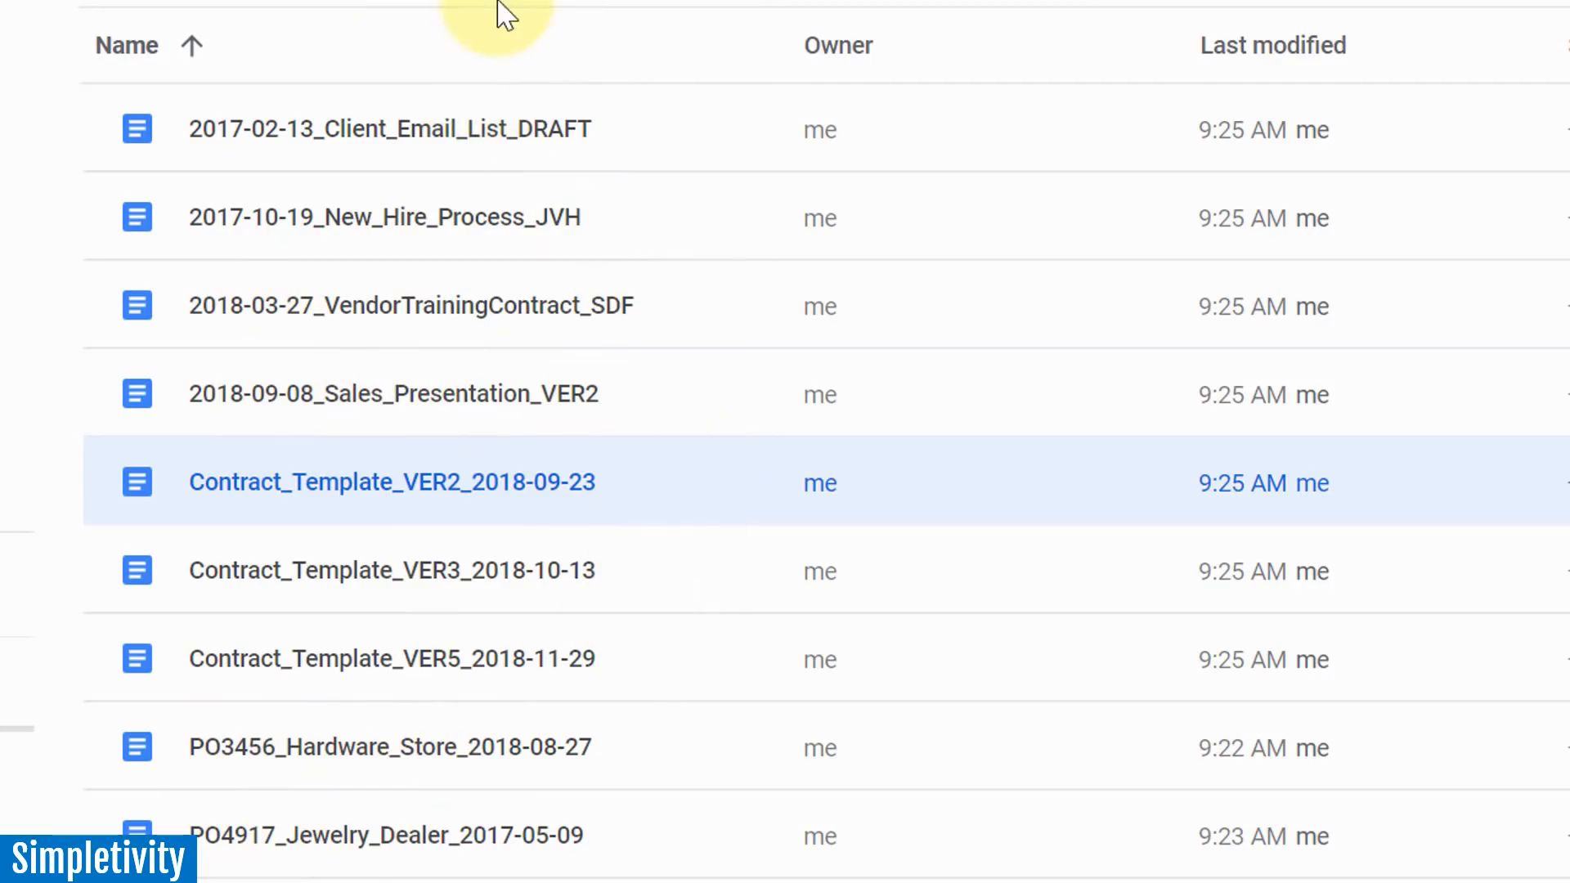
mouse_move(646, 666)
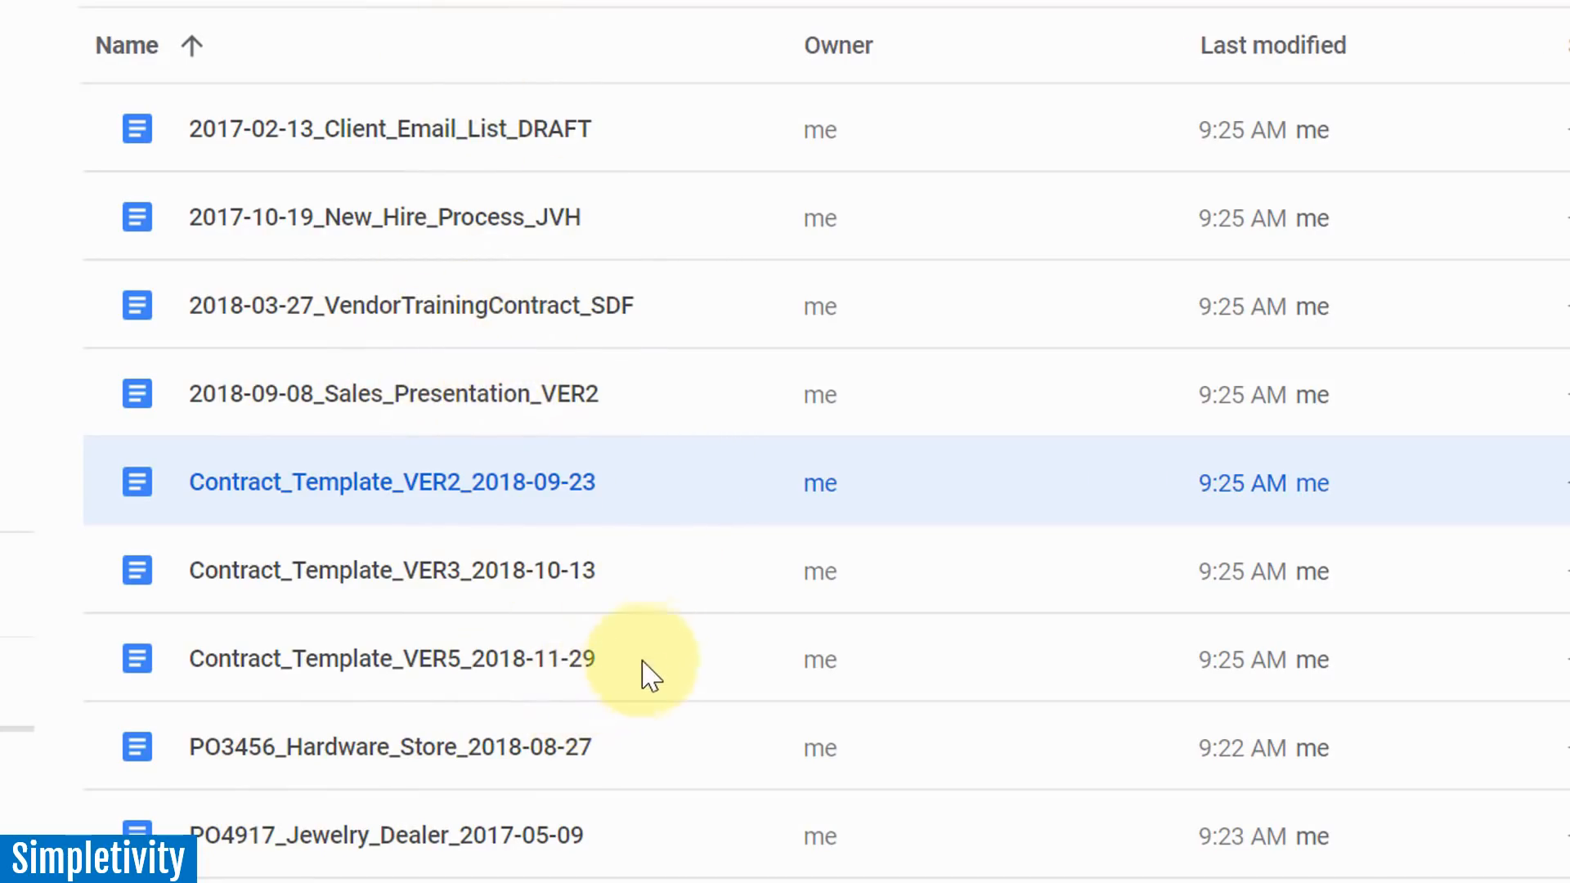
mouse_move(660, 656)
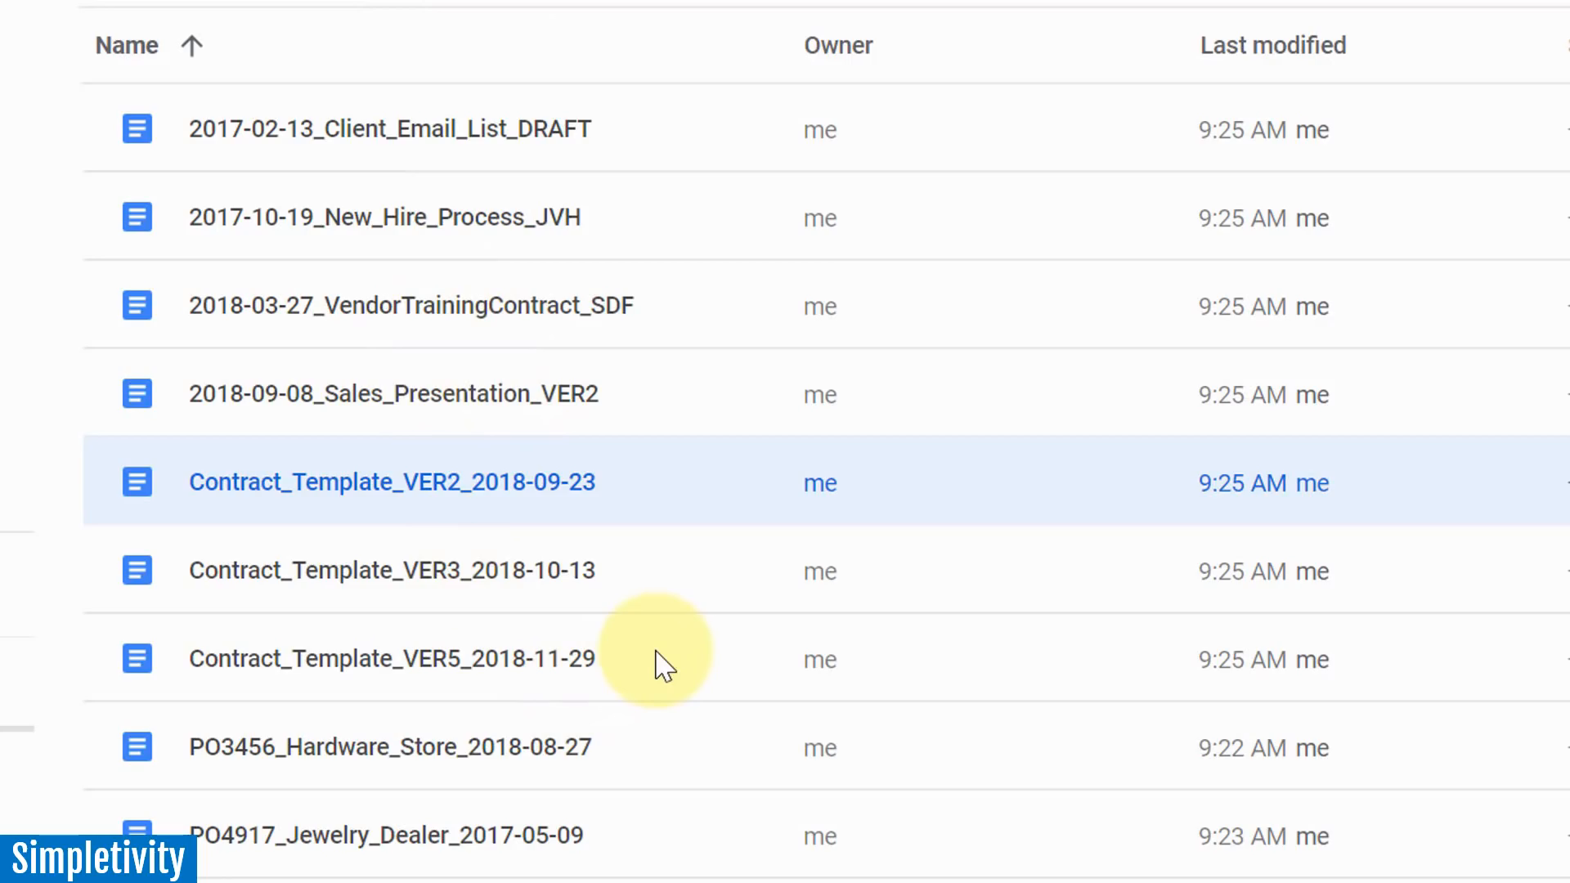